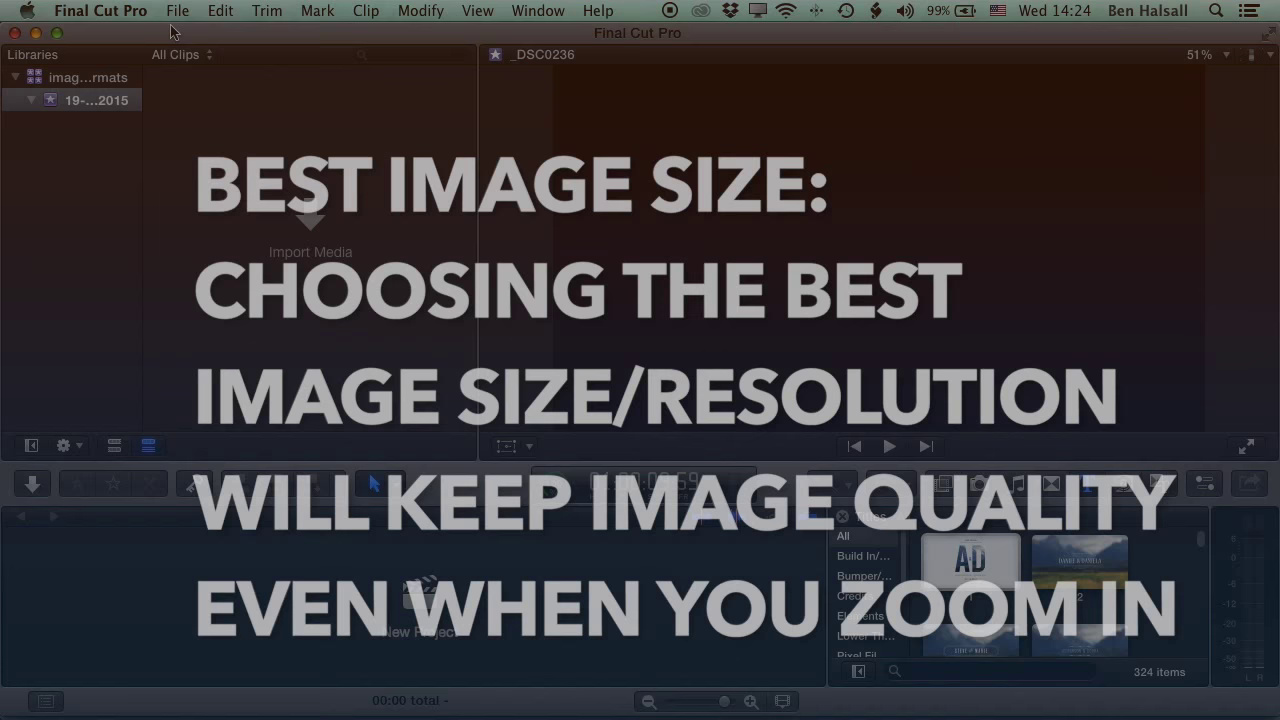
# Begin a new project named image-resolution in the 19-08-2015 event via File > New
pyautogui.click(176, 12)
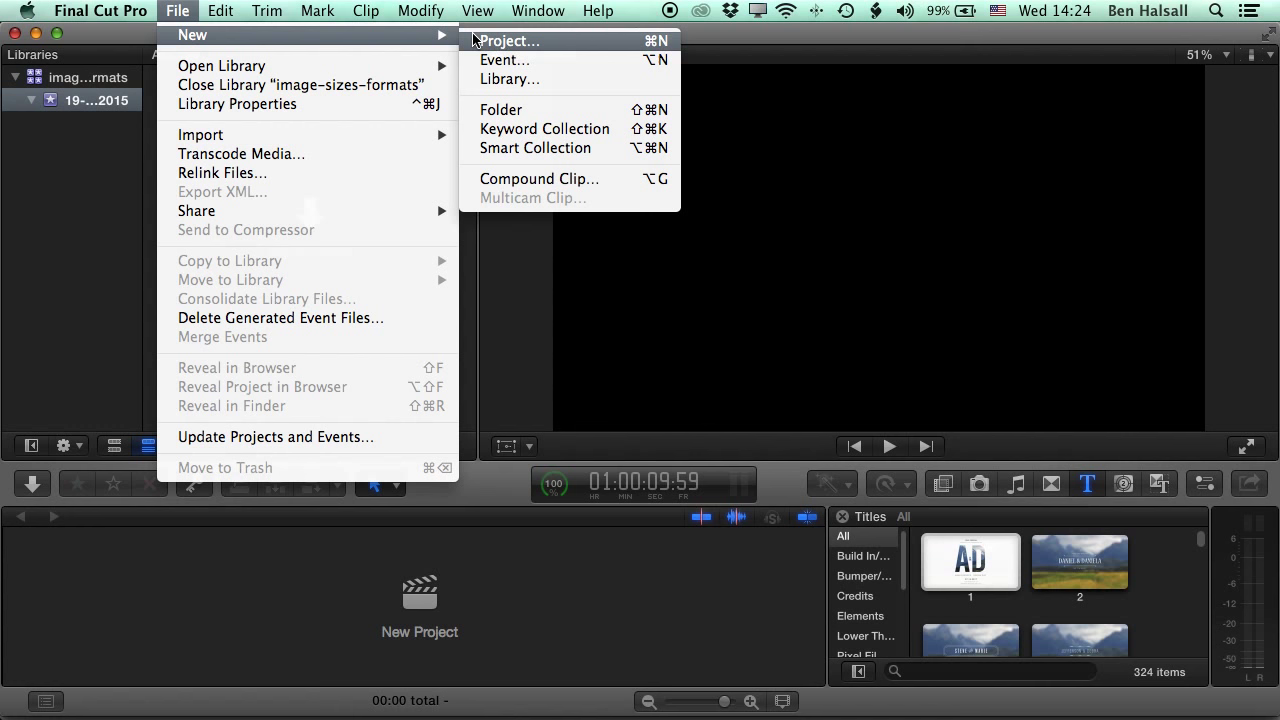
pyautogui.click(508, 40)
pyautogui.write('image-resolution')
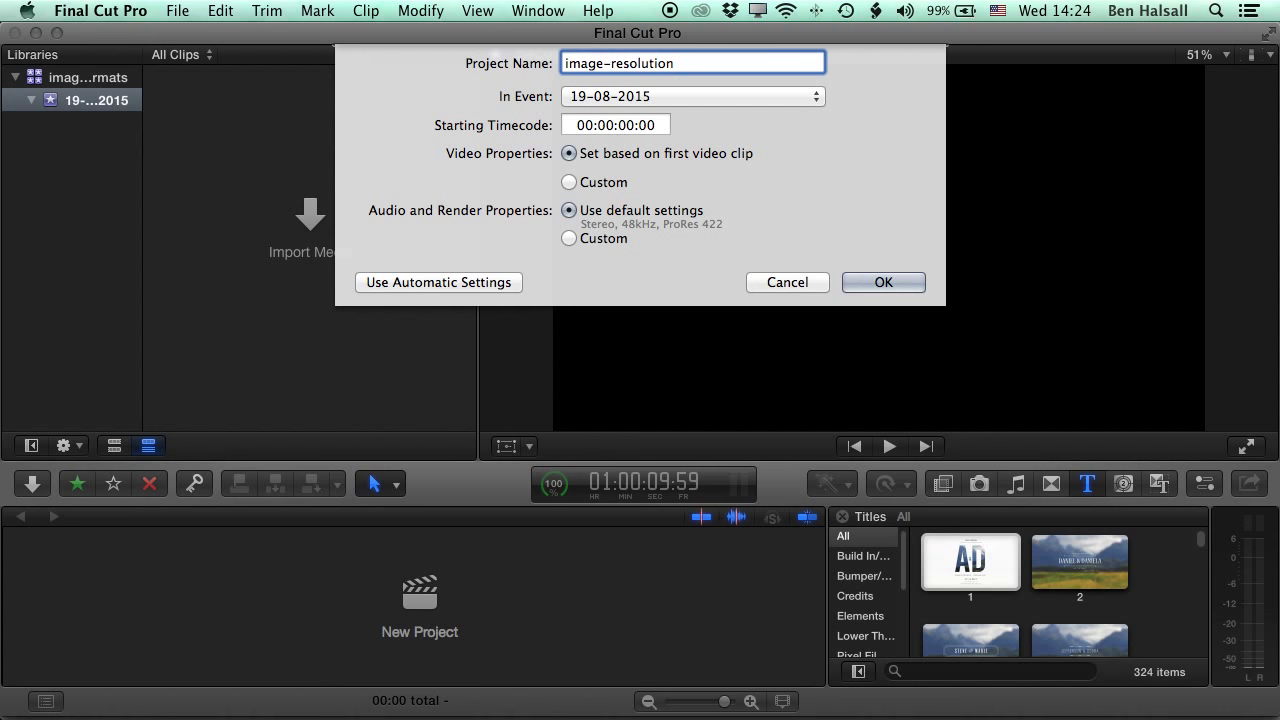
# Set custom video properties to PAL SD format at 720x576 DV resolution
pyautogui.click(568, 182)
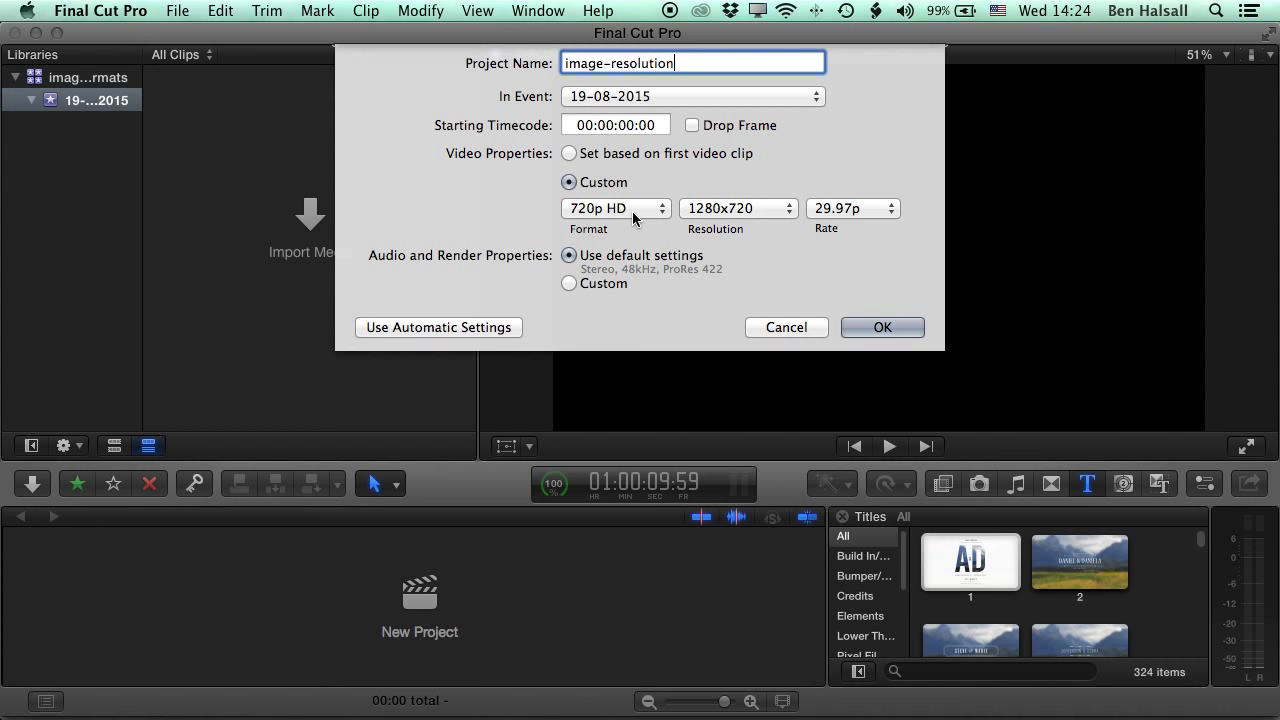
pyautogui.moveTo(648, 218)
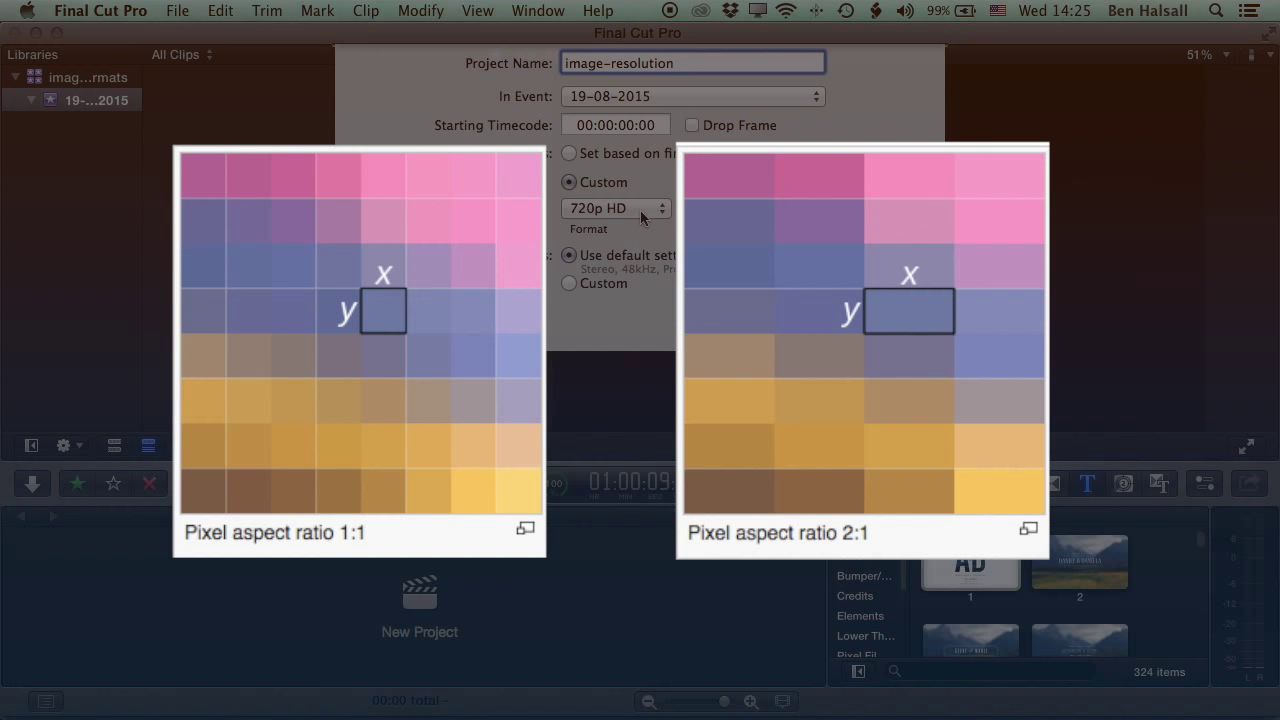
pyautogui.click(616, 208)
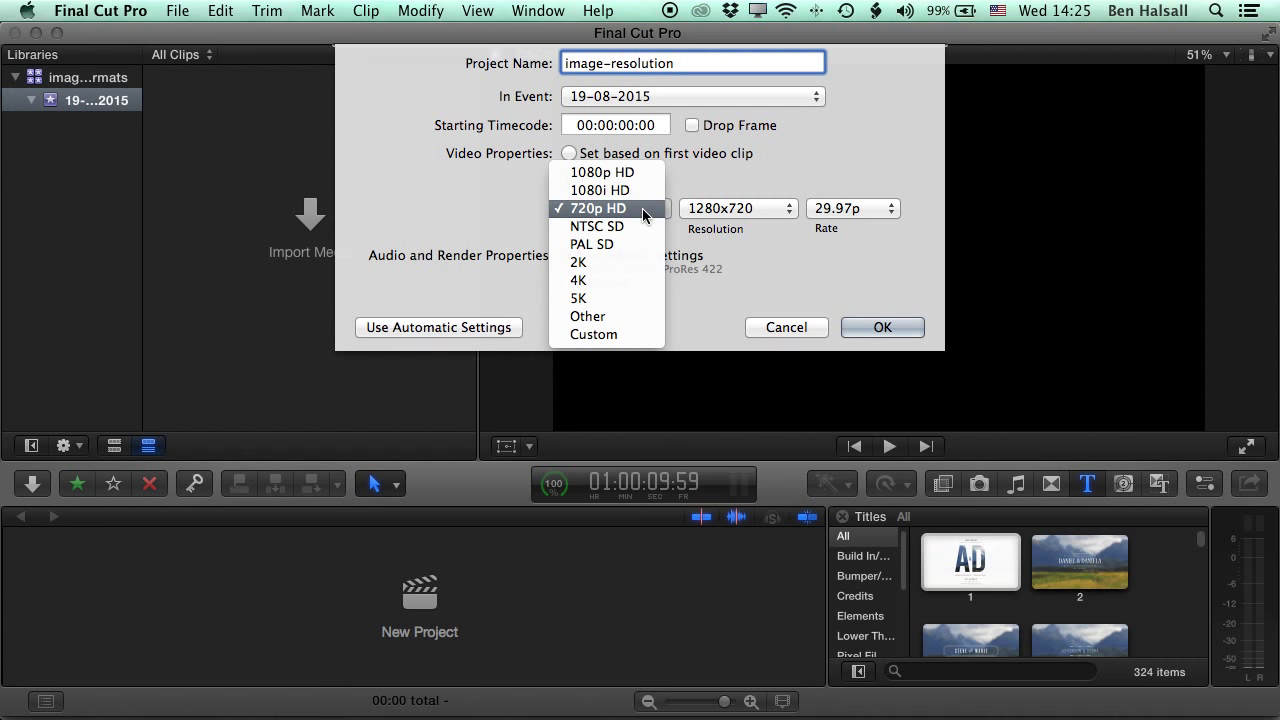
pyautogui.click(592, 244)
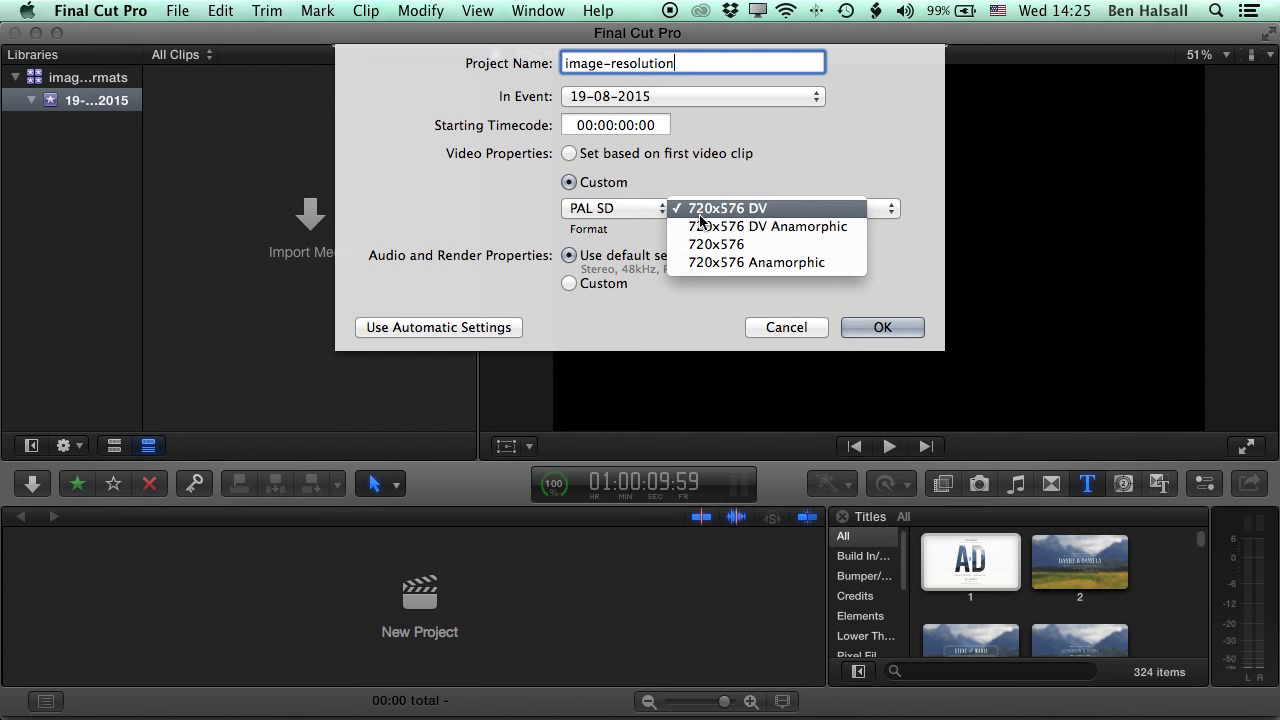
pyautogui.click(728, 208)
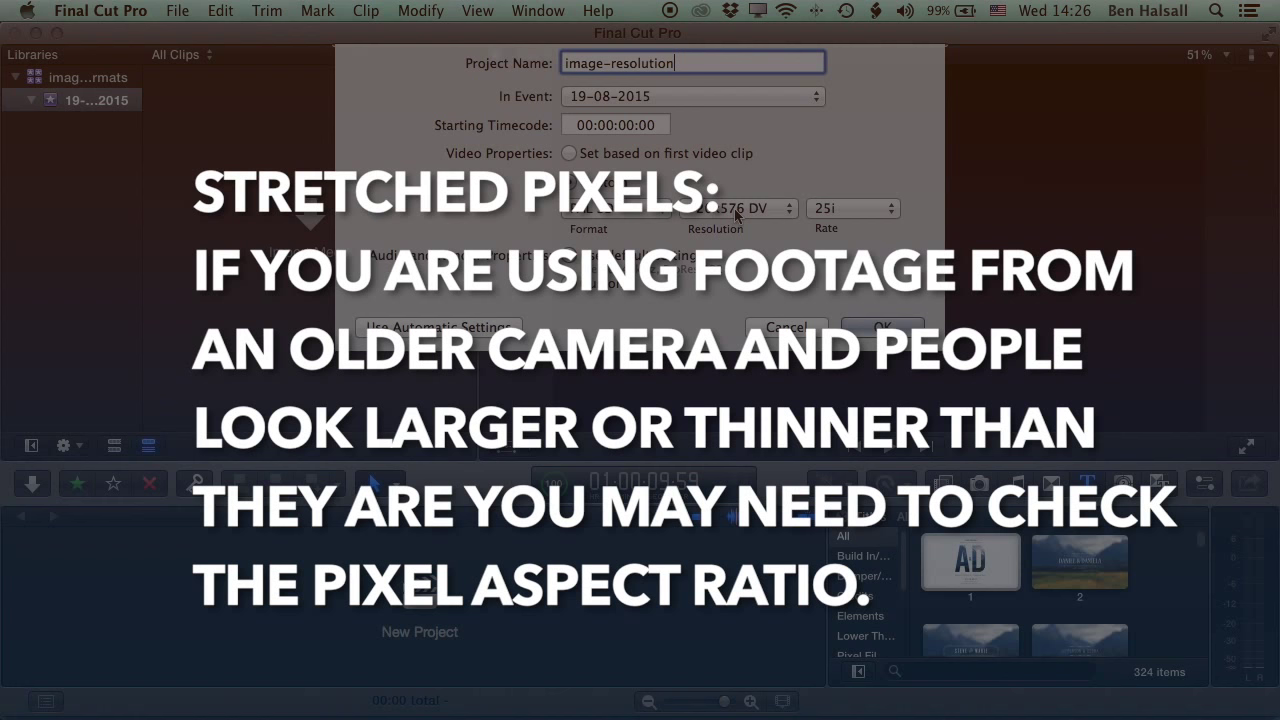
# Change the format back to 720p HD at 1280x720, keeping it as the project format
pyautogui.click(588, 208)
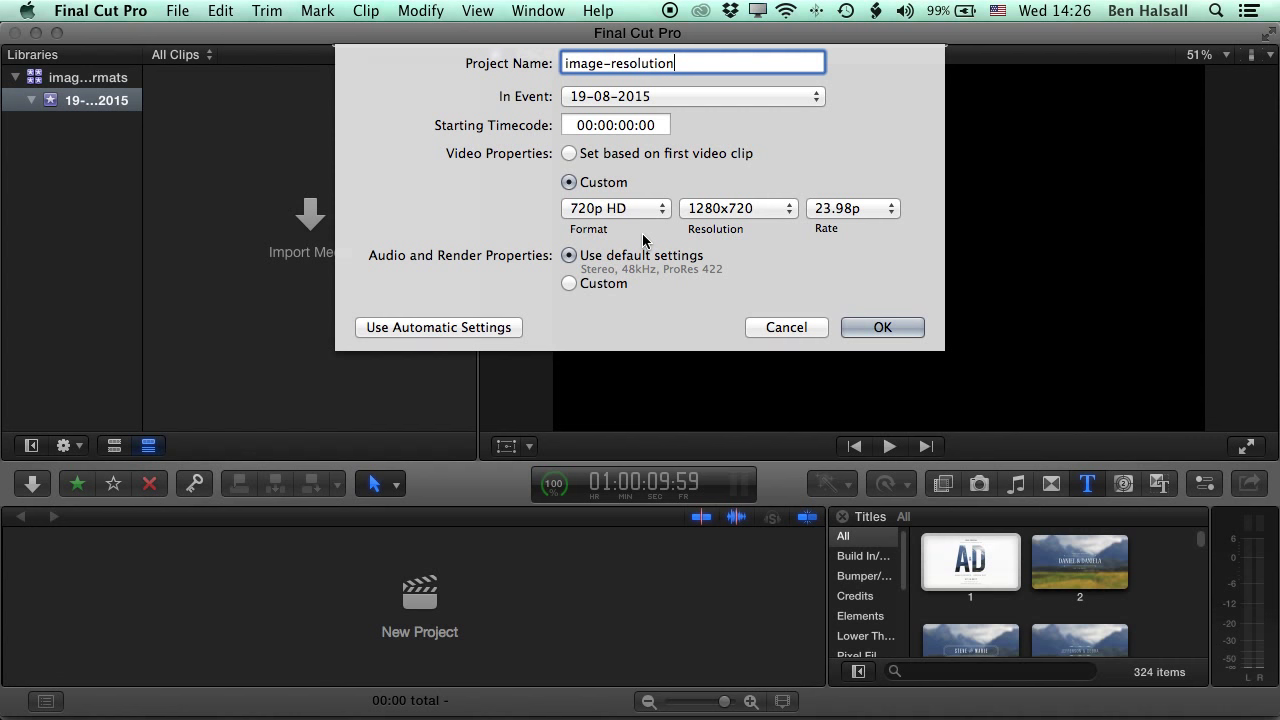
pyautogui.moveTo(664, 220)
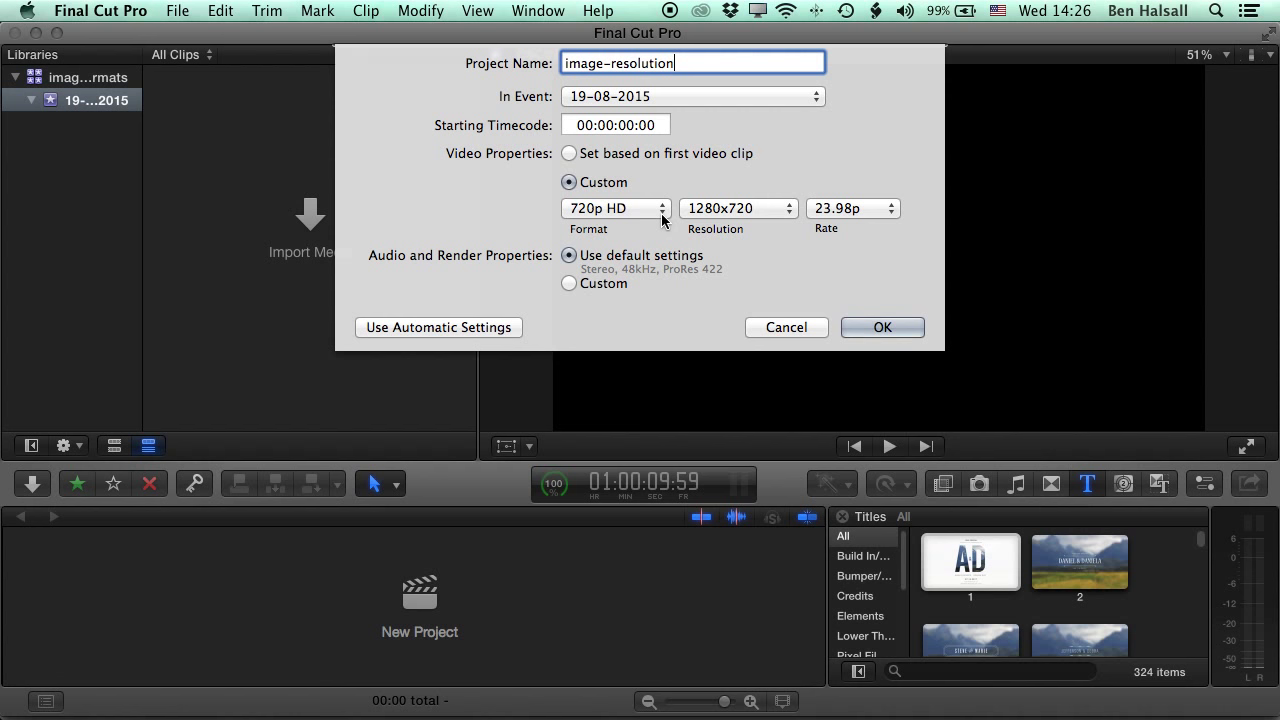
pyautogui.click(616, 208)
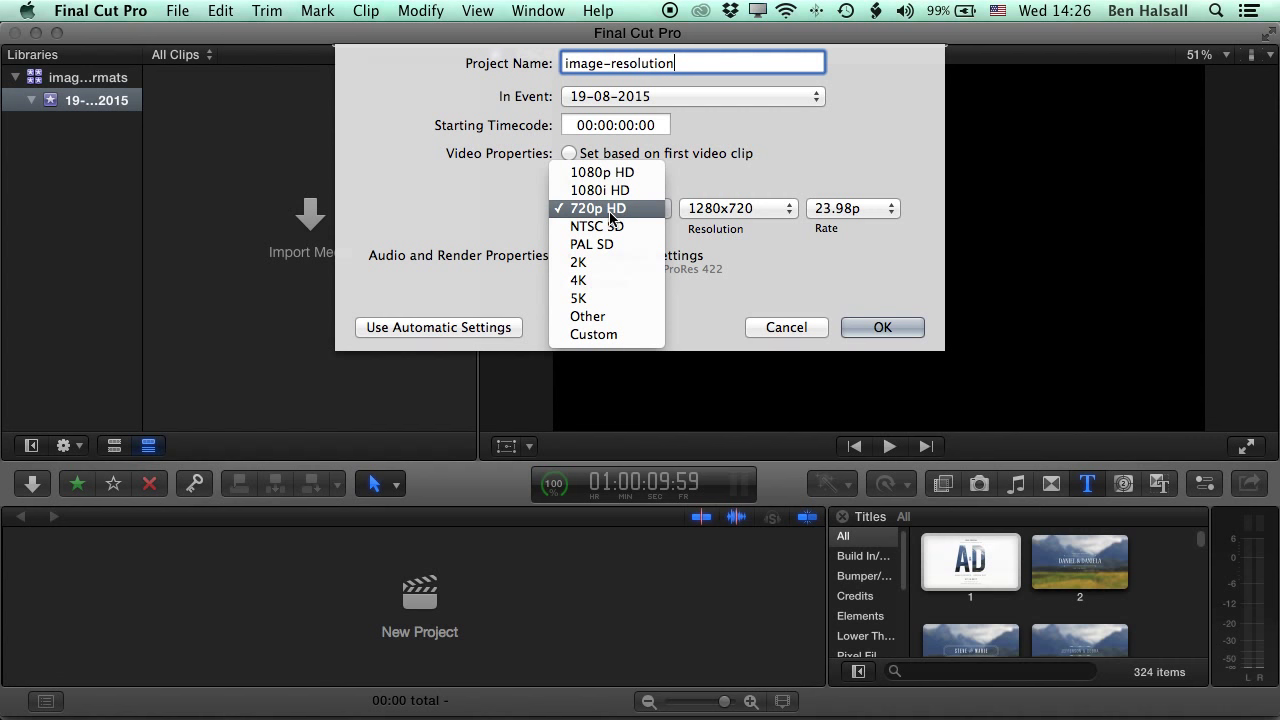
pyautogui.moveTo(630, 218)
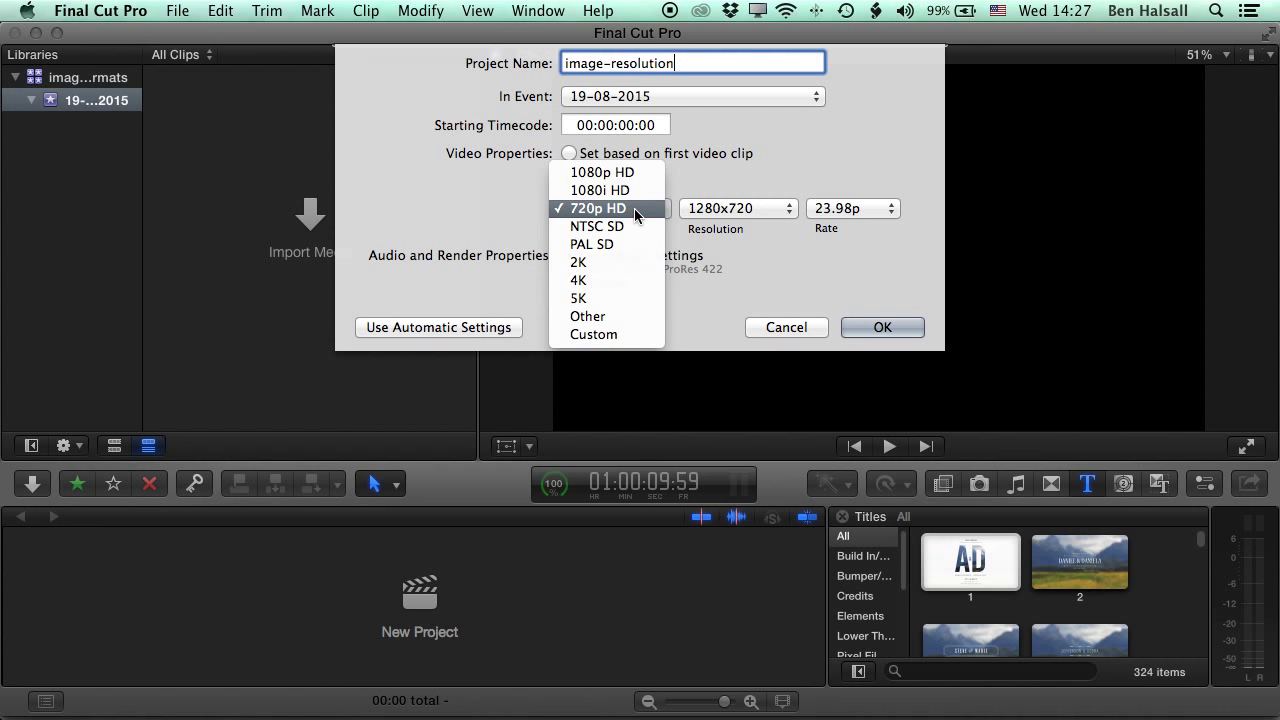
pyautogui.click(738, 208)
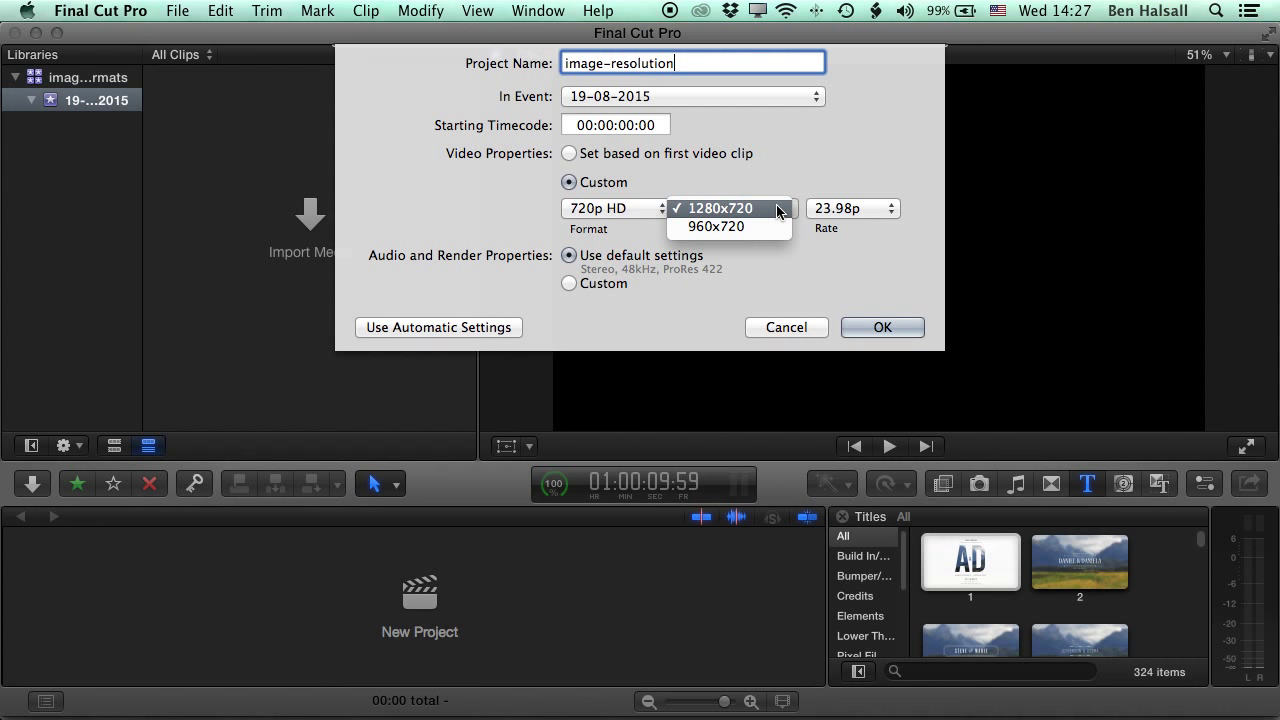
pyautogui.moveTo(716, 226)
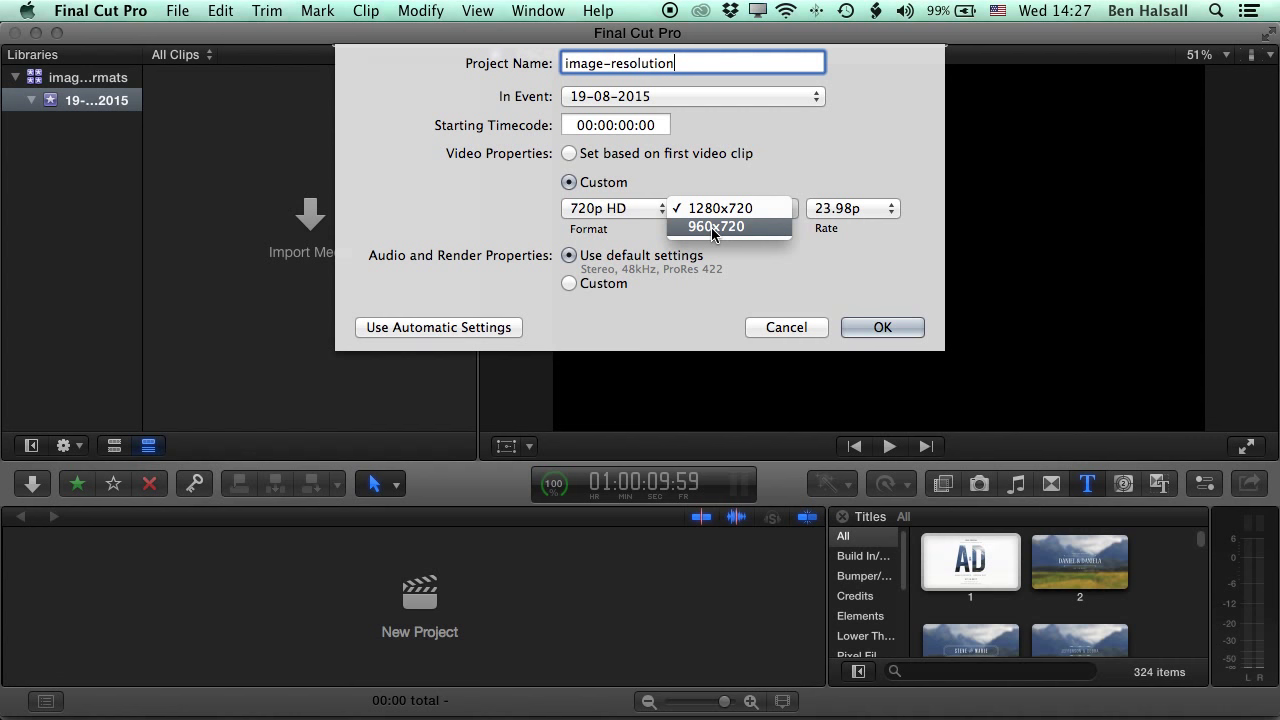
pyautogui.moveTo(720, 208)
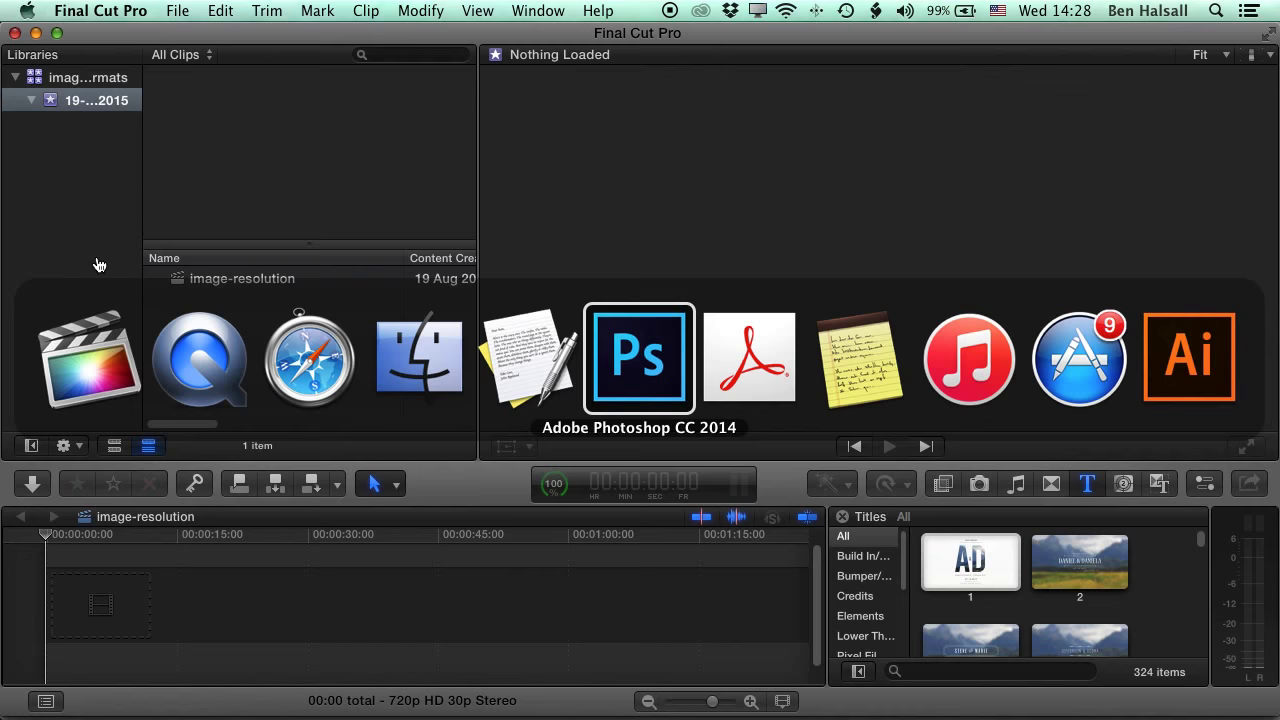
# Switch to Photoshop and make the CNV00034.jpg rock photo the active document
pyautogui.click(640, 356)
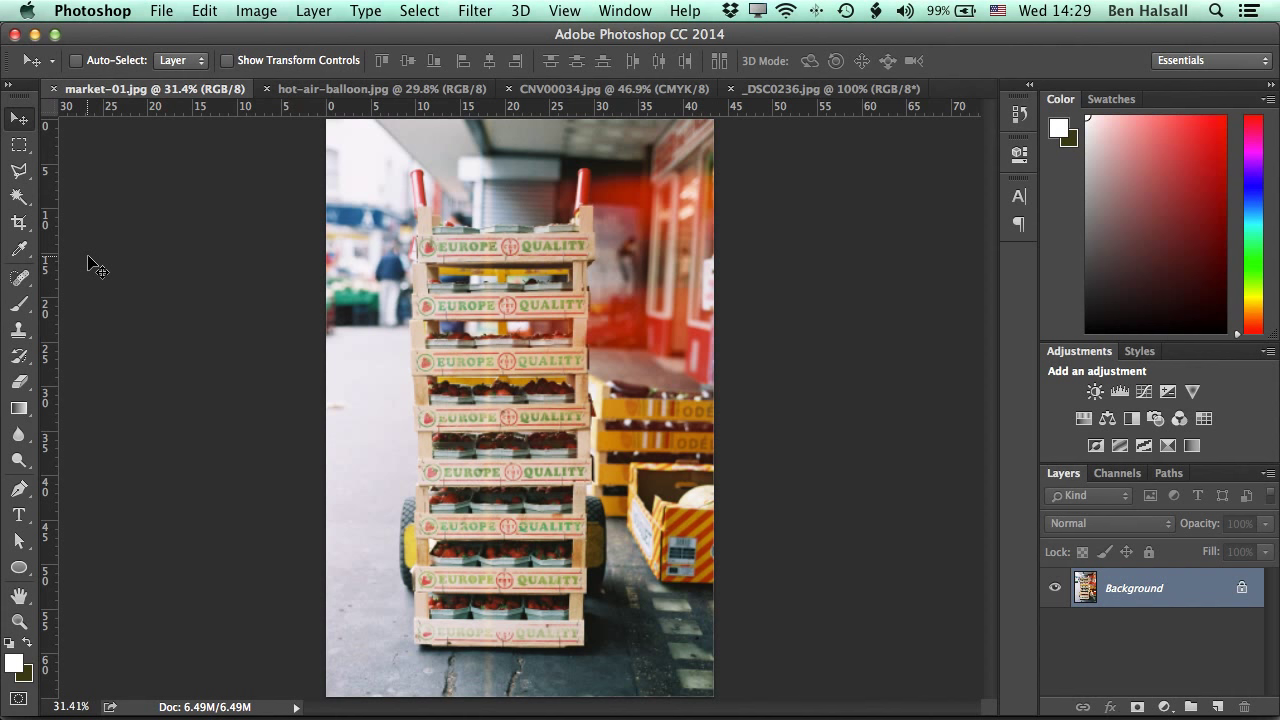
pyautogui.moveTo(190, 276)
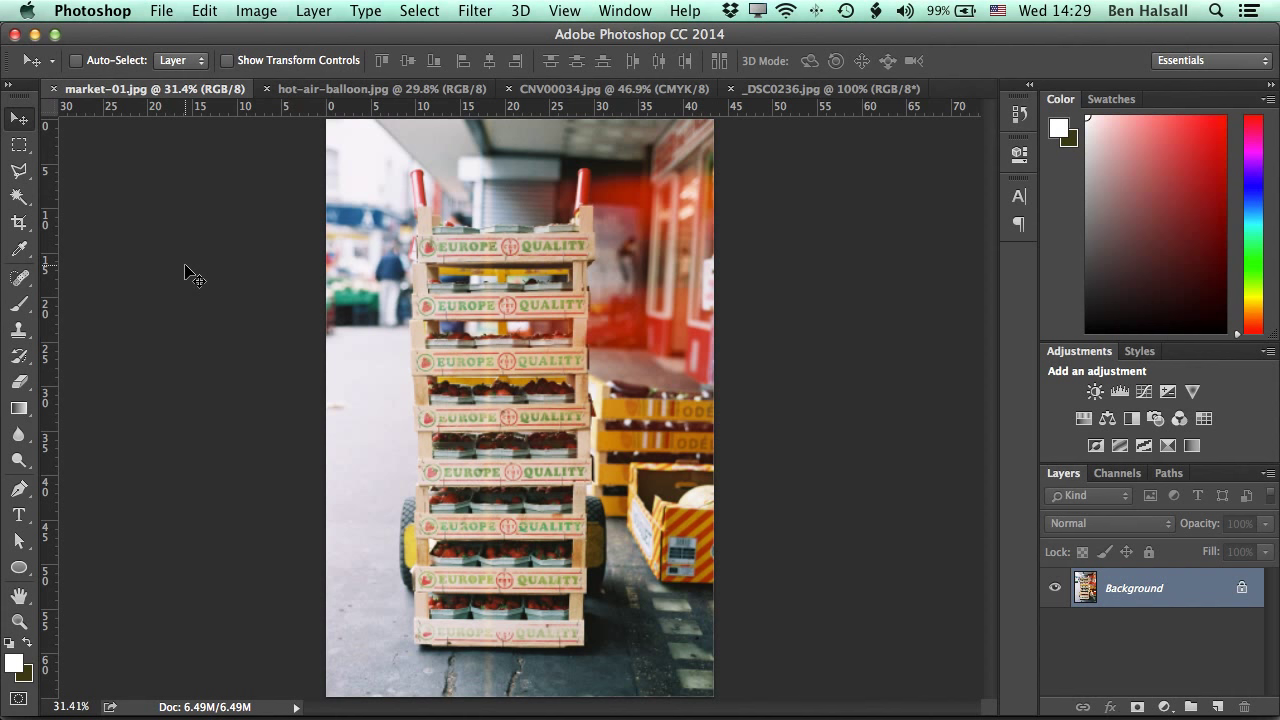
pyautogui.moveTo(248, 94)
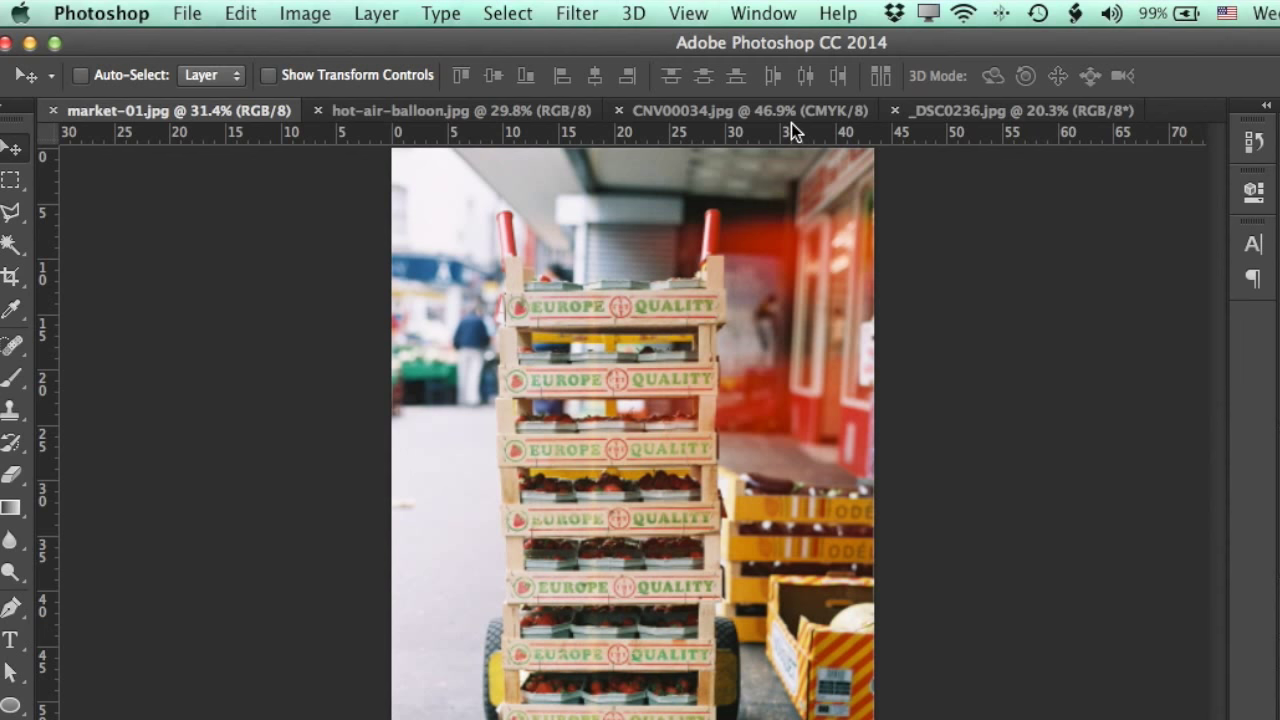
pyautogui.click(720, 110)
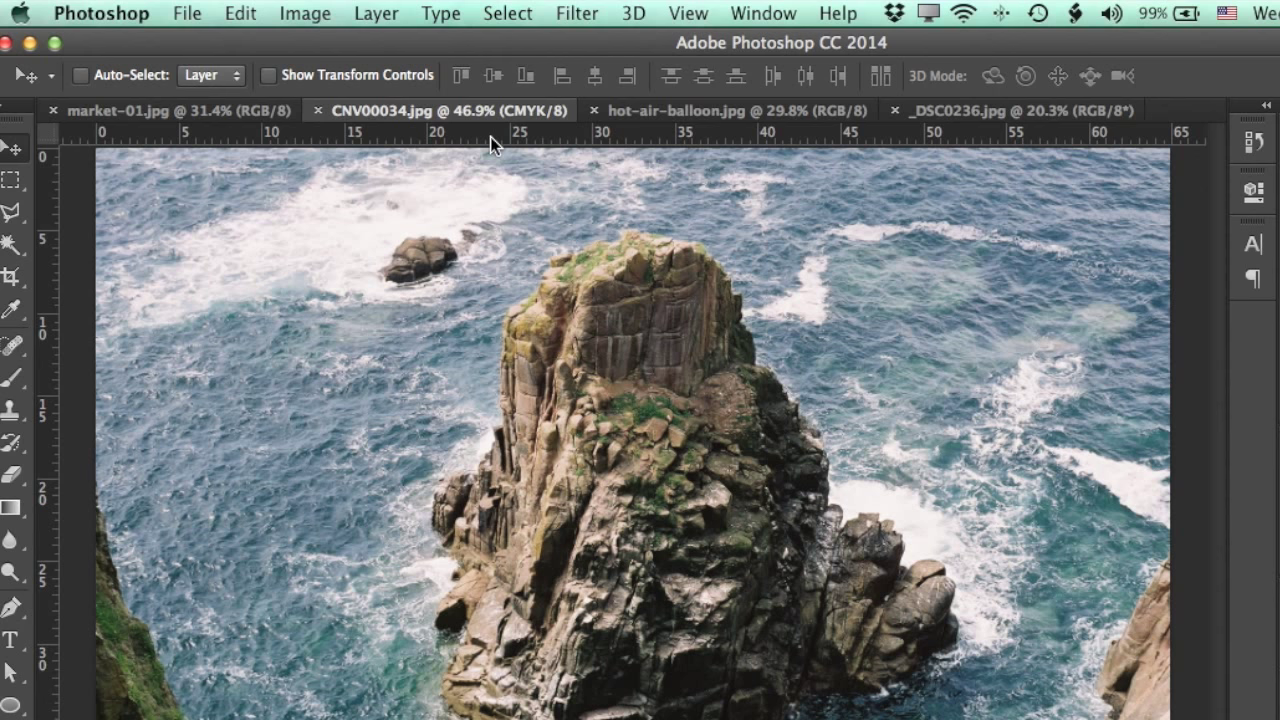
# Show the rock photo's Image Size: 1840 × 1232 px at 72 pixels/inch
pyautogui.click(304, 12)
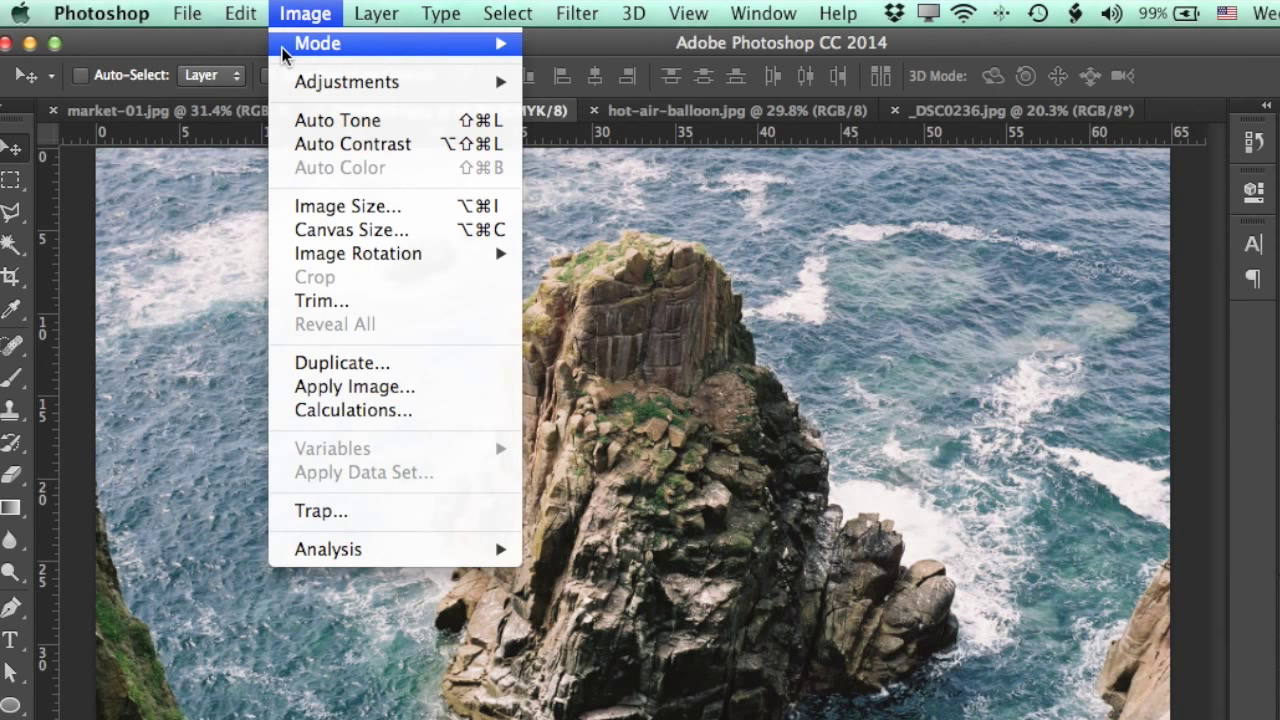
pyautogui.click(348, 204)
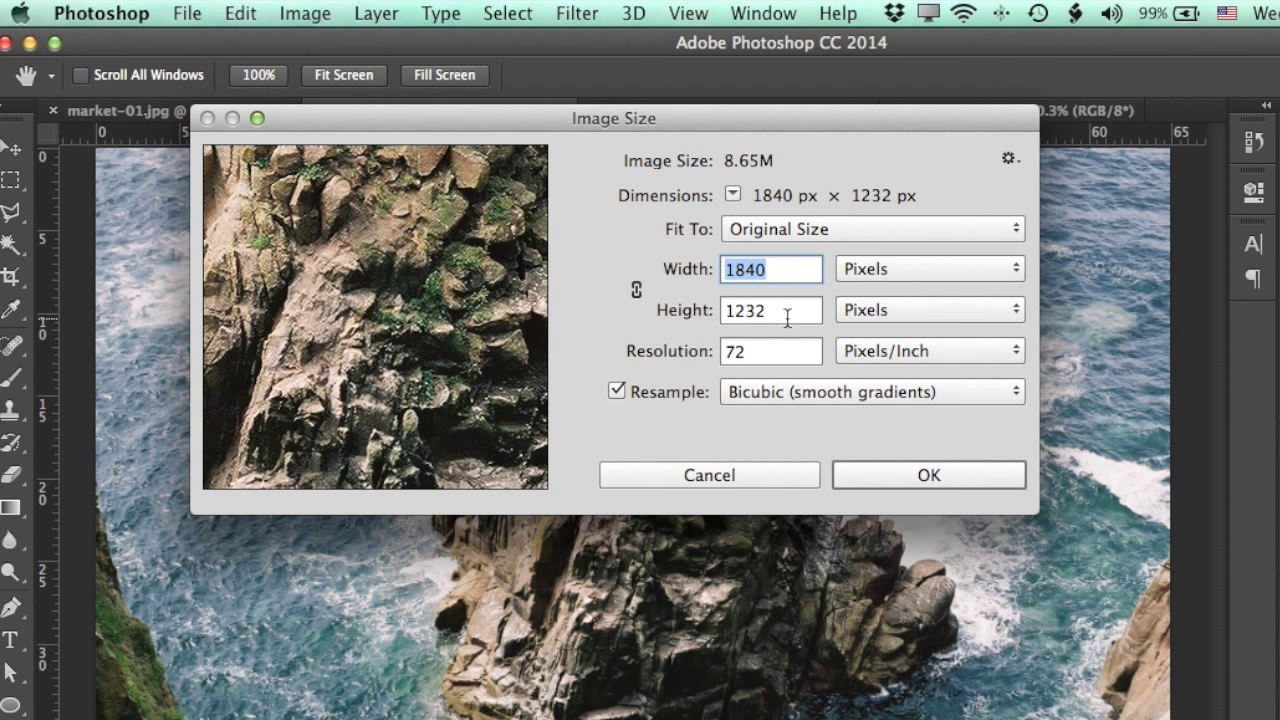
pyautogui.moveTo(776, 336)
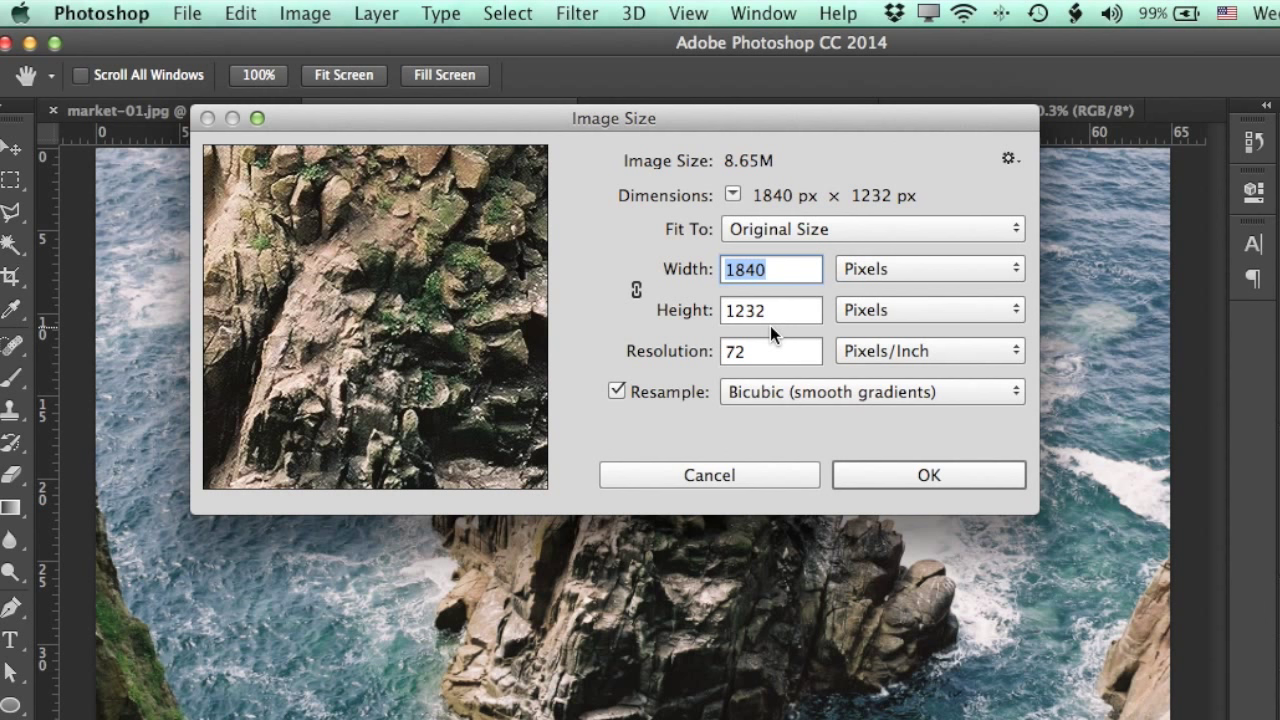
pyautogui.moveTo(804, 200)
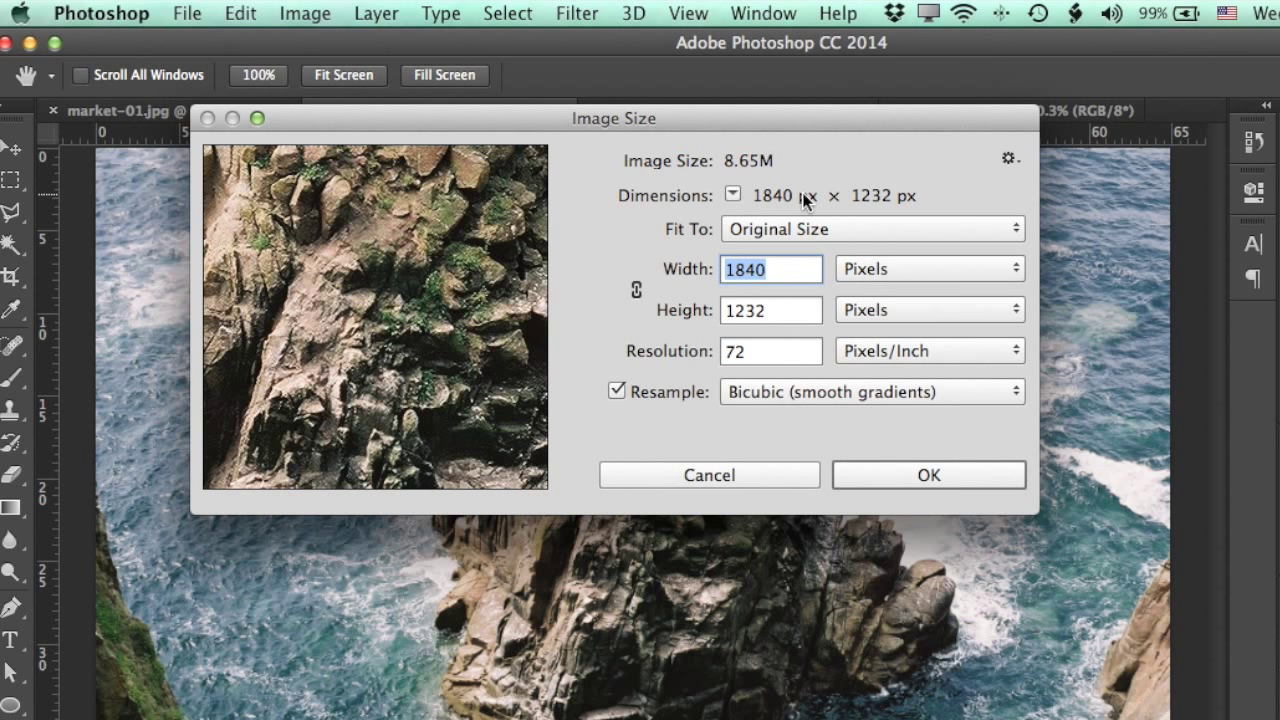
pyautogui.moveTo(690, 268)
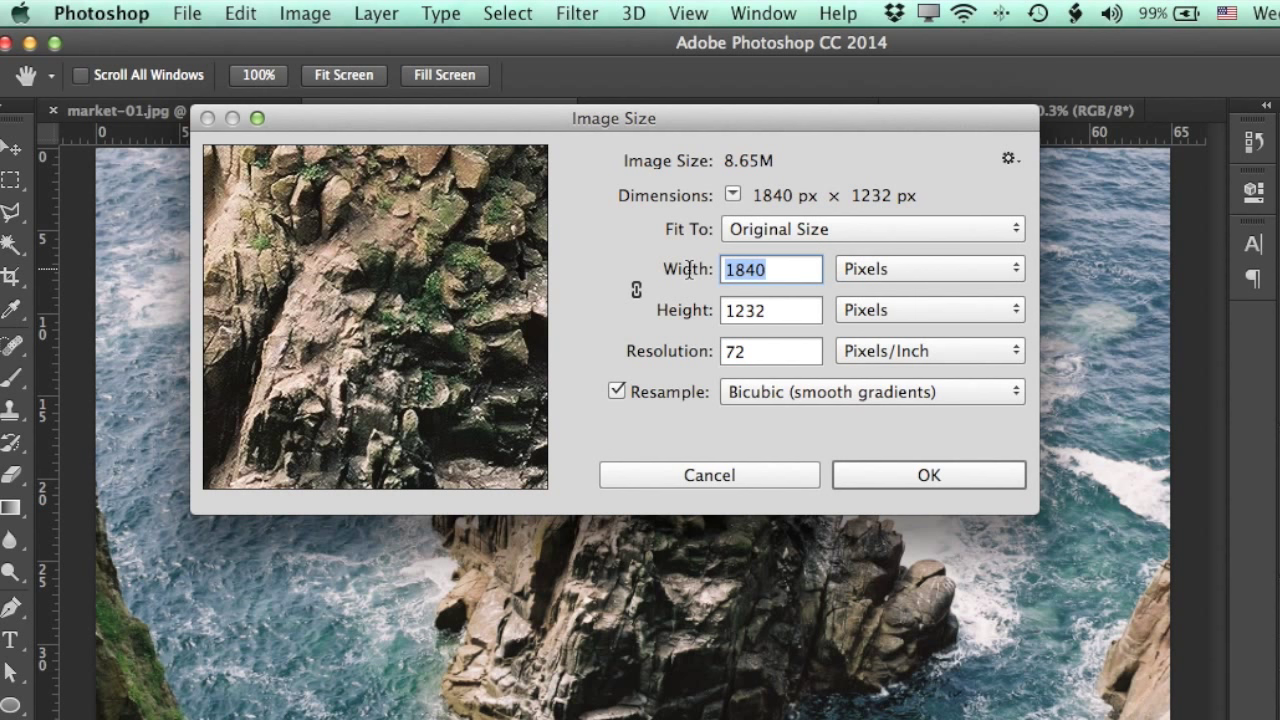
pyautogui.moveTo(684, 312)
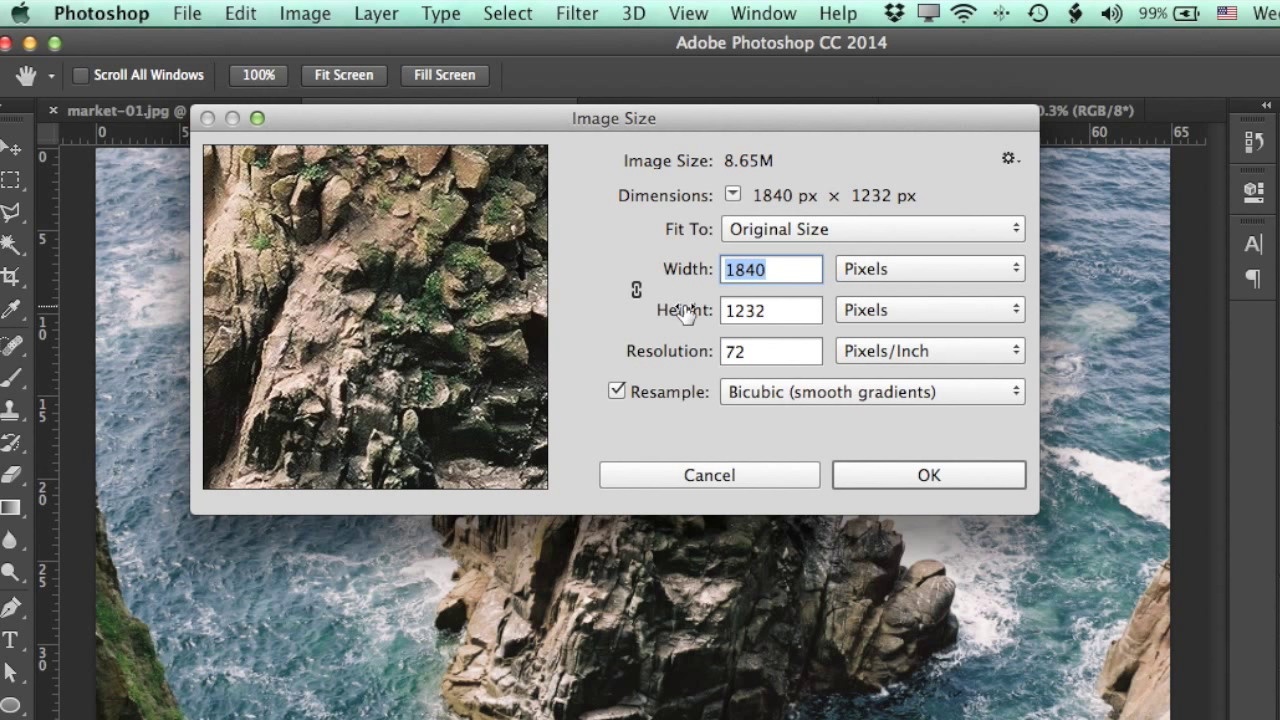
pyautogui.moveTo(610, 258)
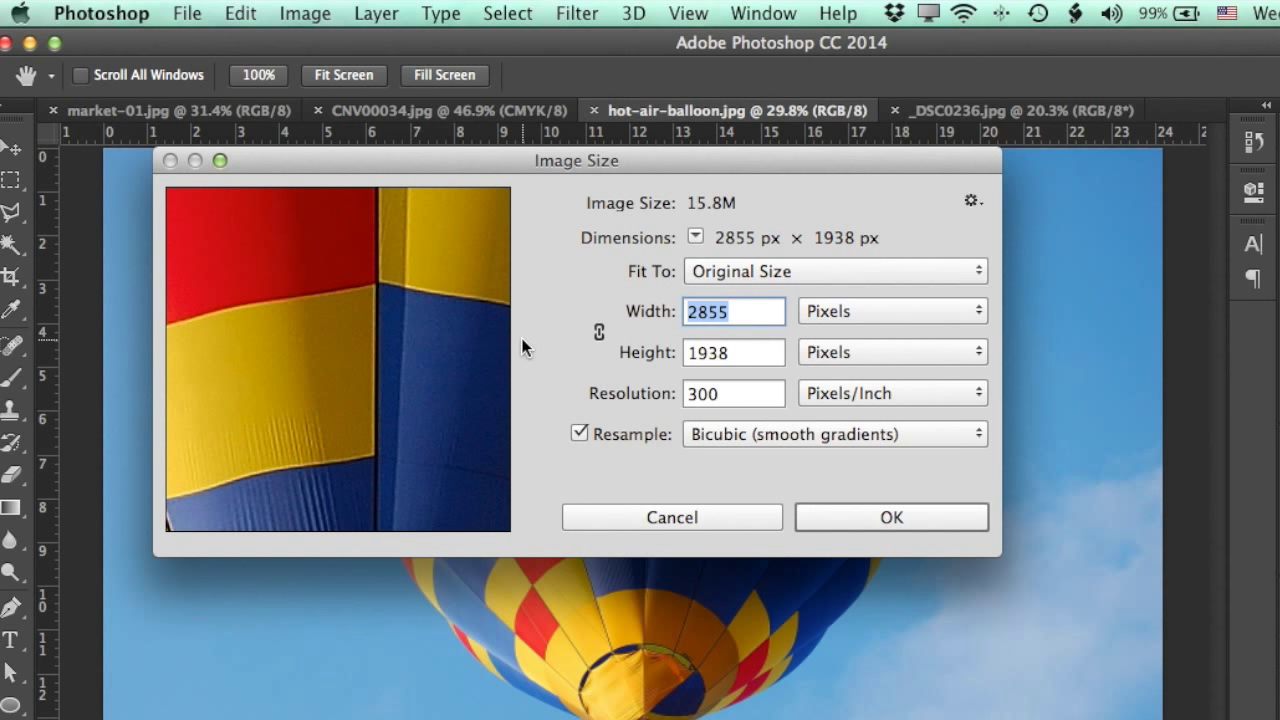
pyautogui.moveTo(716, 338)
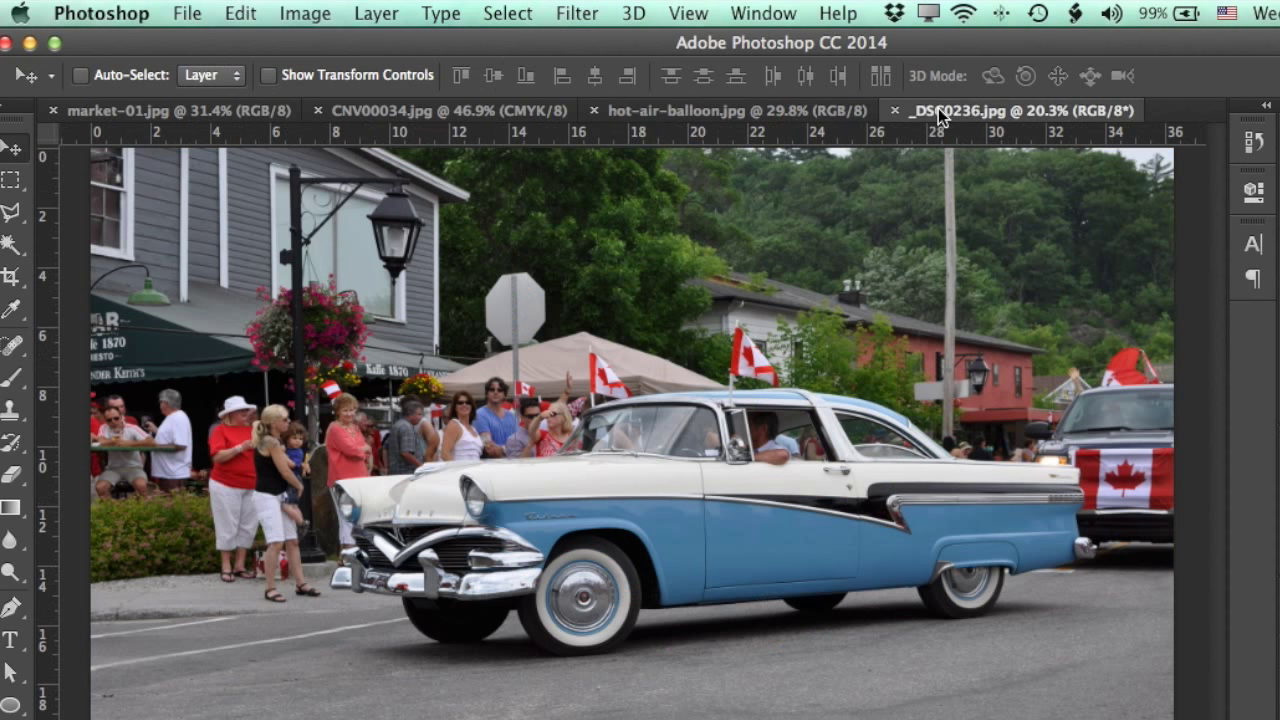
pyautogui.moveTo(306, 28)
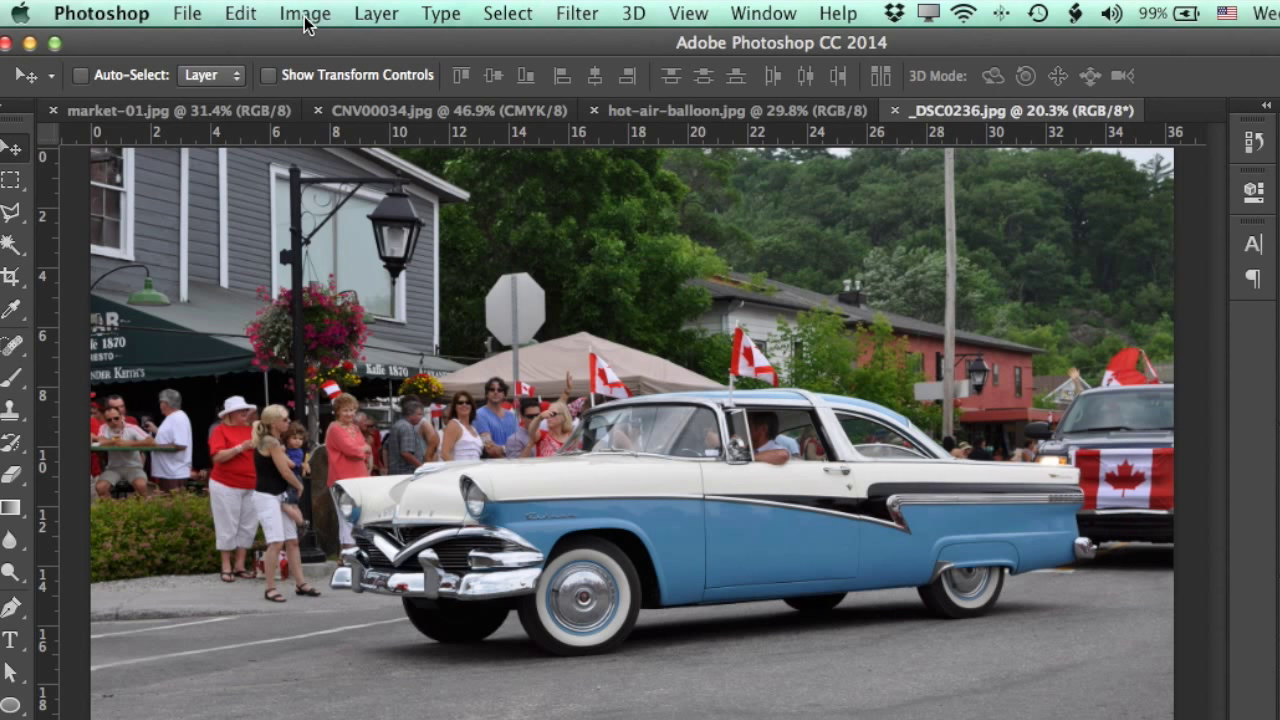
# Use the Image menu once more before leaving Photoshop for Final Cut Pro
pyautogui.click(304, 12)
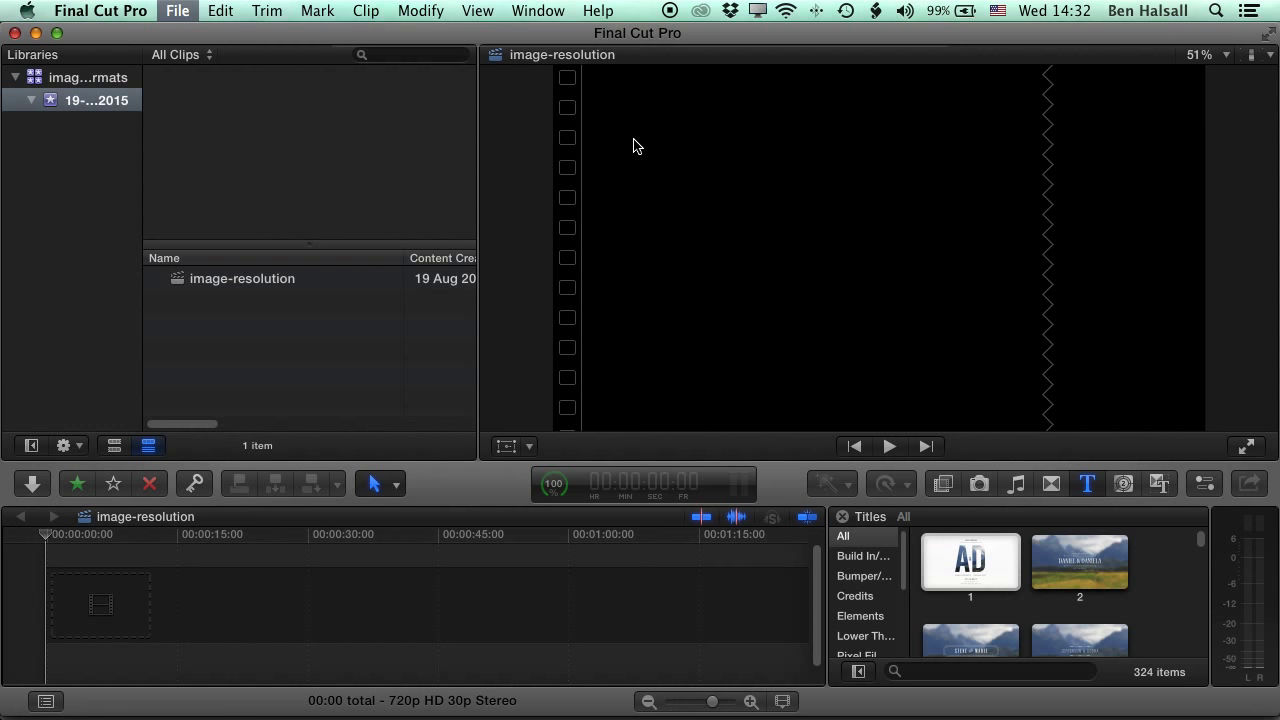
# Bring up File > Import > Media and browse Macintosh HD toward the Images FCP folder
pyautogui.click(176, 12)
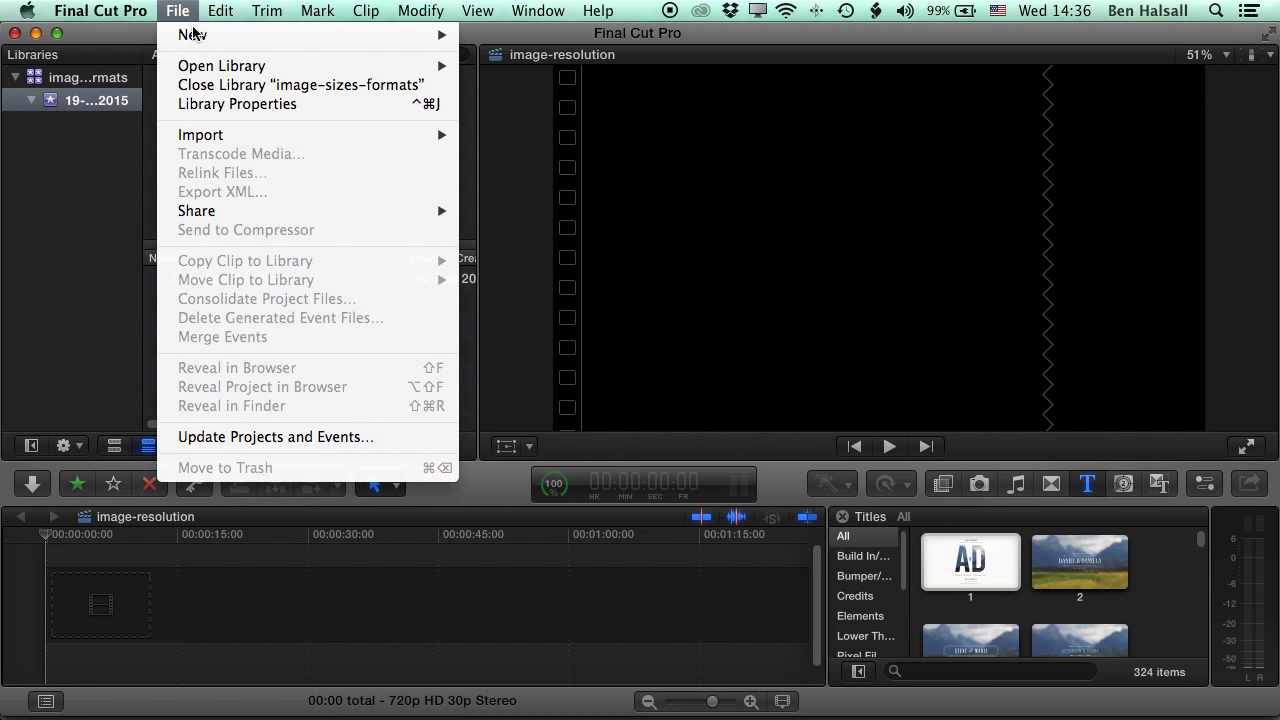
pyautogui.click(200, 134)
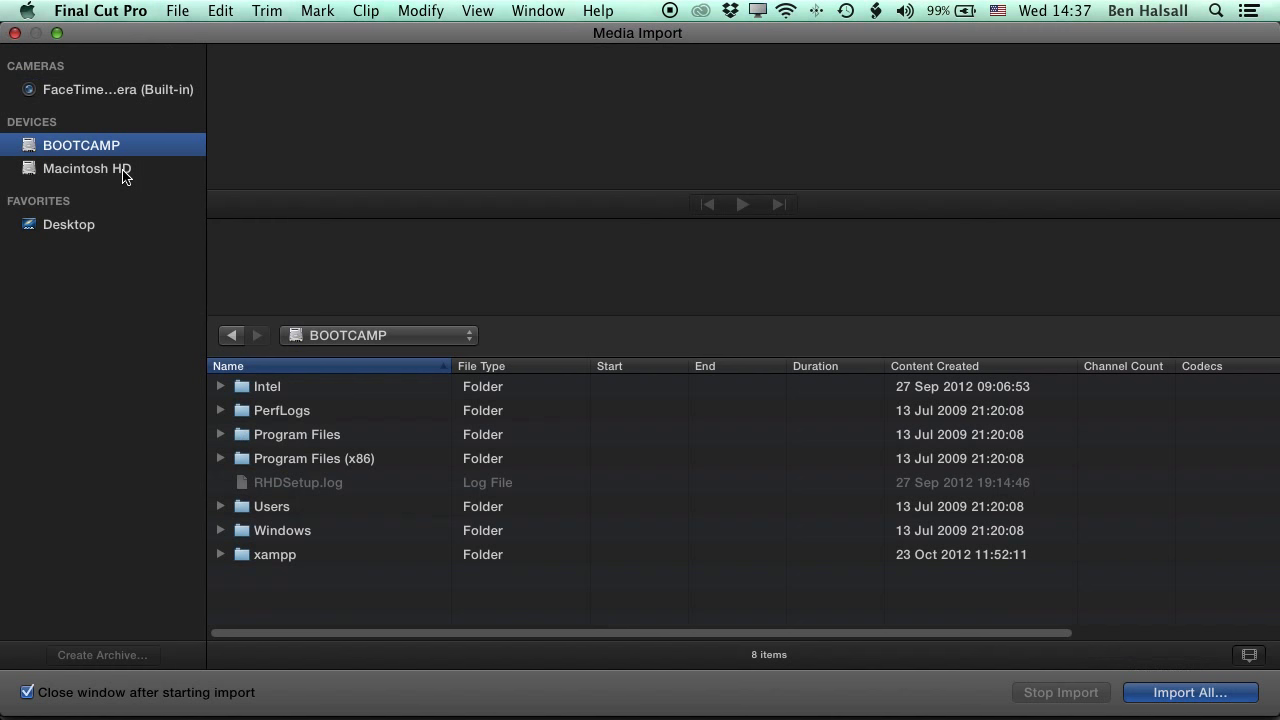
pyautogui.click(88, 168)
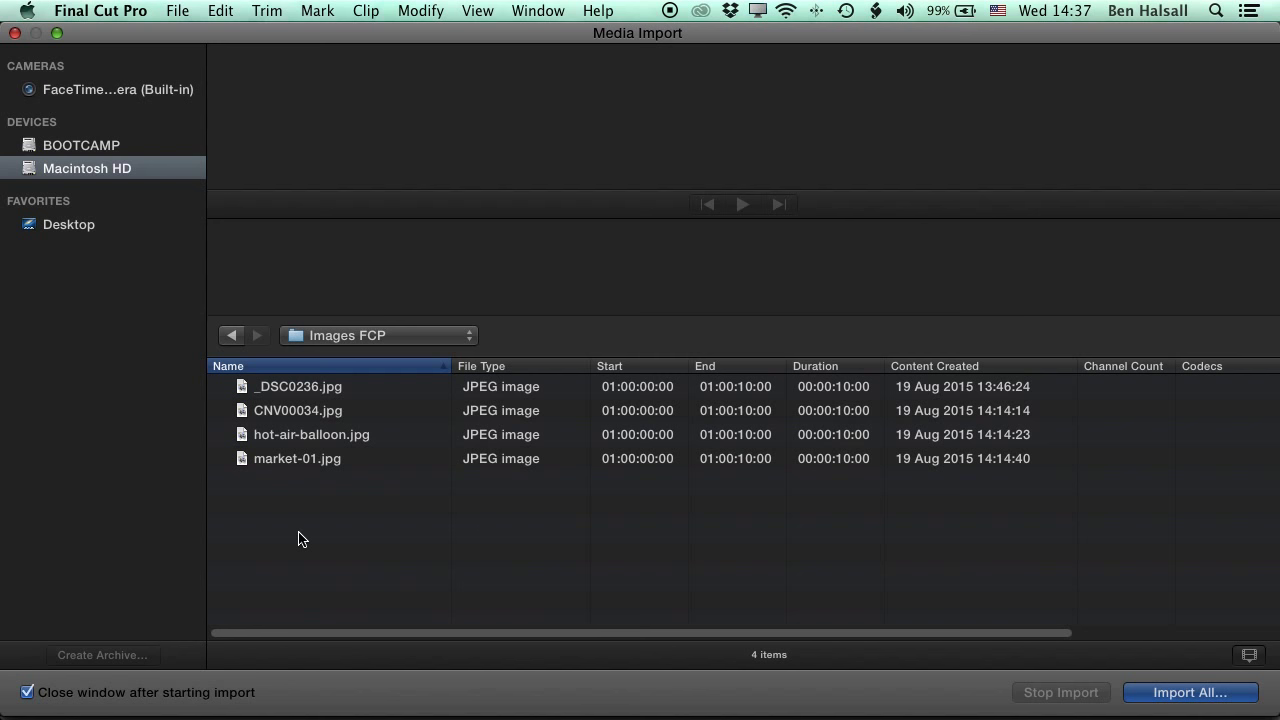
# Import the selected photos into the 19-08-2015 event, leaving the files in place
pyautogui.click(300, 388)
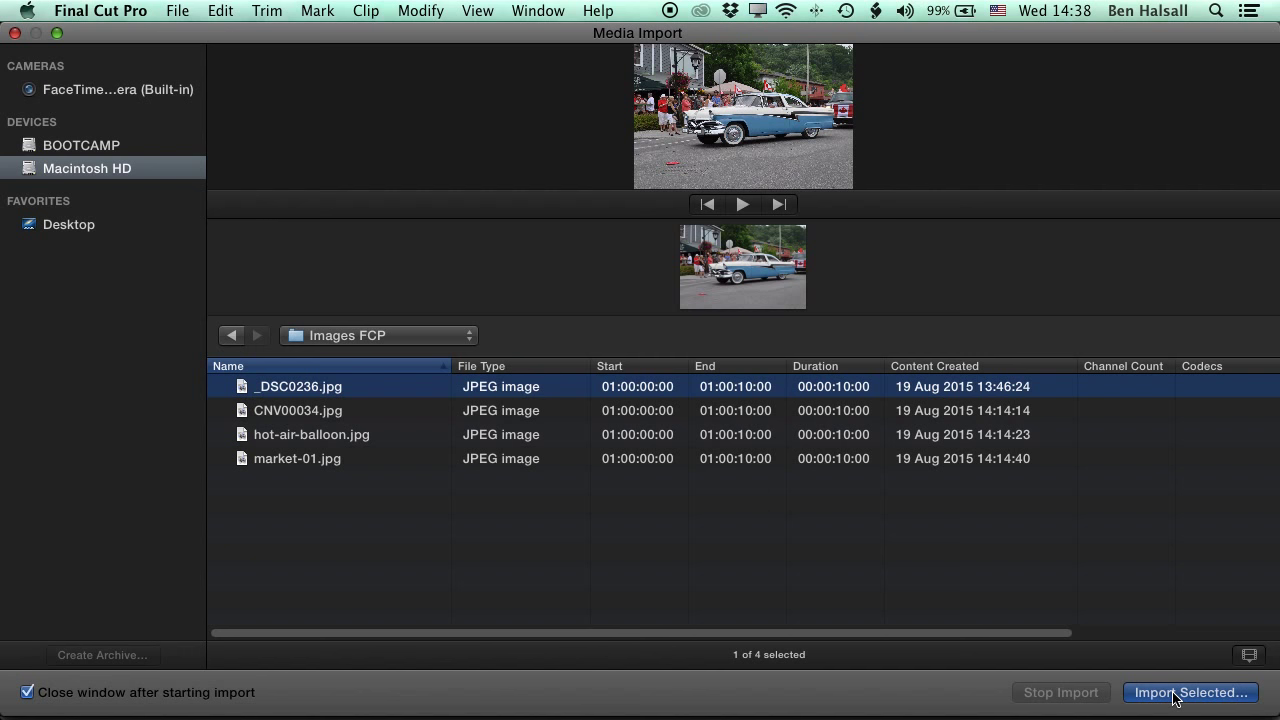
pyautogui.click(1190, 692)
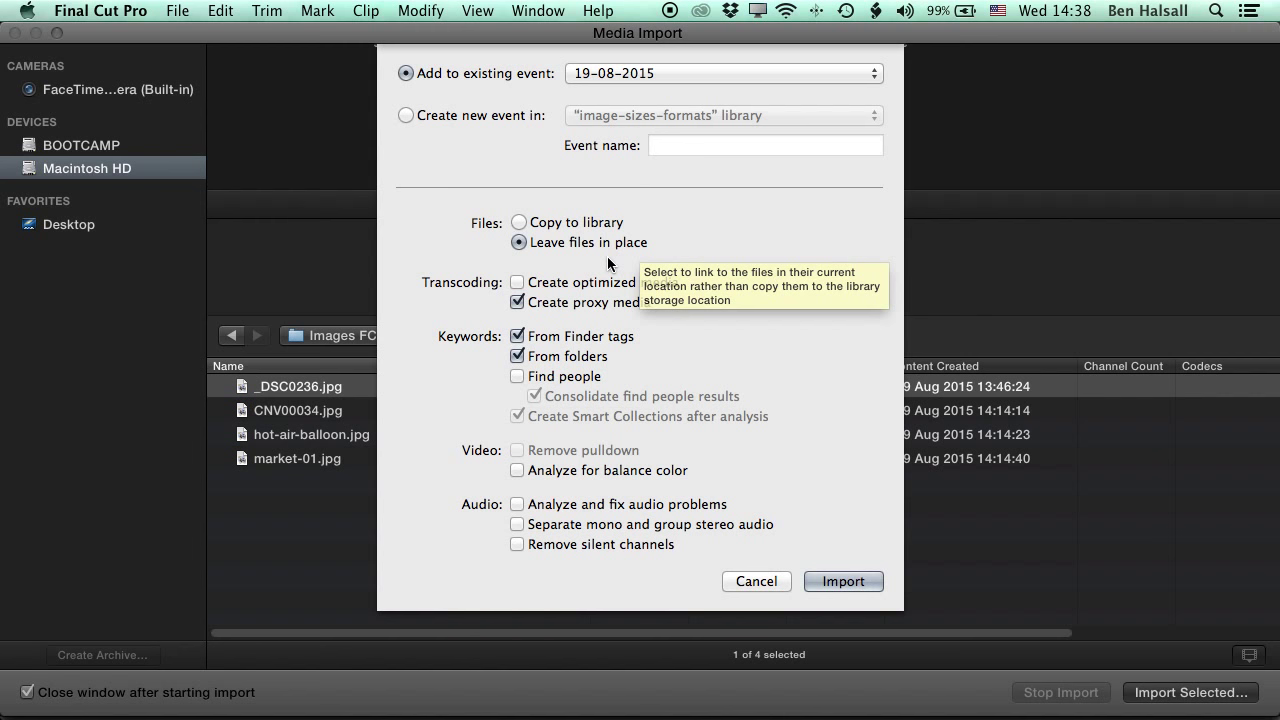
pyautogui.moveTo(640, 248)
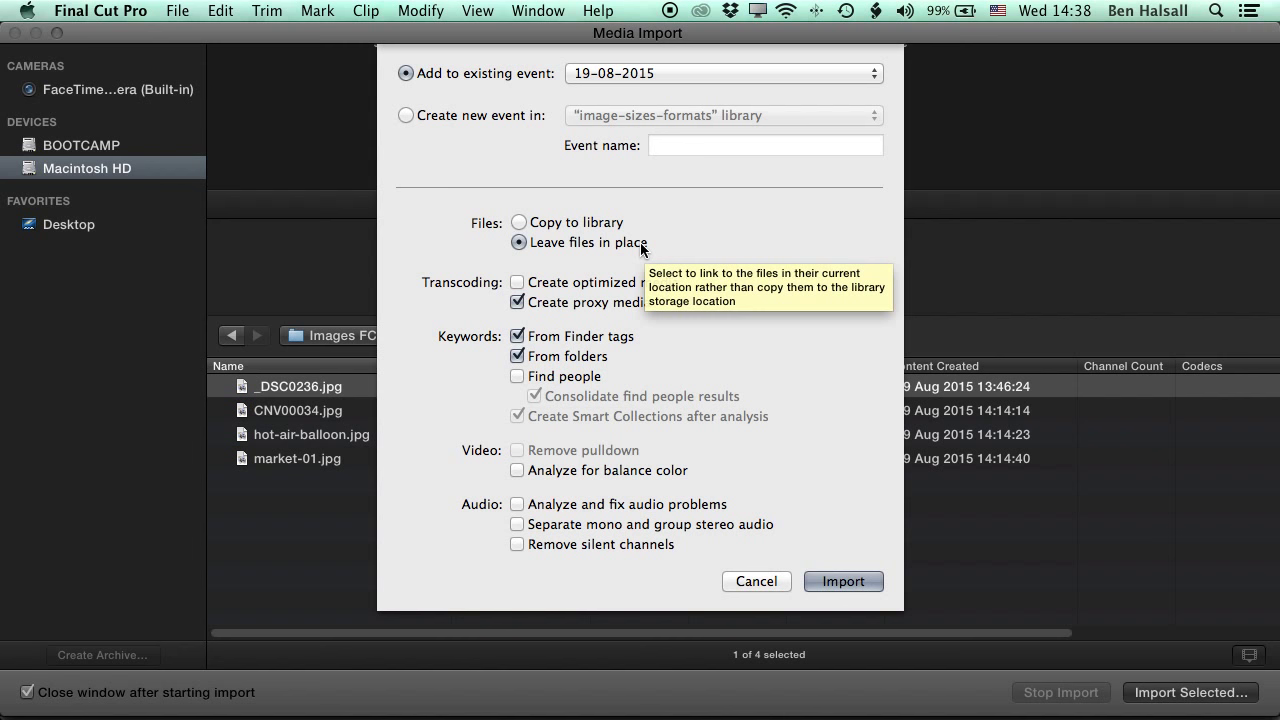
pyautogui.moveTo(518, 390)
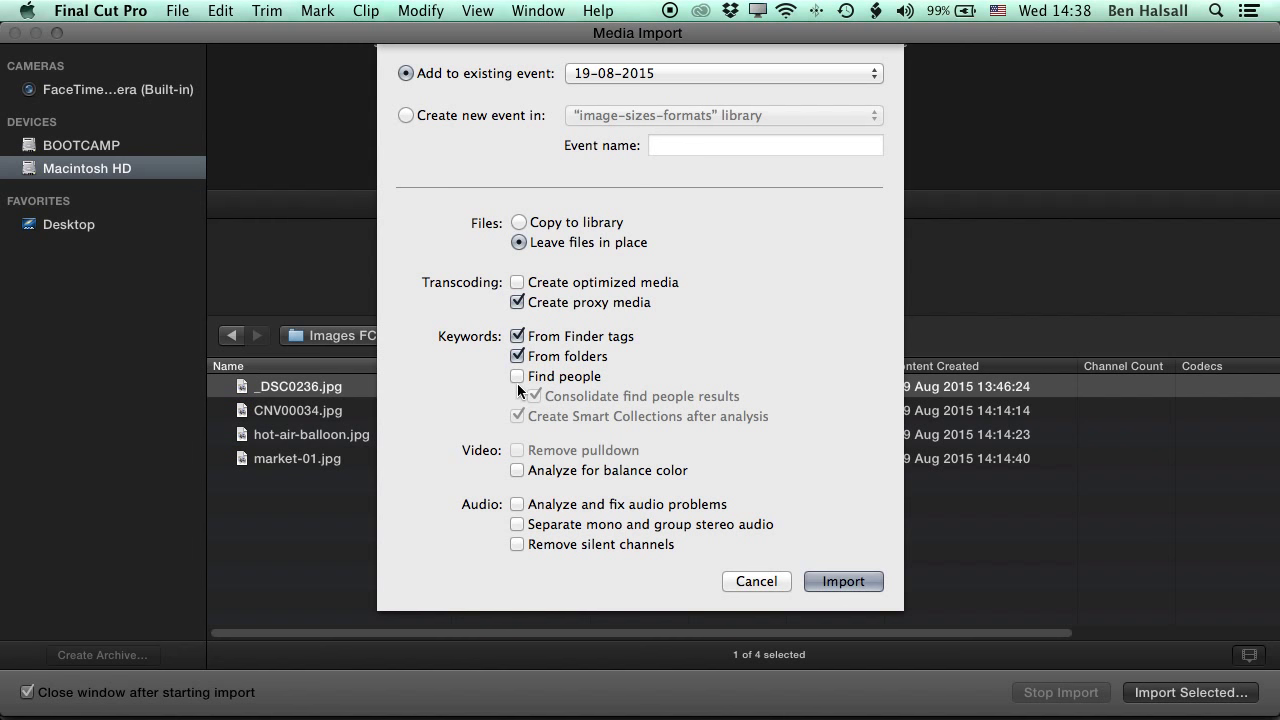
pyautogui.click(844, 580)
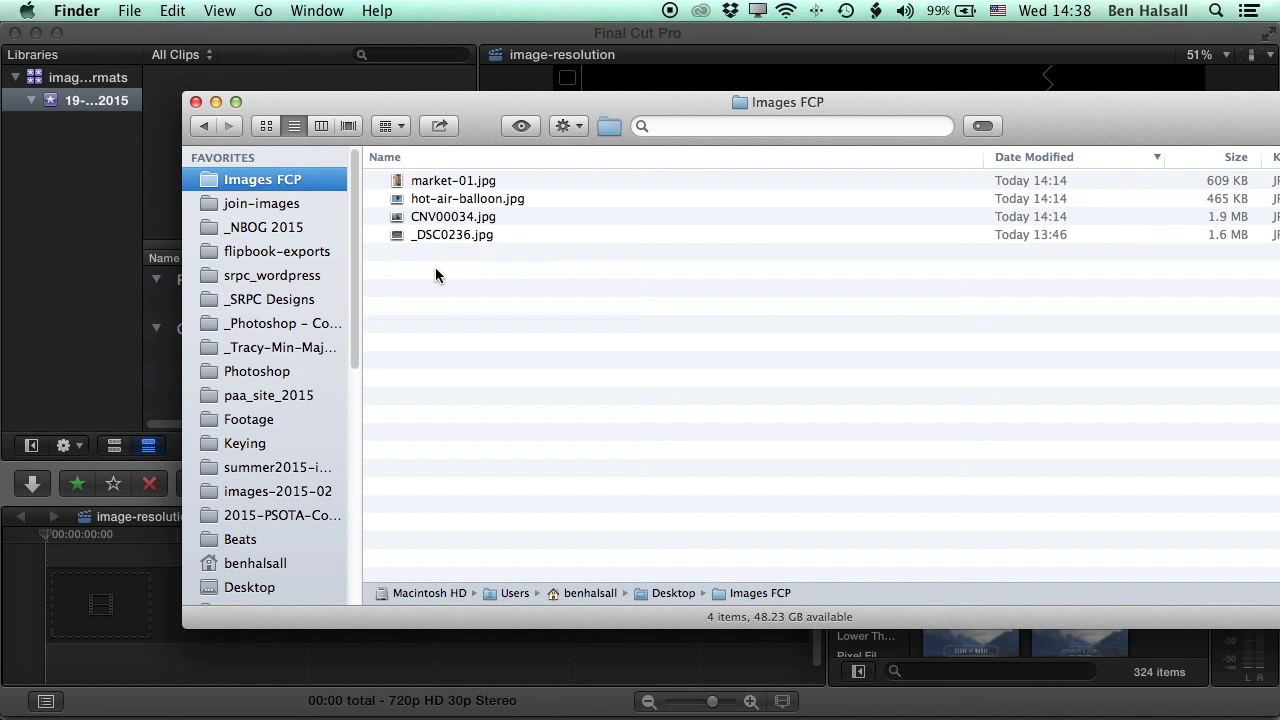
# Quick Look the hot-air-balloon.jpg in Finder, close it and return to Final Cut Pro
pyautogui.click(452, 180)
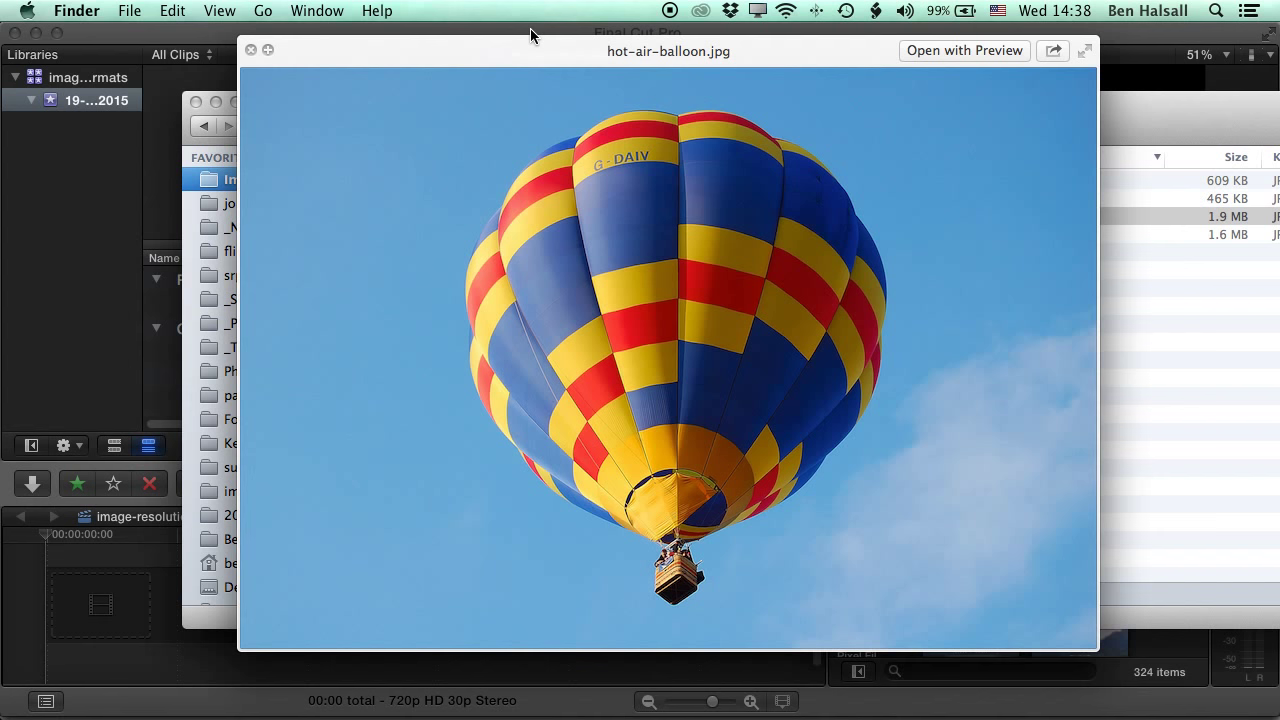
pyautogui.click(252, 50)
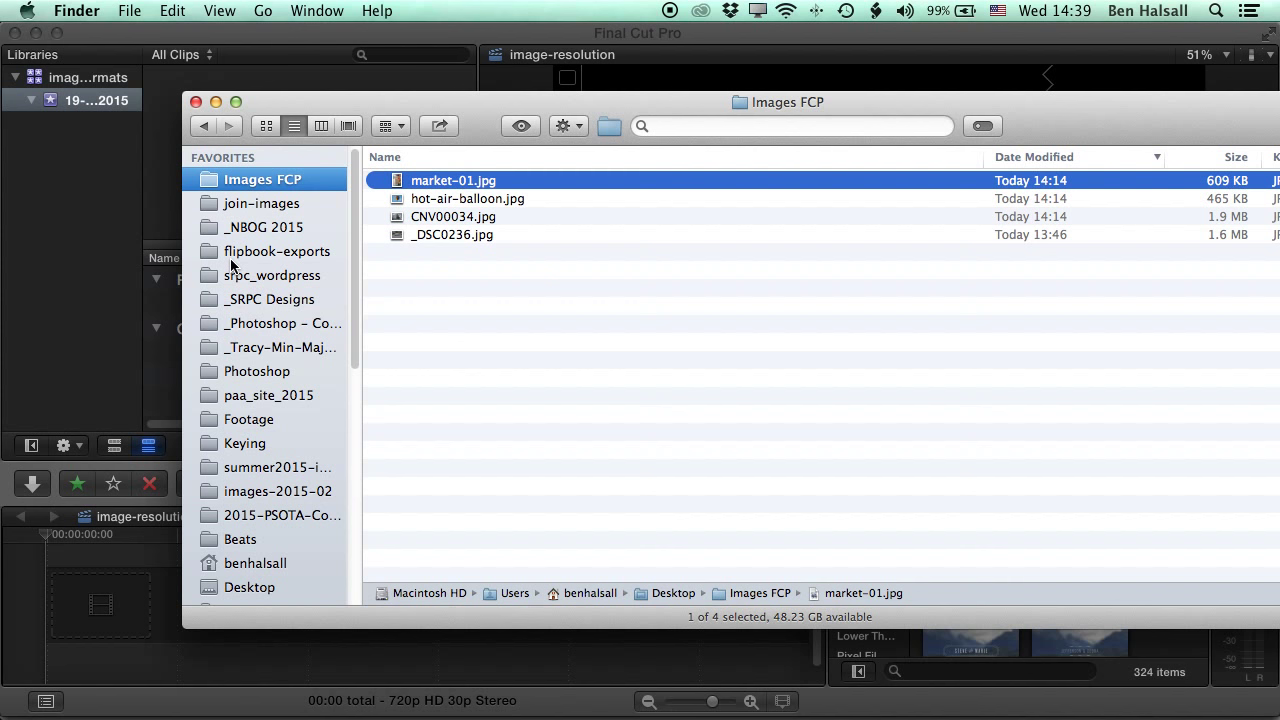
pyautogui.click(452, 216)
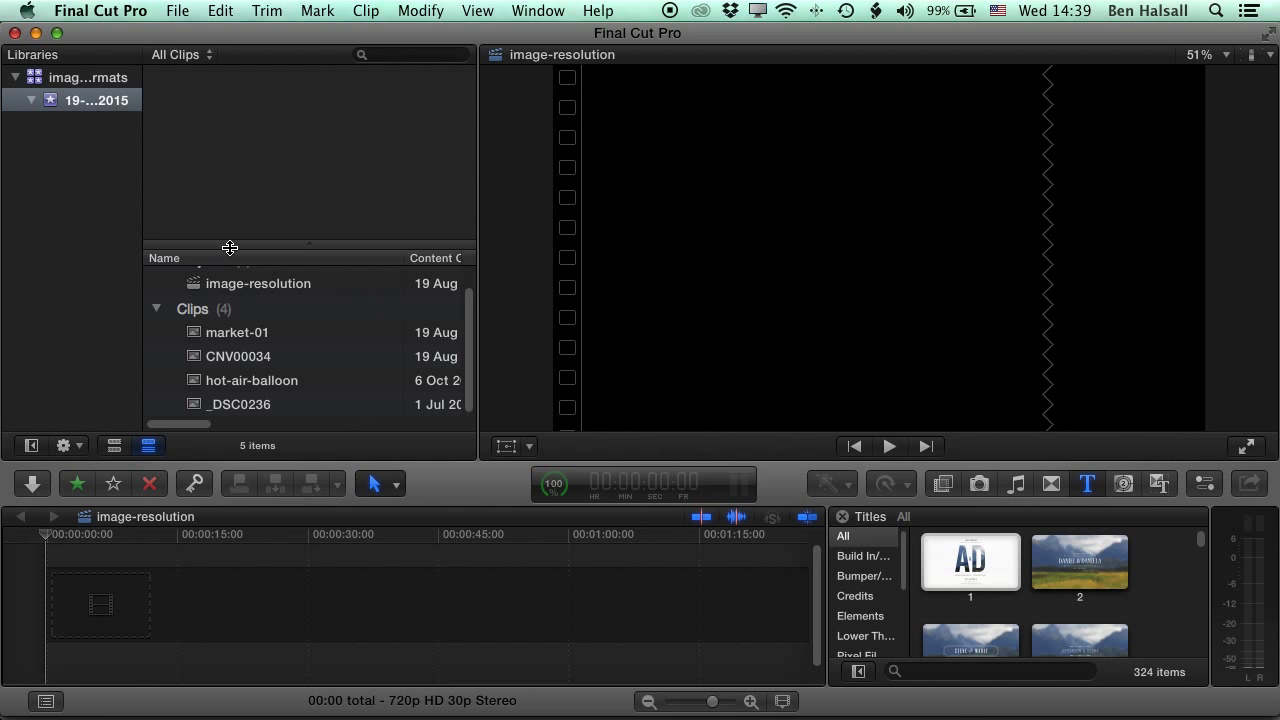
pyautogui.click(536, 12)
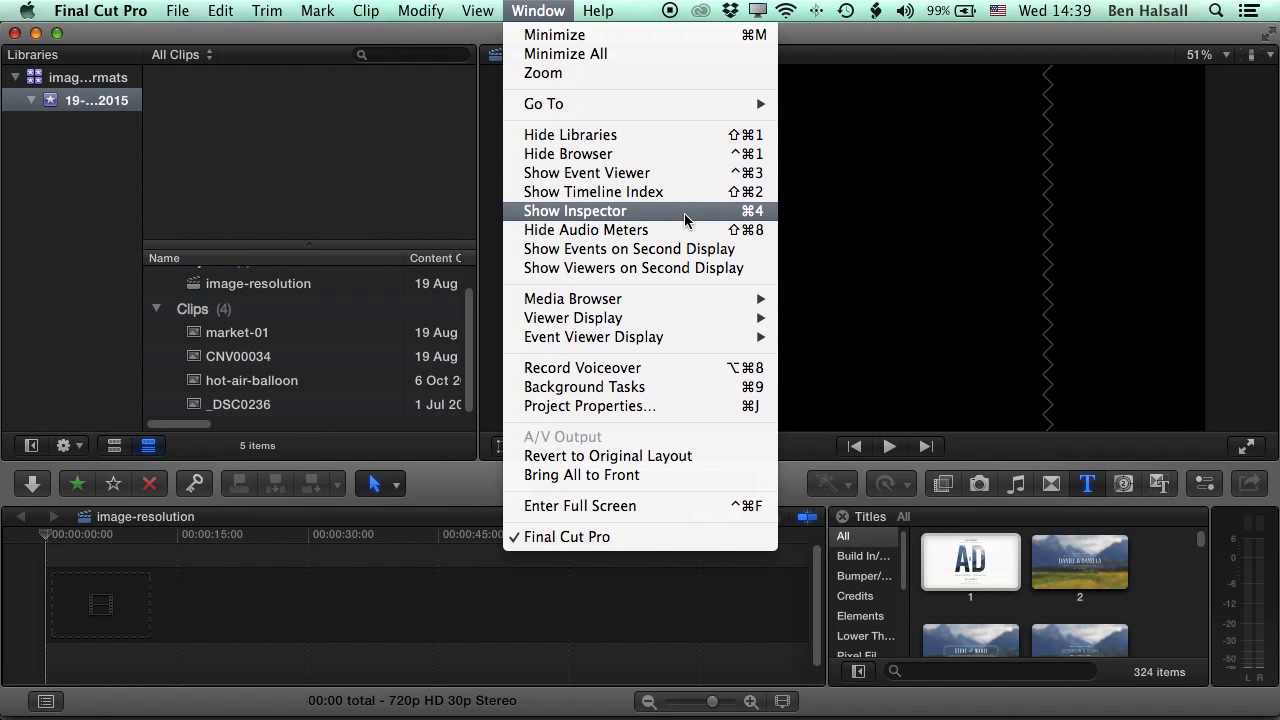
# Show the Inspector and check the hot-air-balloon and CNV00034 clips' pixel dimensions (1840 × 1232)
pyautogui.click(576, 210)
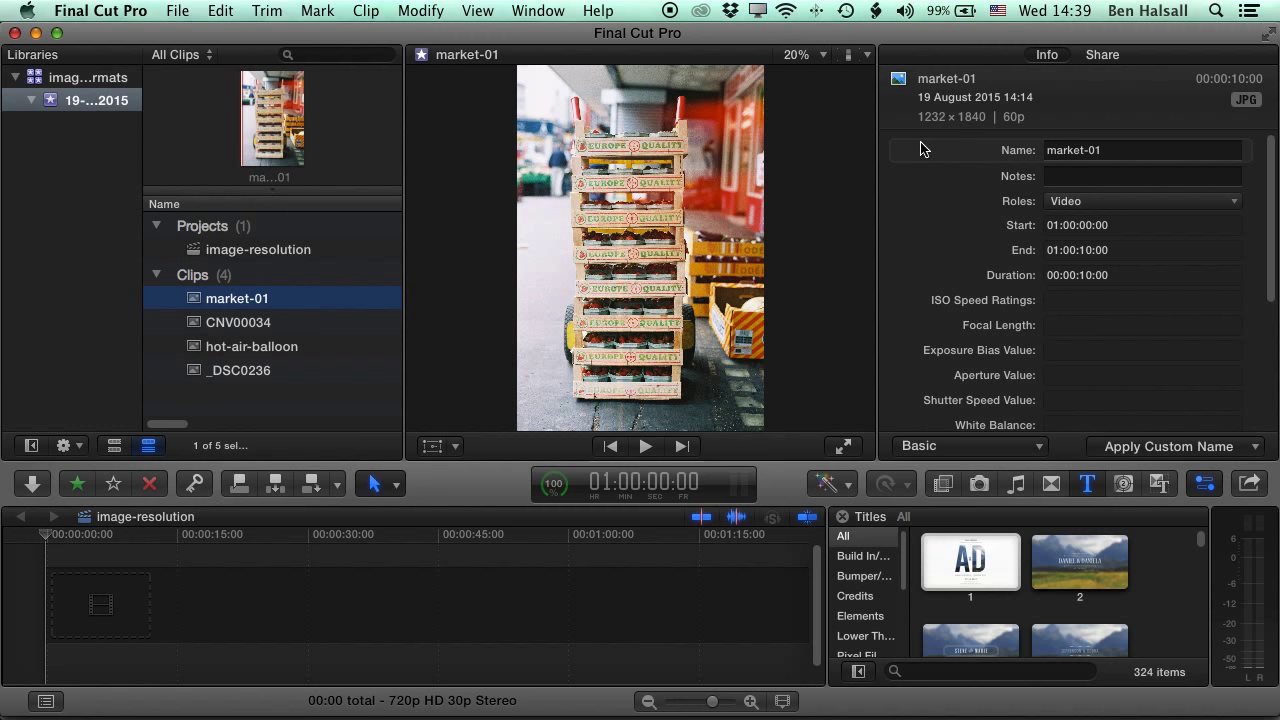
pyautogui.click(252, 346)
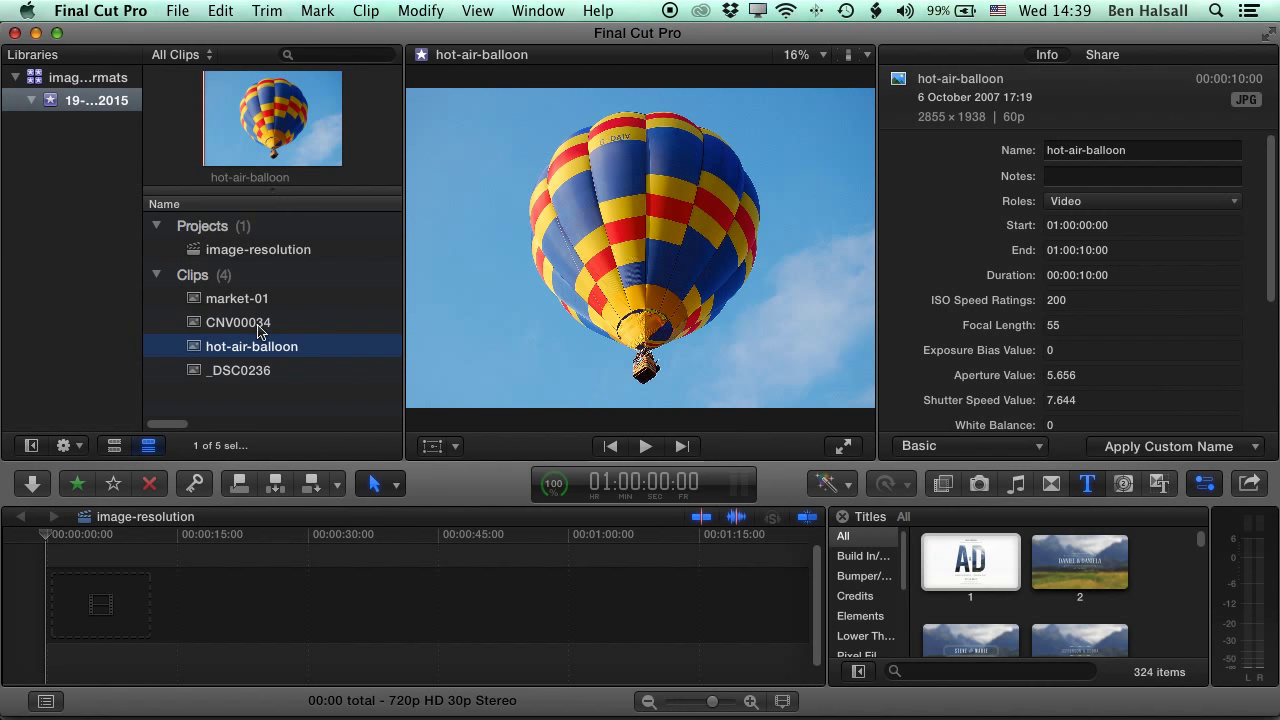
pyautogui.click(238, 322)
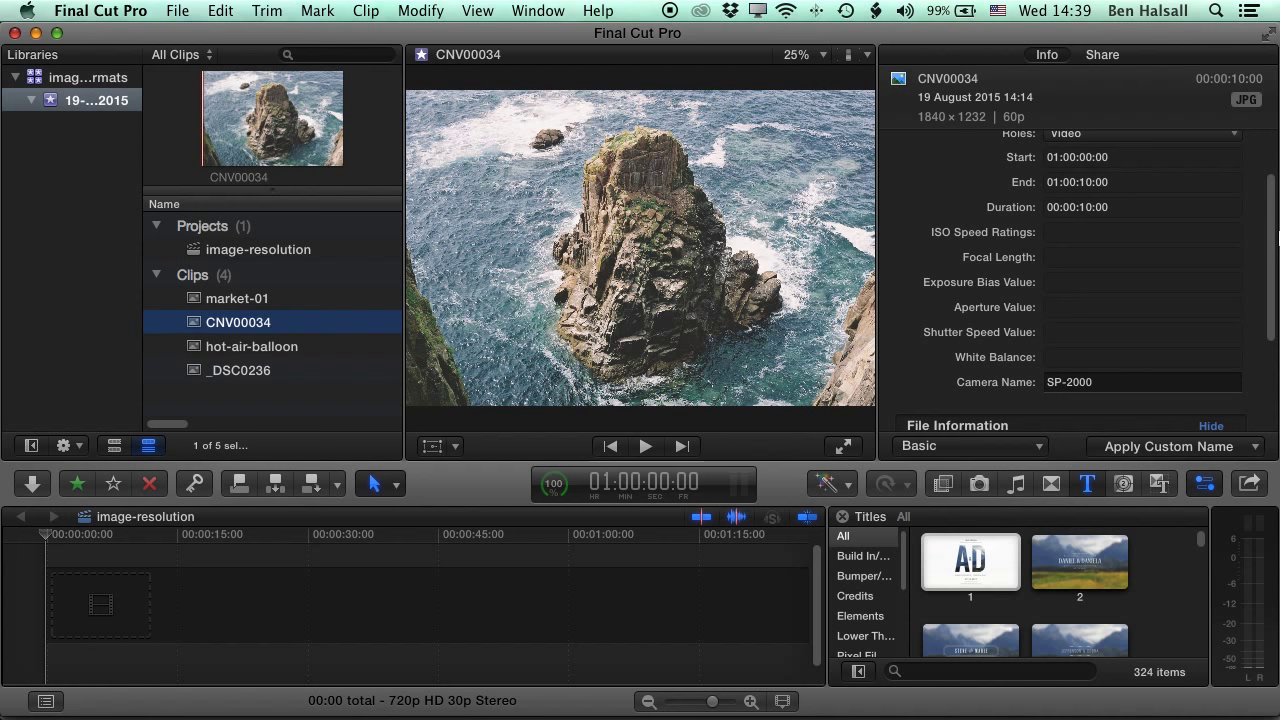
pyautogui.scroll(-3)
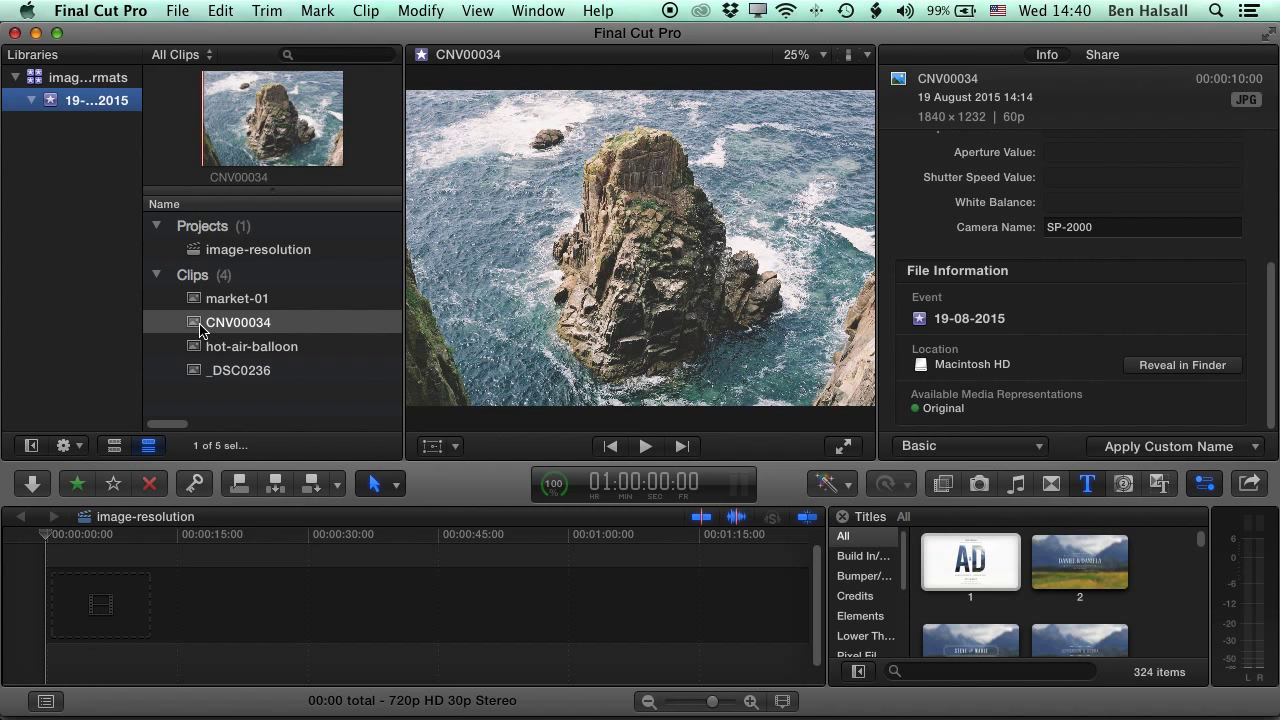
pyautogui.rightClick(238, 322)
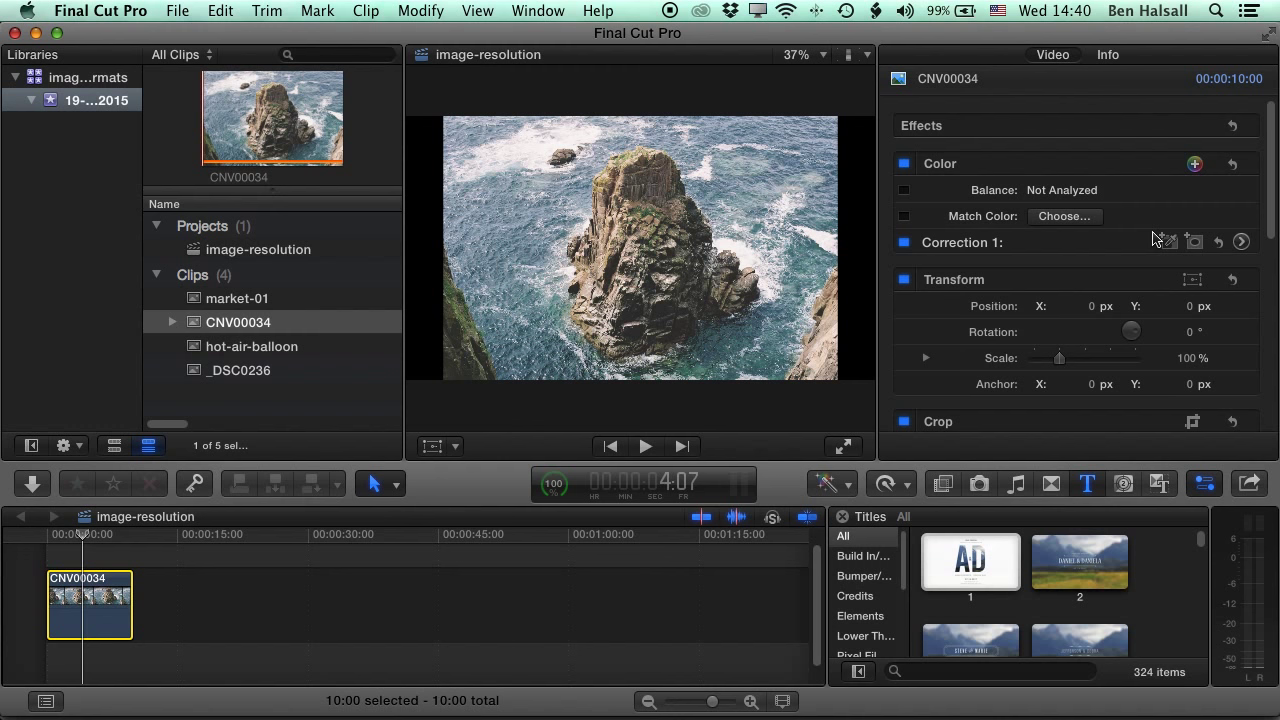
# Try Spatial Conform Fill and Fit on the rock clip, then leave it at None for native size
pyautogui.scroll(-3)
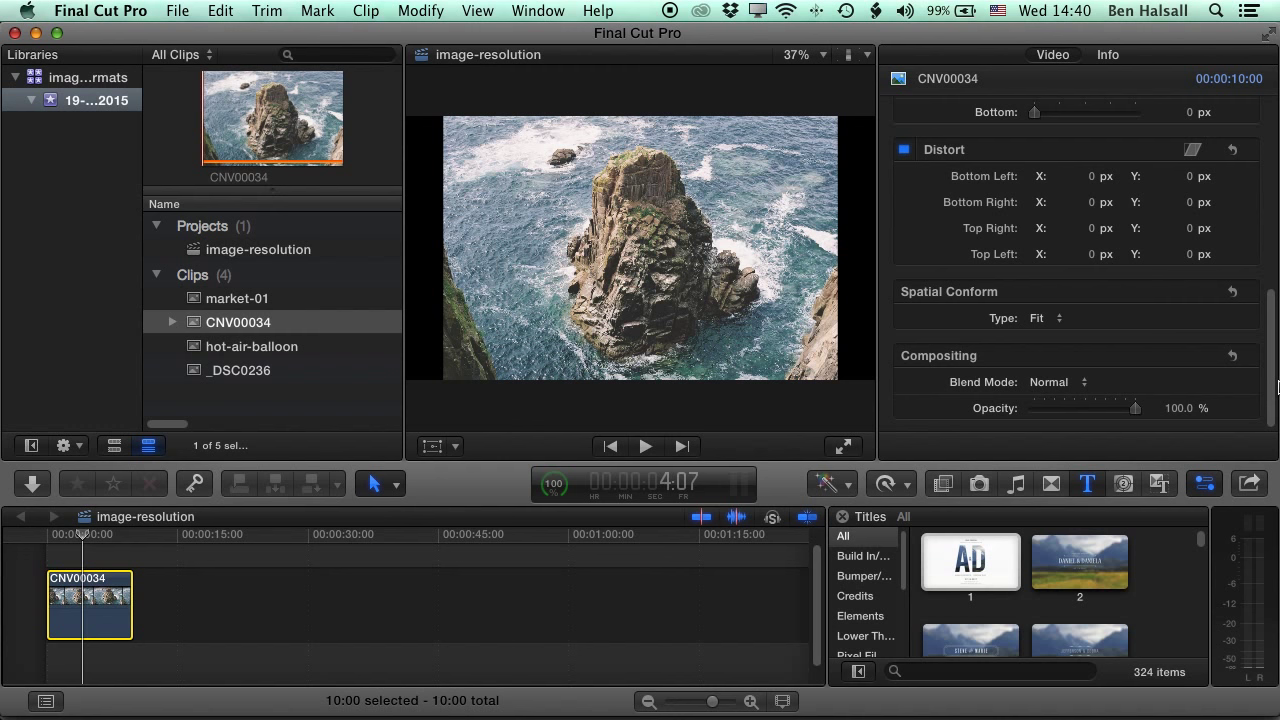
pyautogui.moveTo(996, 292)
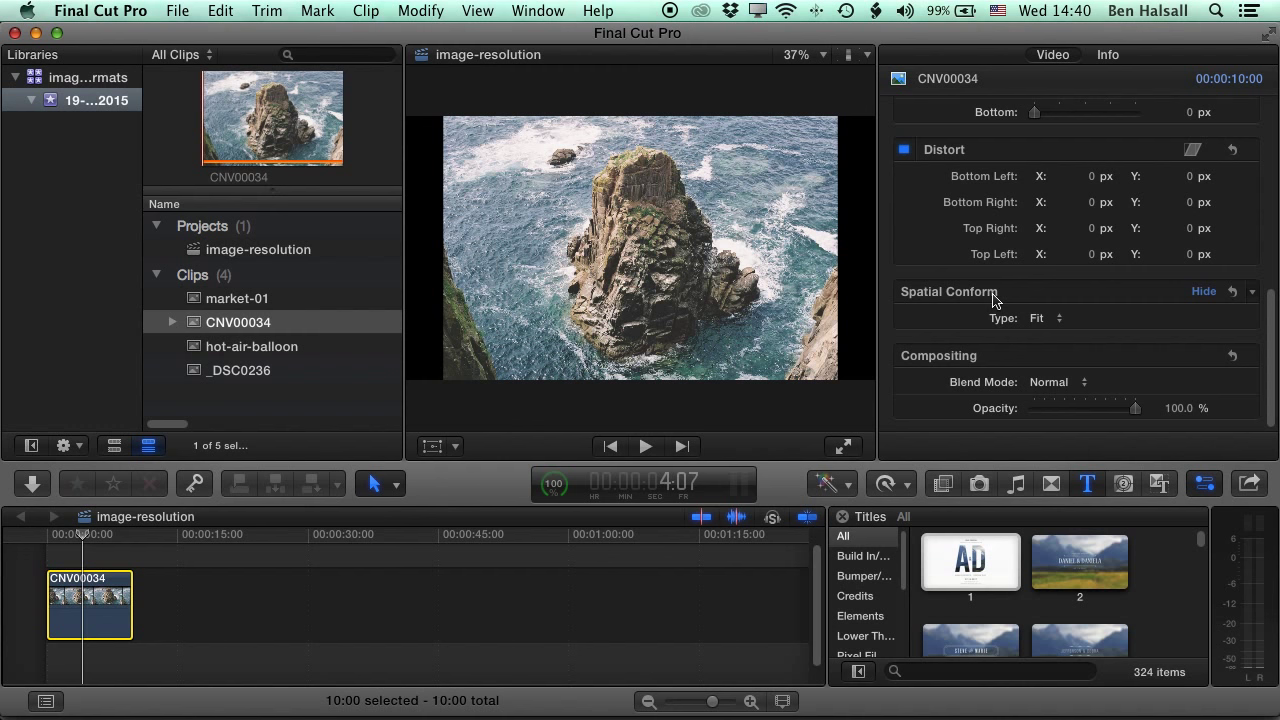
pyautogui.click(1046, 318)
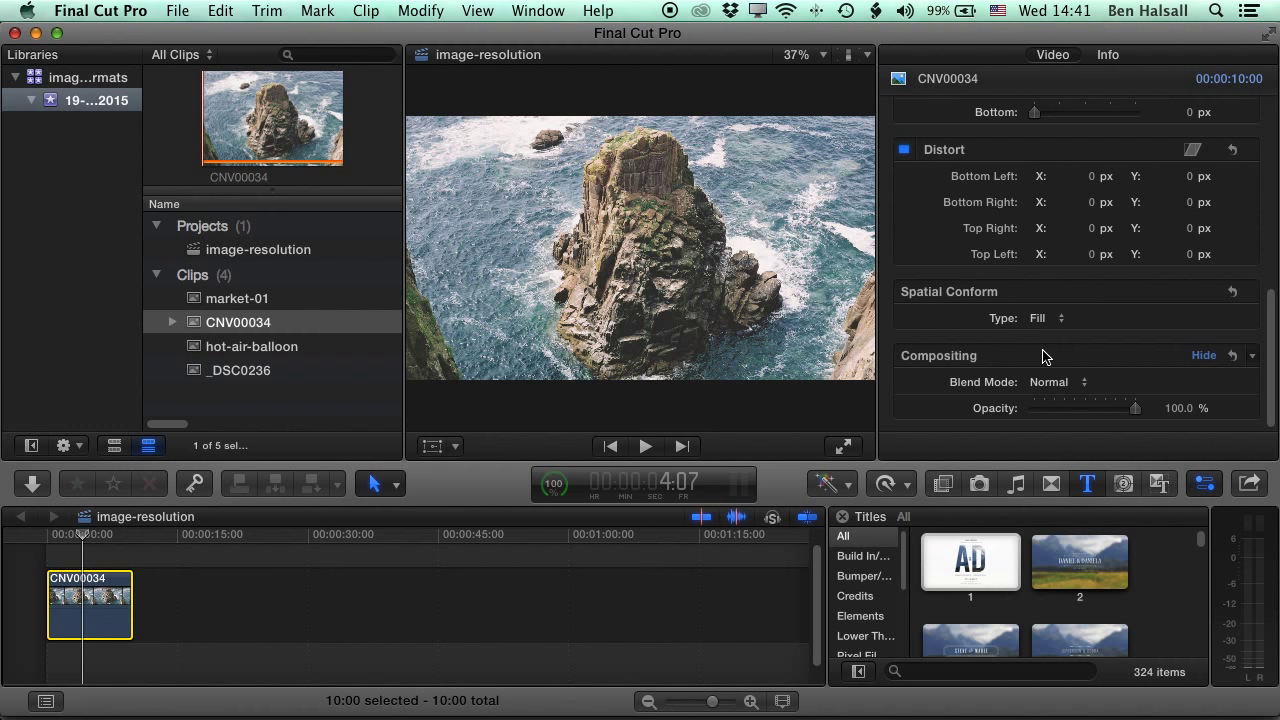
pyautogui.click(1044, 318)
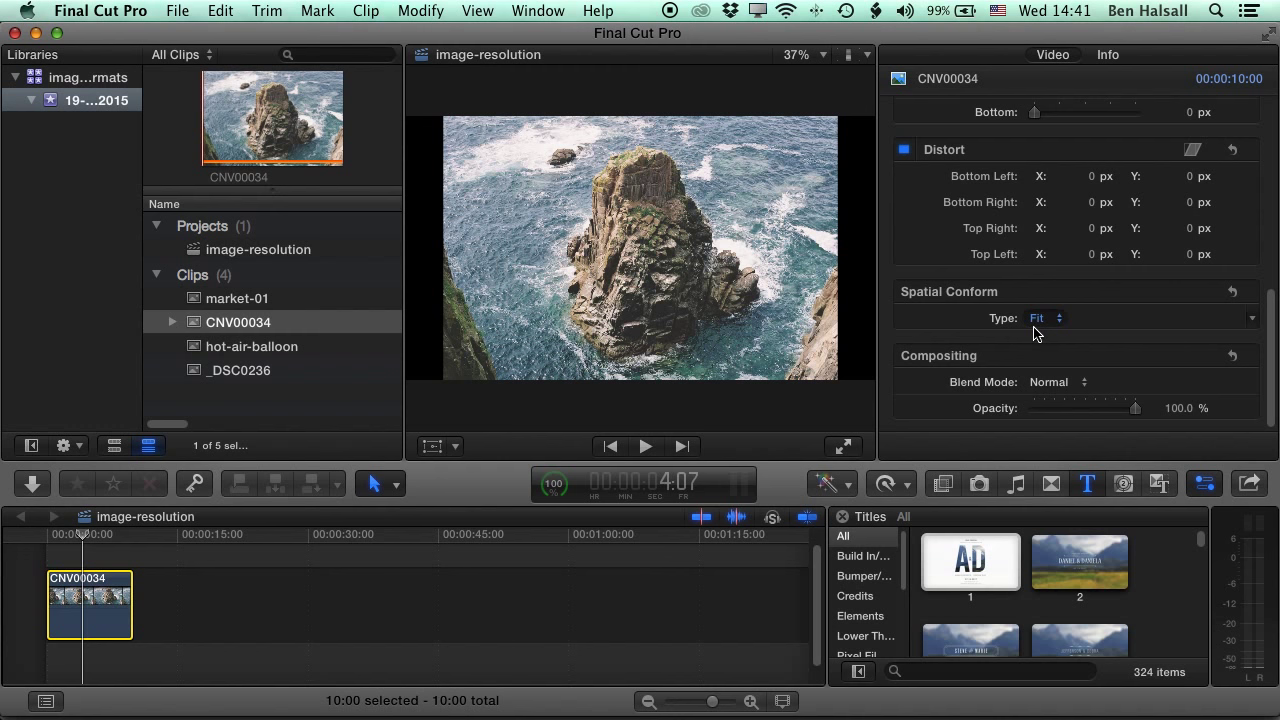
pyautogui.click(1048, 316)
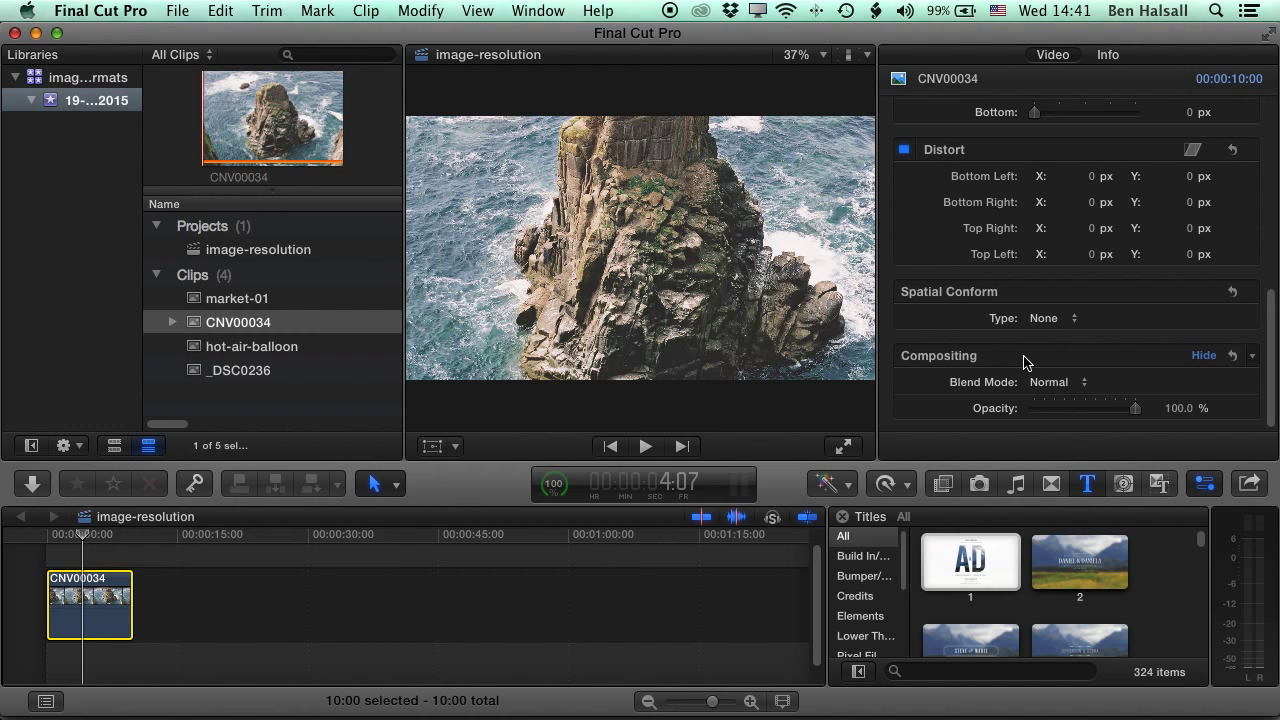
pyautogui.click(432, 446)
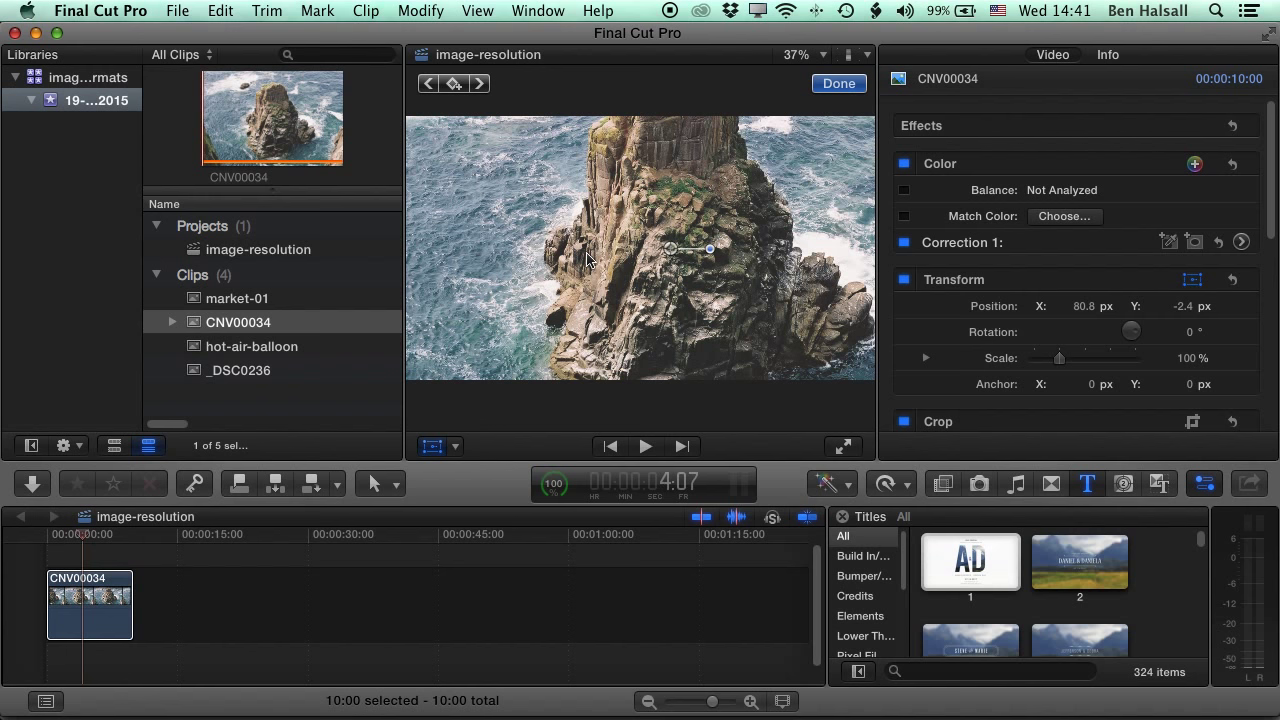
# Nudge the rock photo's position in the frame, then show the Browser via the Window menu
pyautogui.moveTo(710, 248); pyautogui.dragTo(718, 254)
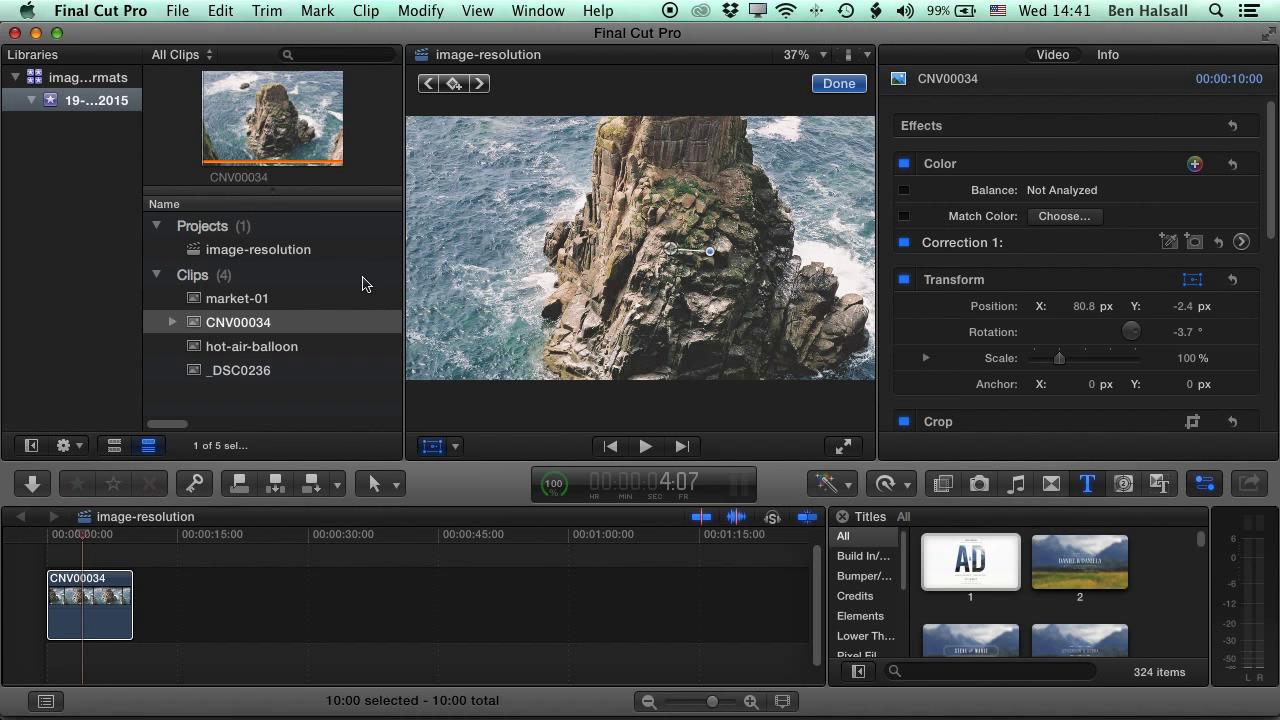
pyautogui.moveTo(640, 250)
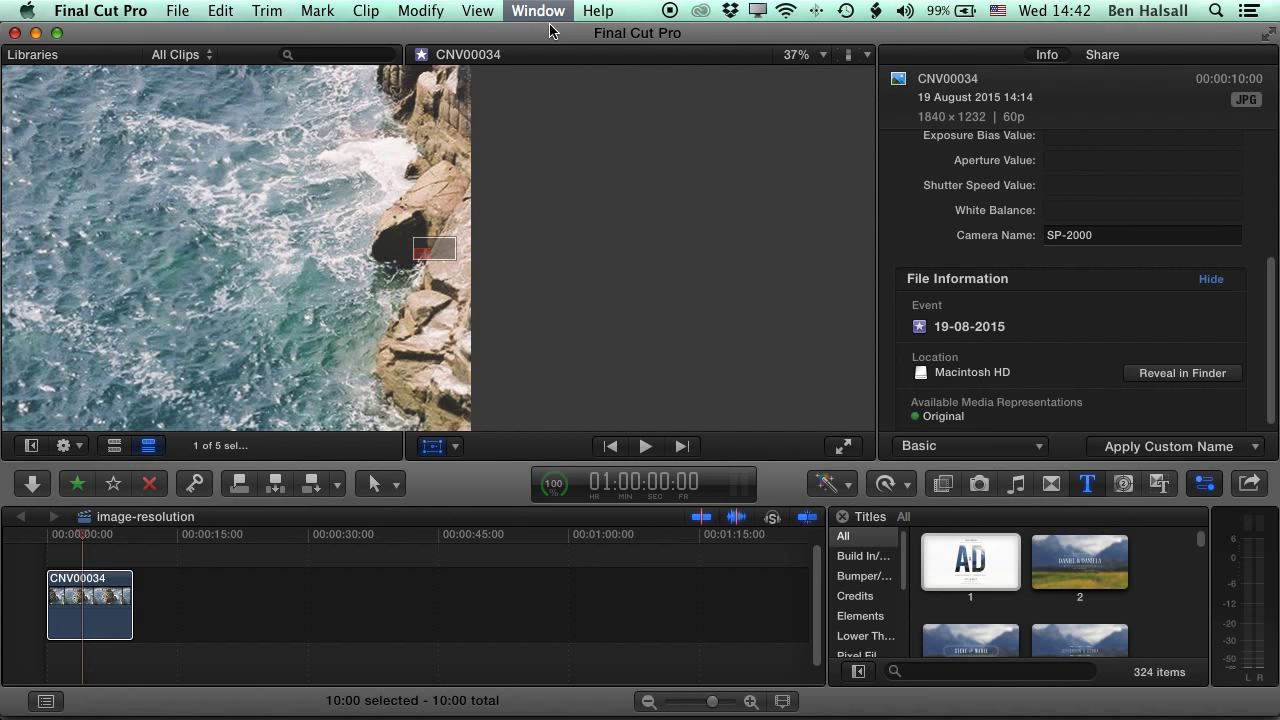
pyautogui.click(538, 12)
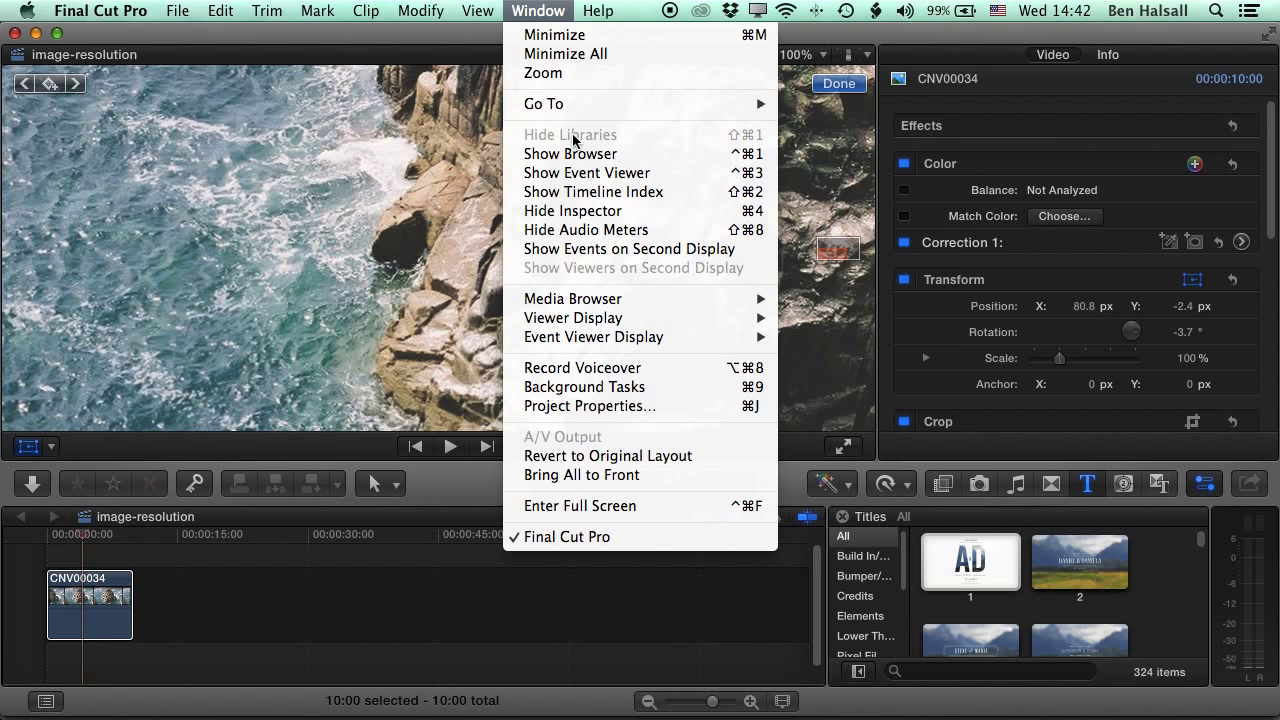
pyautogui.click(570, 152)
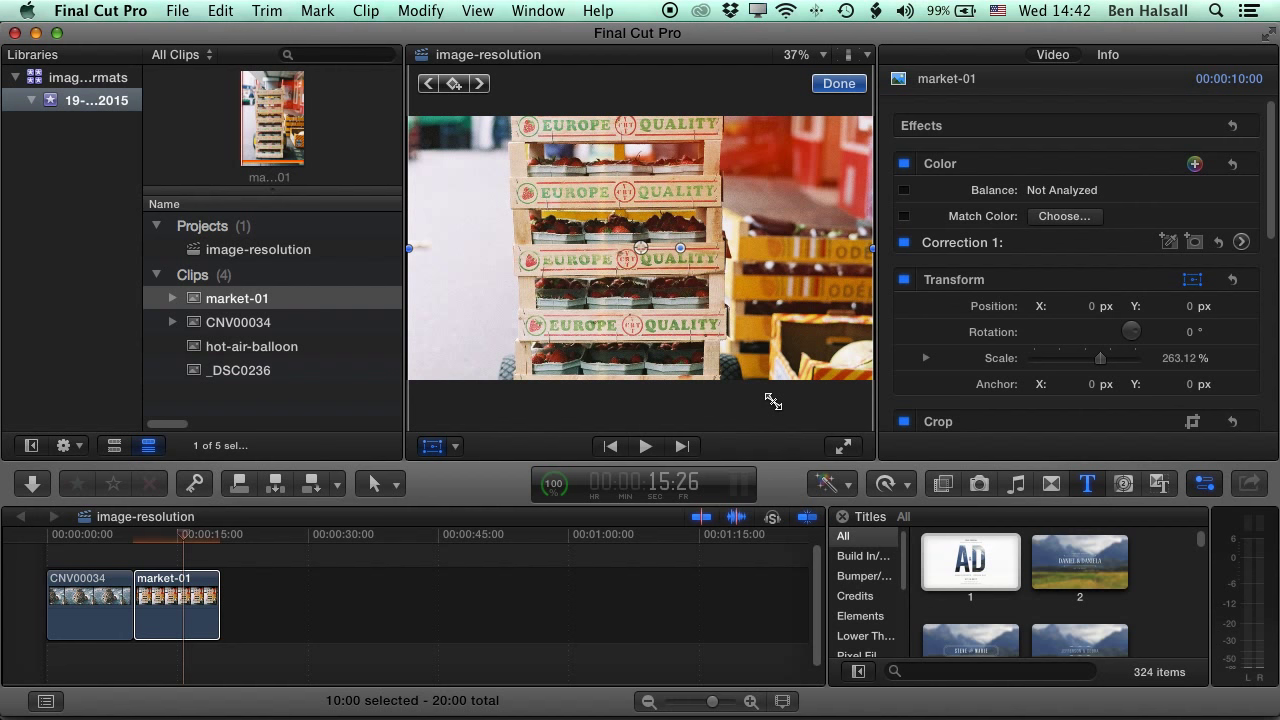
pyautogui.moveTo(750, 84)
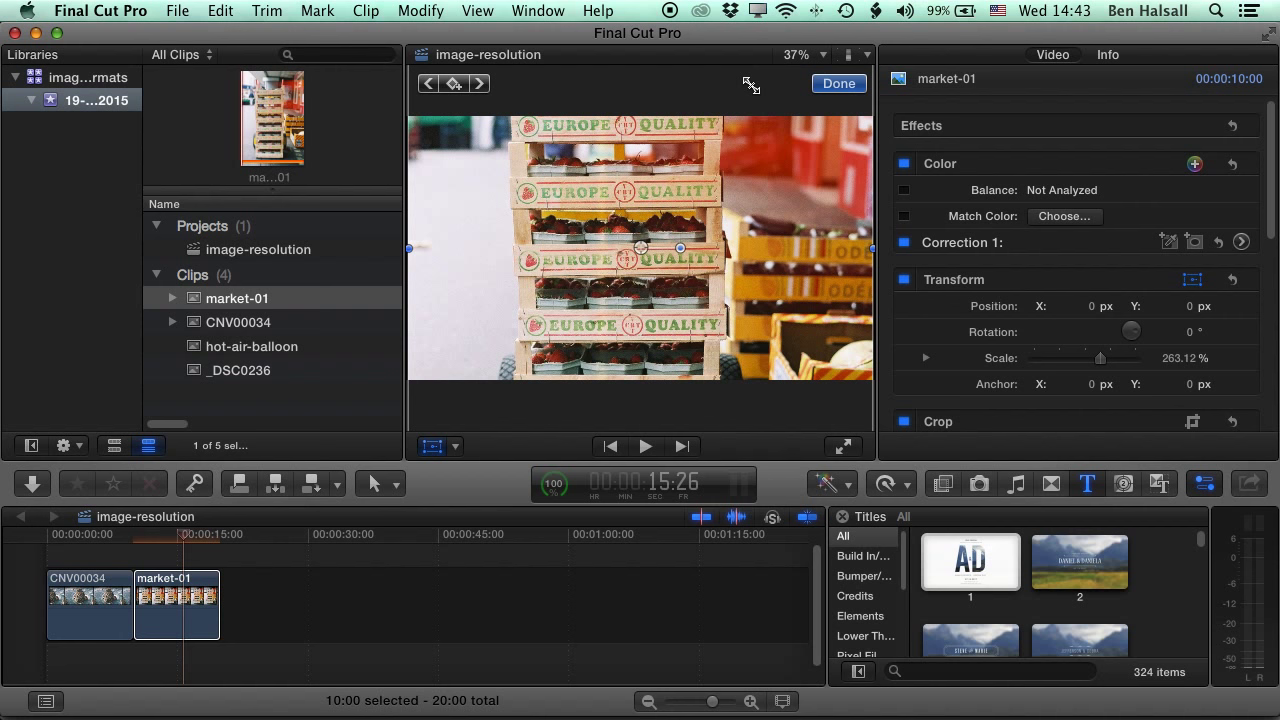
pyautogui.moveTo(744, 96)
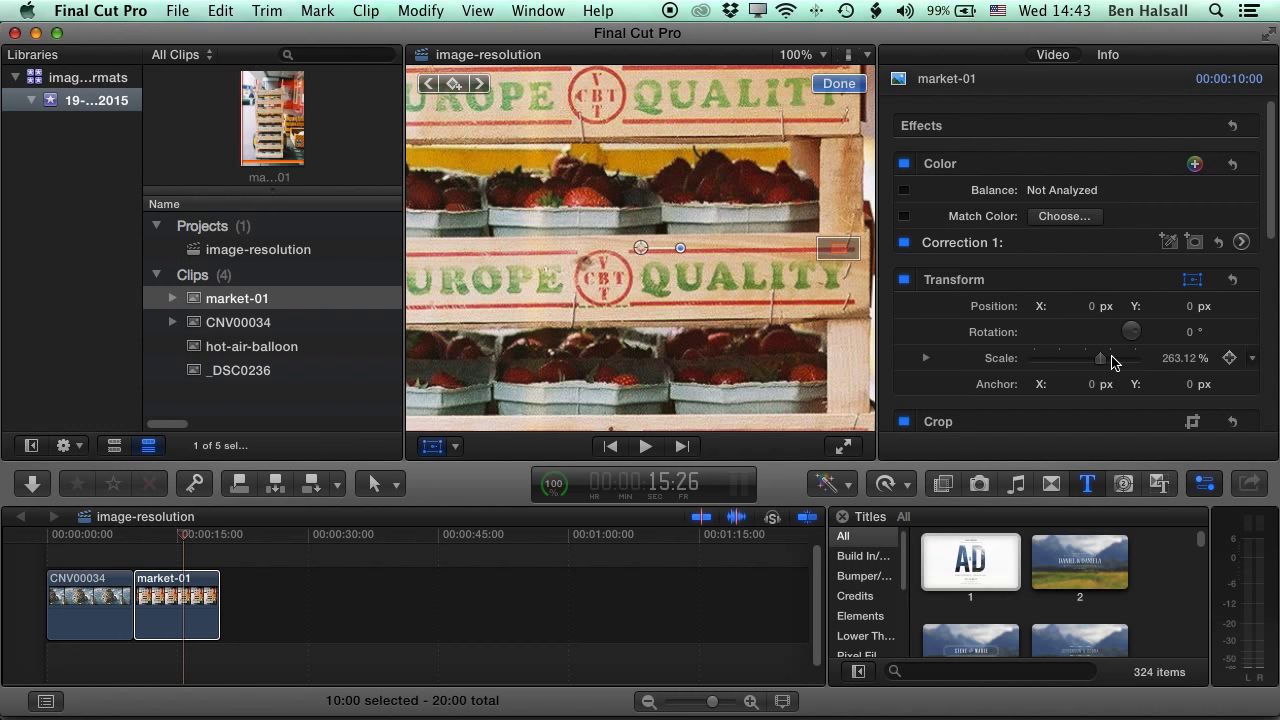
# Adjust the market-01 clip's Transform Scale slider to 122% and fit the viewer
pyautogui.moveTo(1100, 358); pyautogui.dragTo(1056, 358)
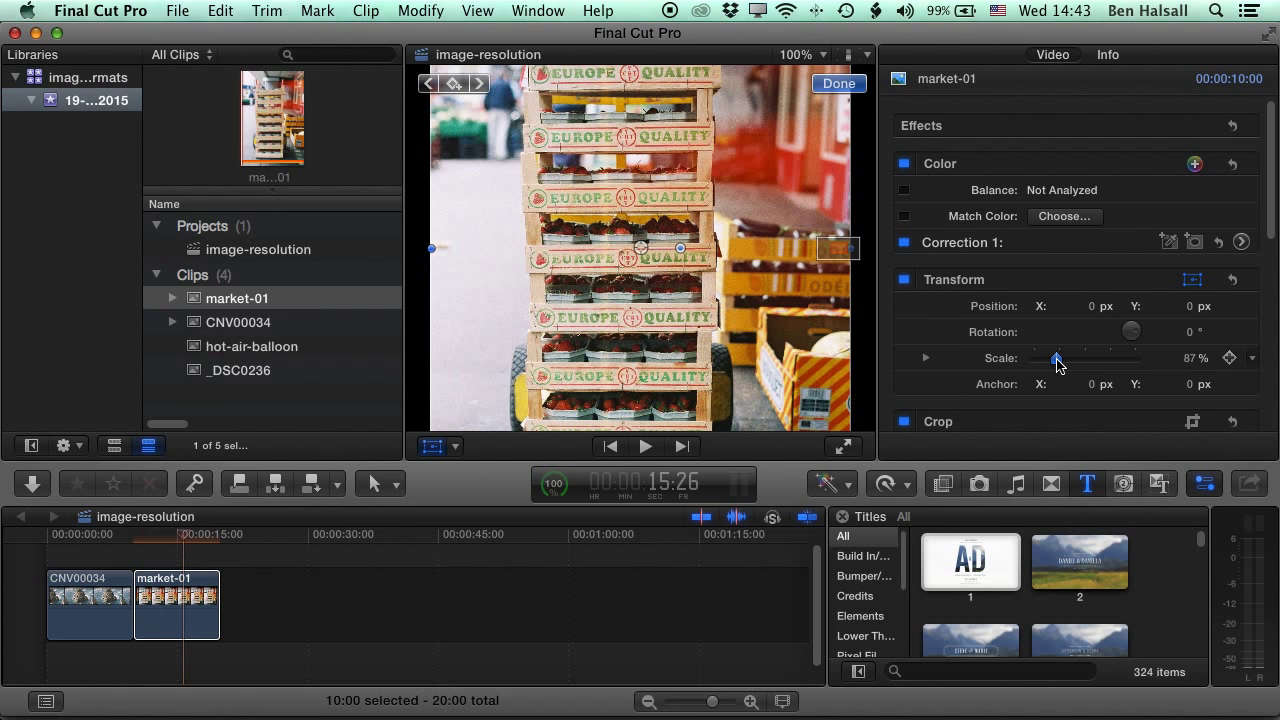
pyautogui.moveTo(1056, 358); pyautogui.dragTo(1064, 358)
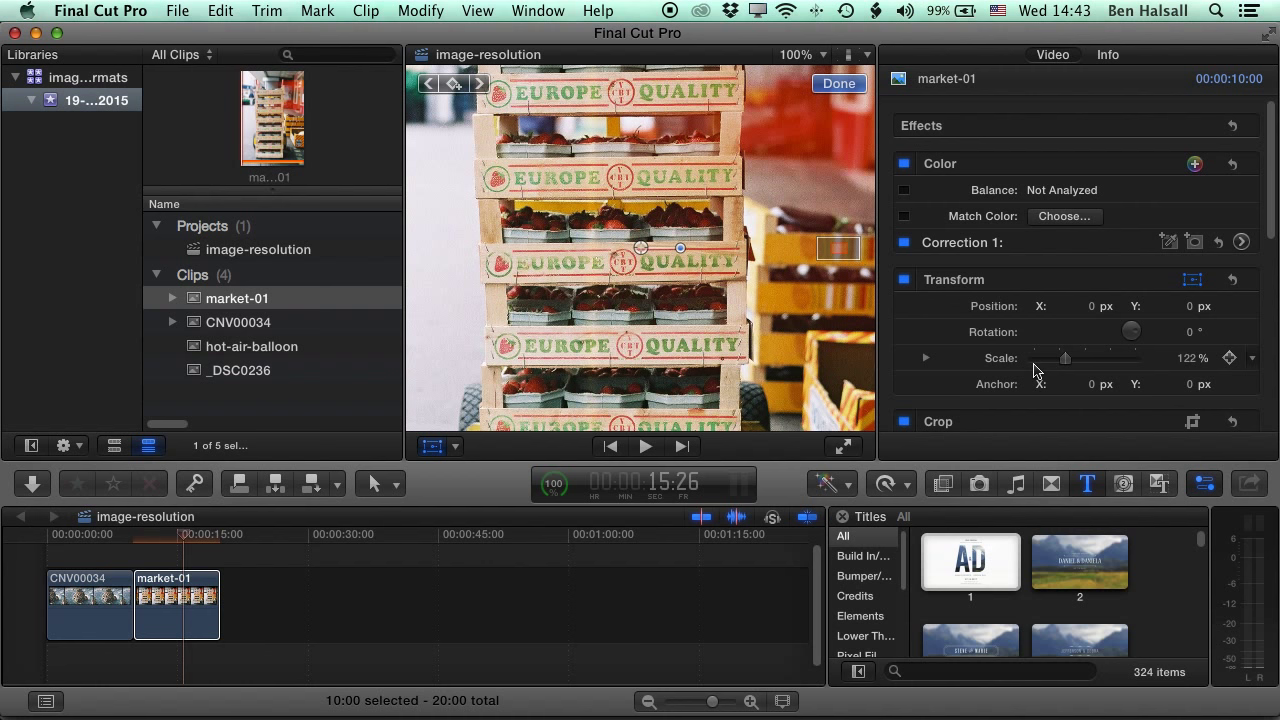
pyautogui.moveTo(656, 128)
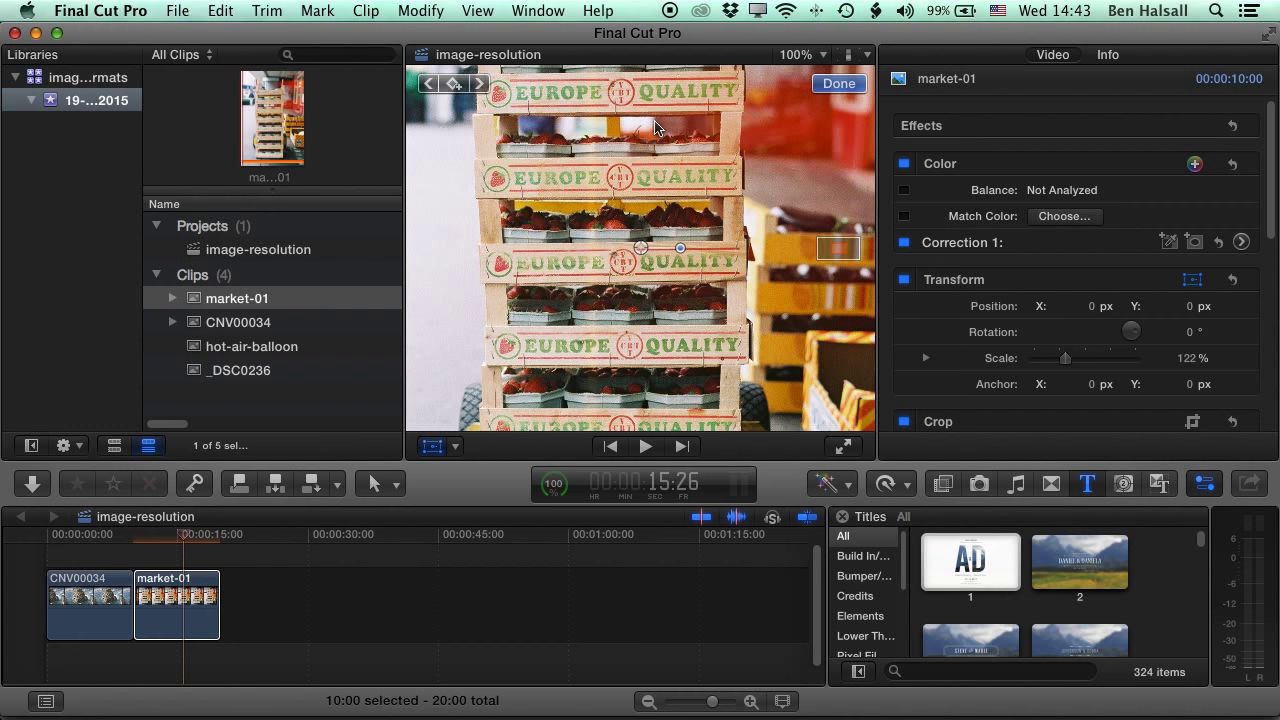
pyautogui.click(800, 54)
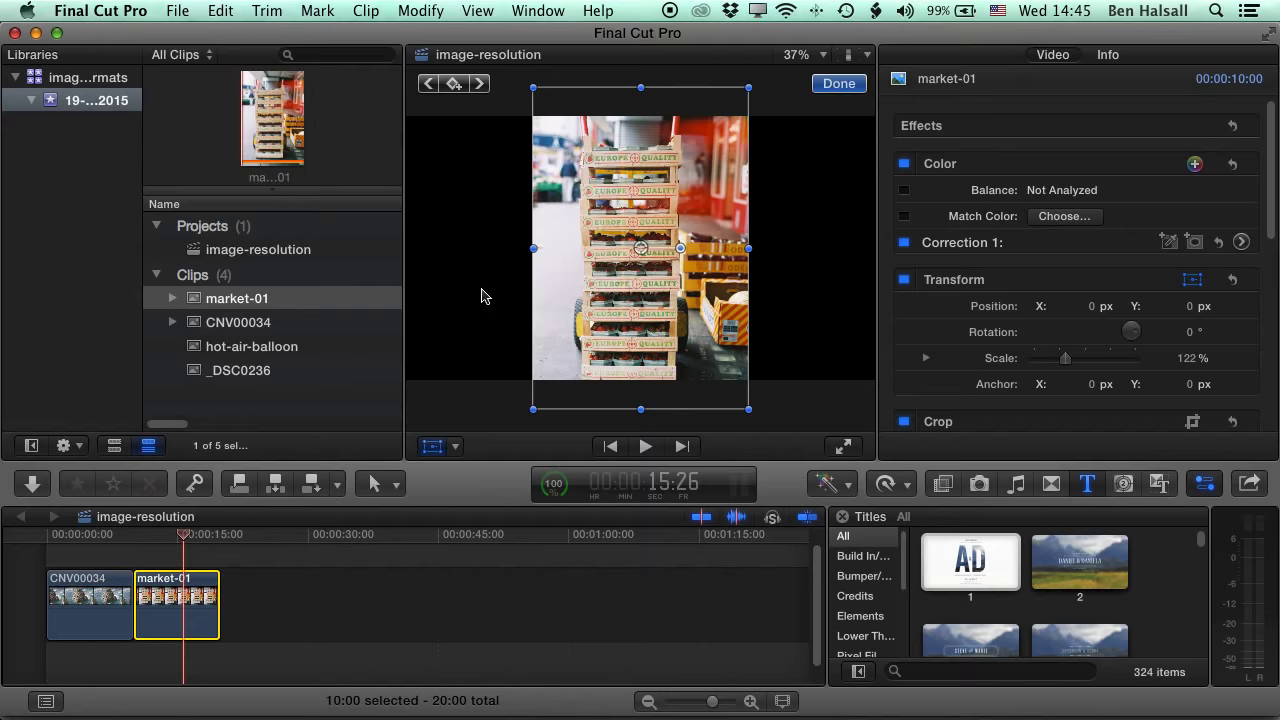
# Switch to Safari and browse the Google Images grid for cats, returning to the top
pyautogui.click(216, 358)
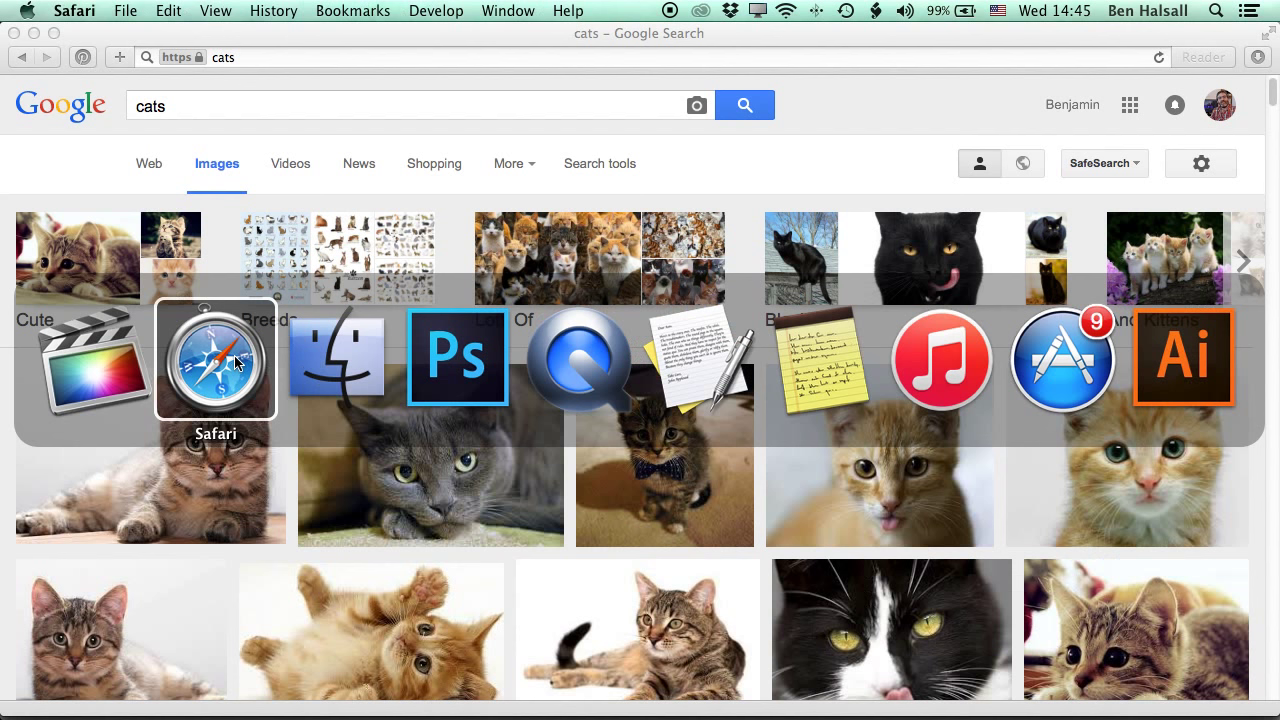
pyautogui.moveTo(940, 140)
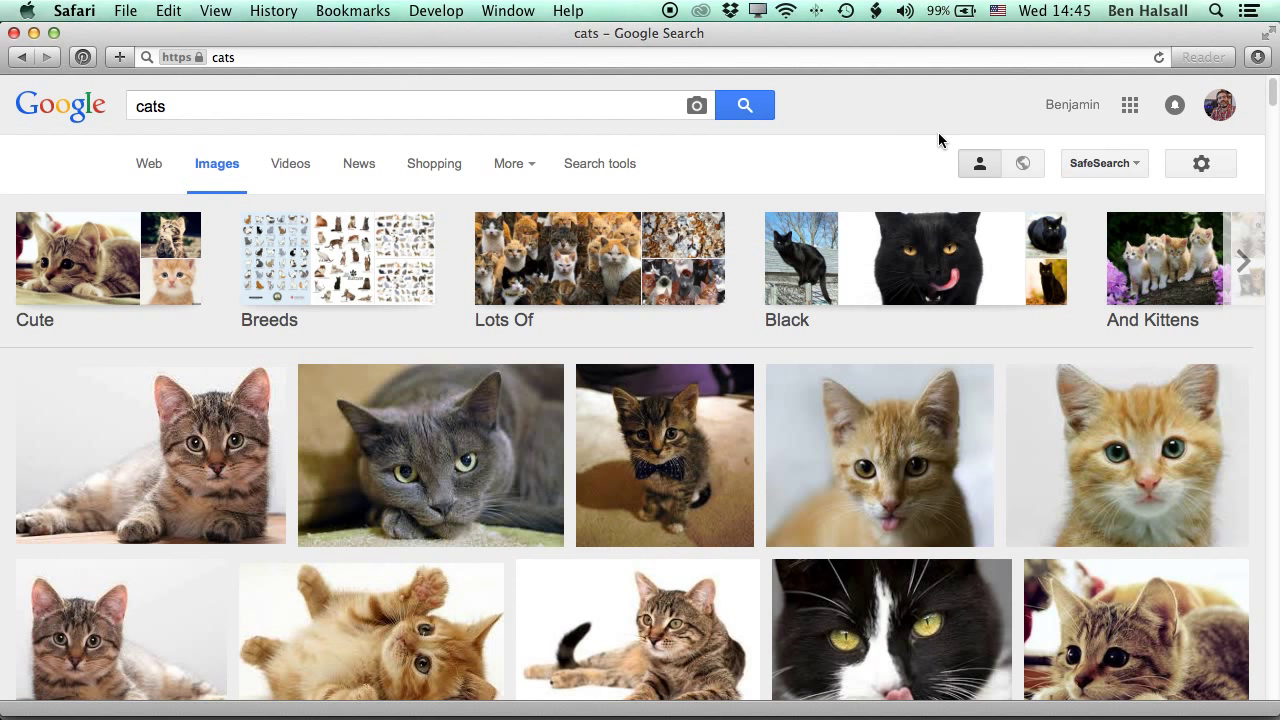
pyautogui.scroll(-3)
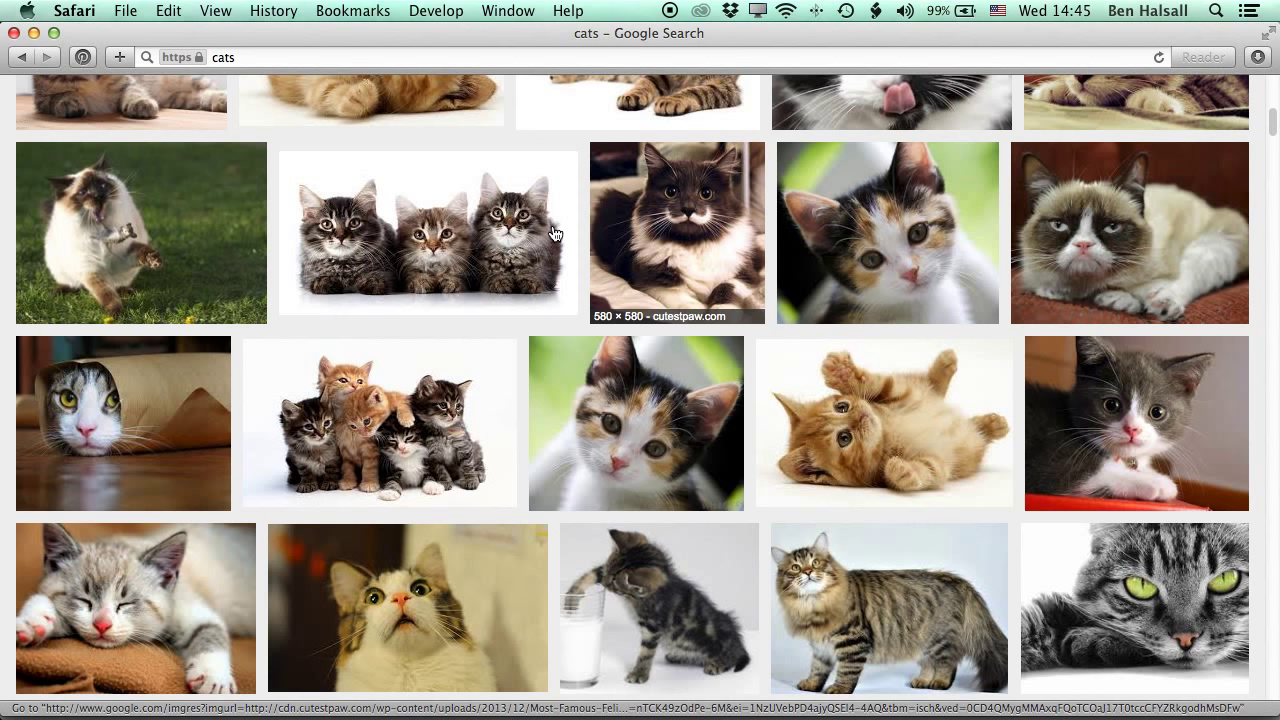
pyautogui.scroll(-3)
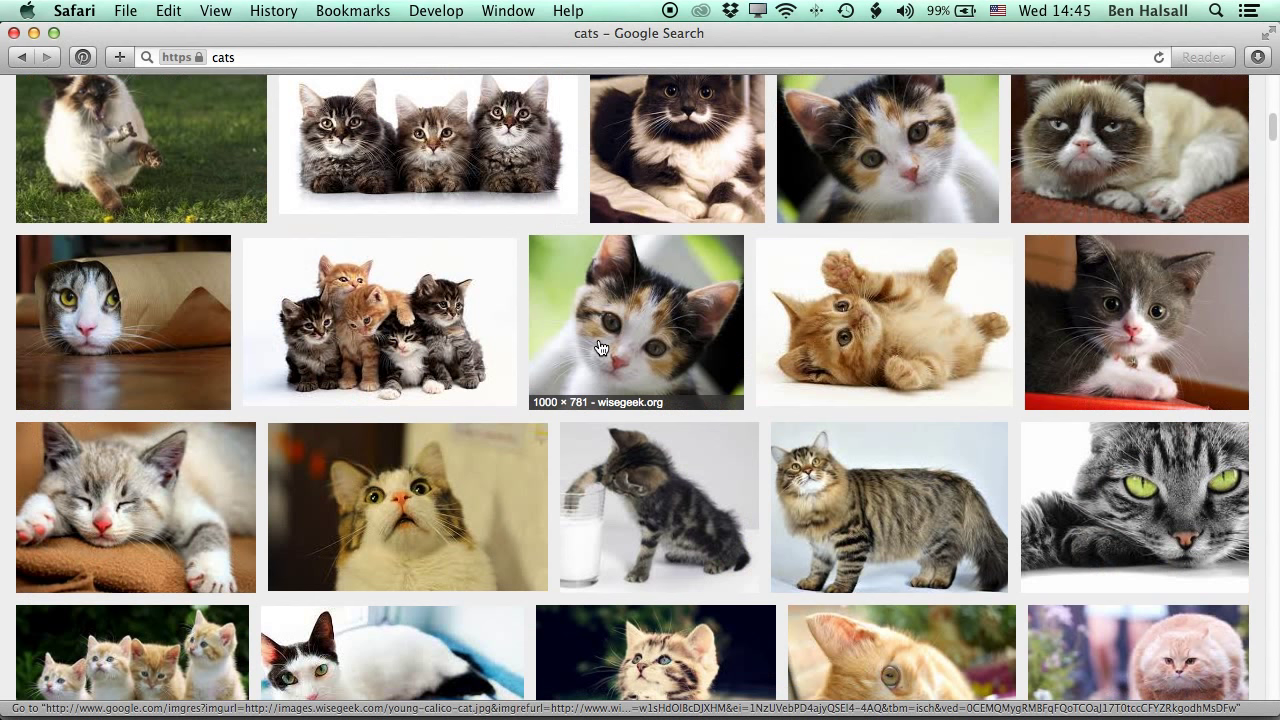
pyautogui.moveTo(560, 412)
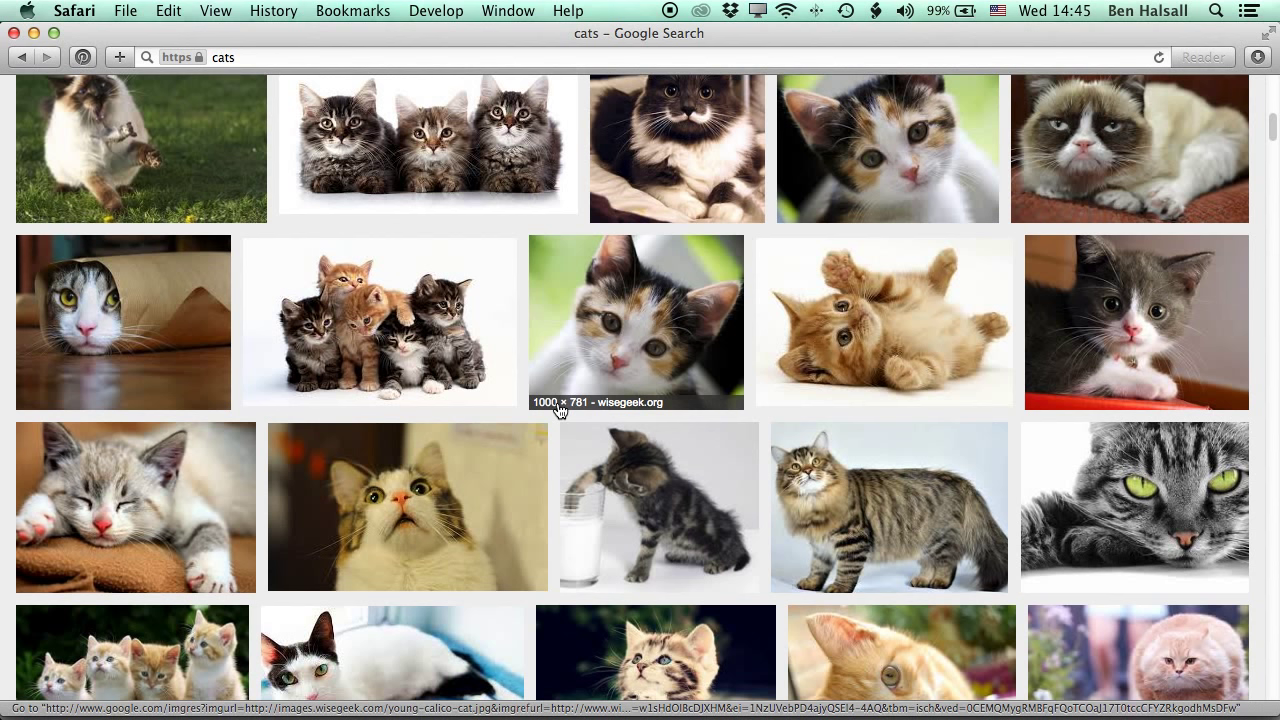
pyautogui.moveTo(588, 392)
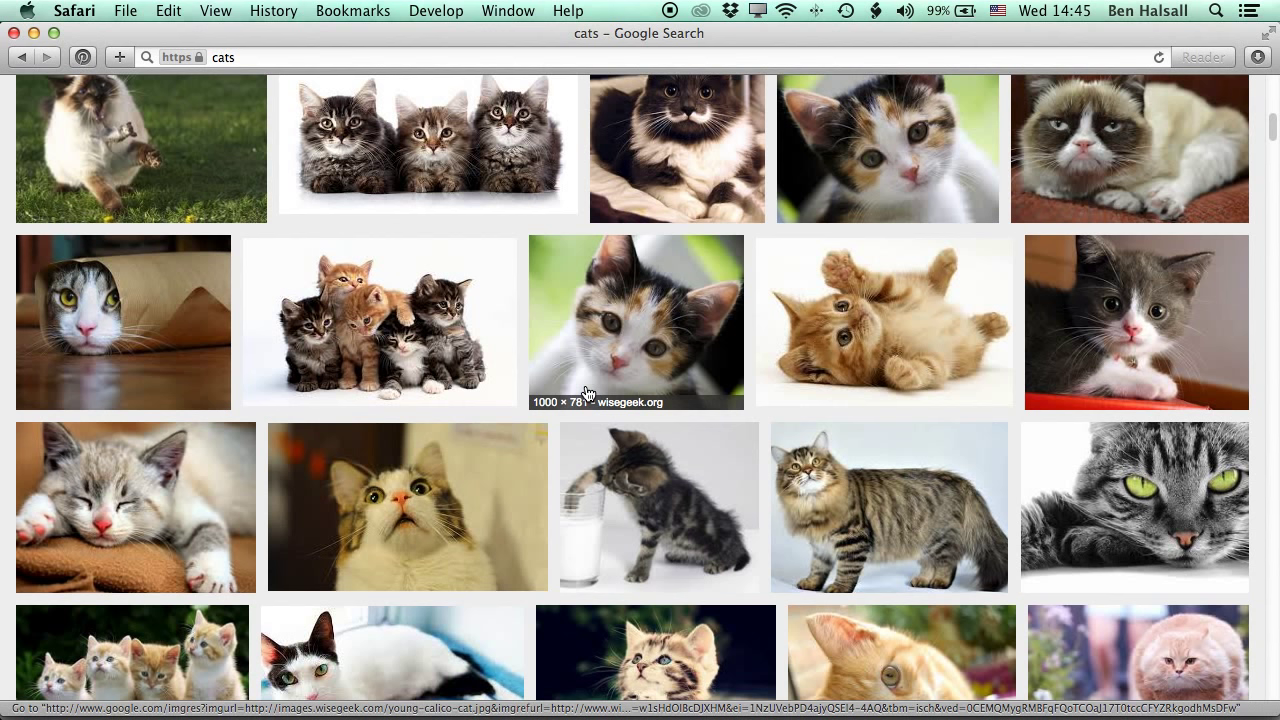
pyautogui.moveTo(872, 162)
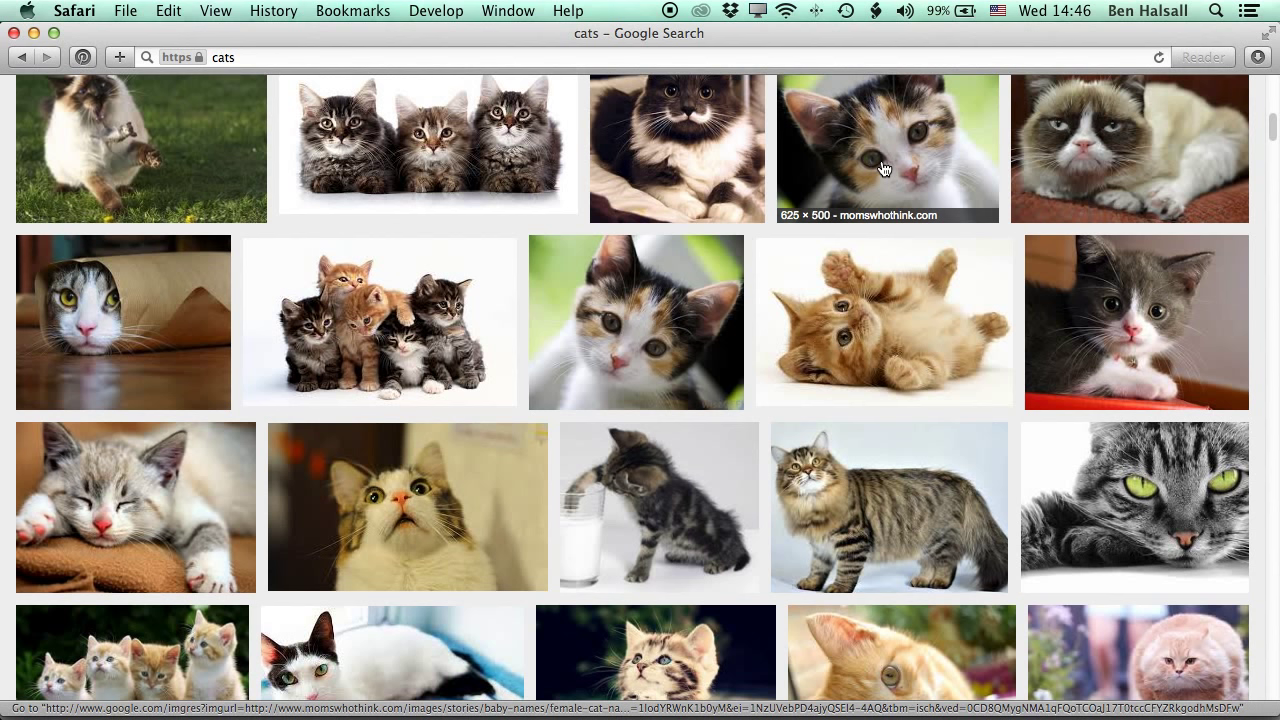
pyautogui.scroll(3)
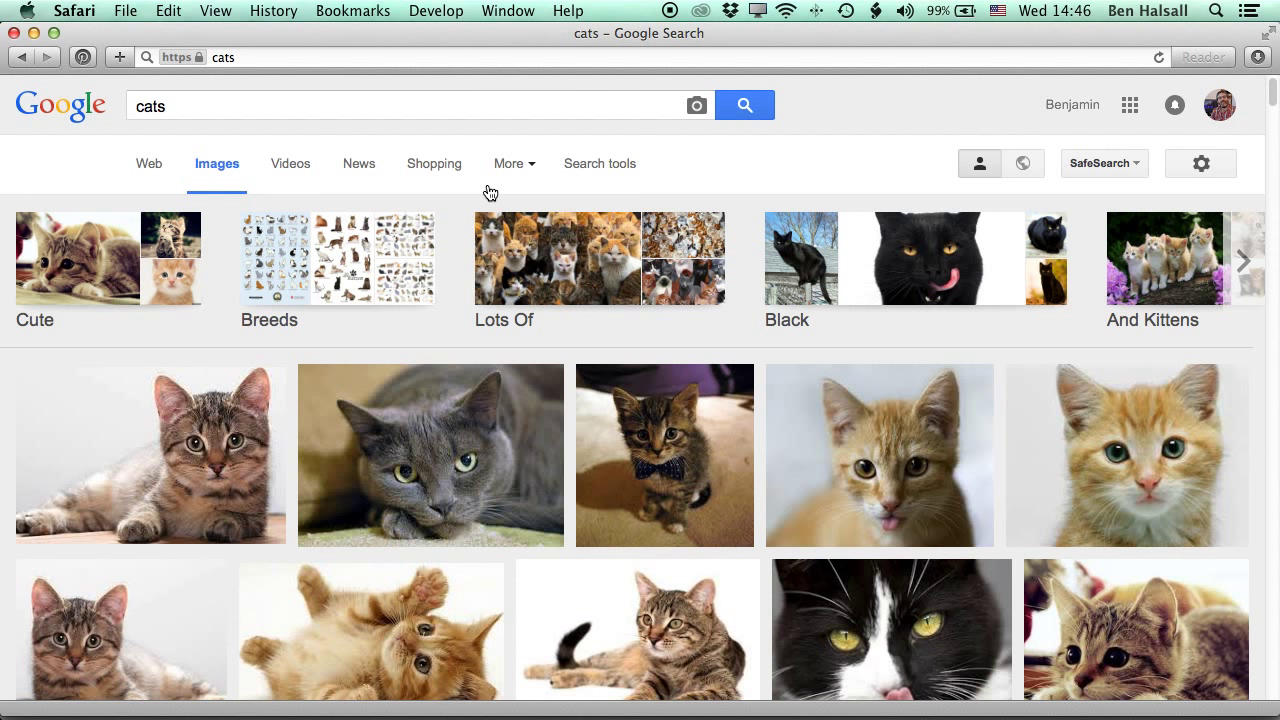
pyautogui.moveTo(222, 284)
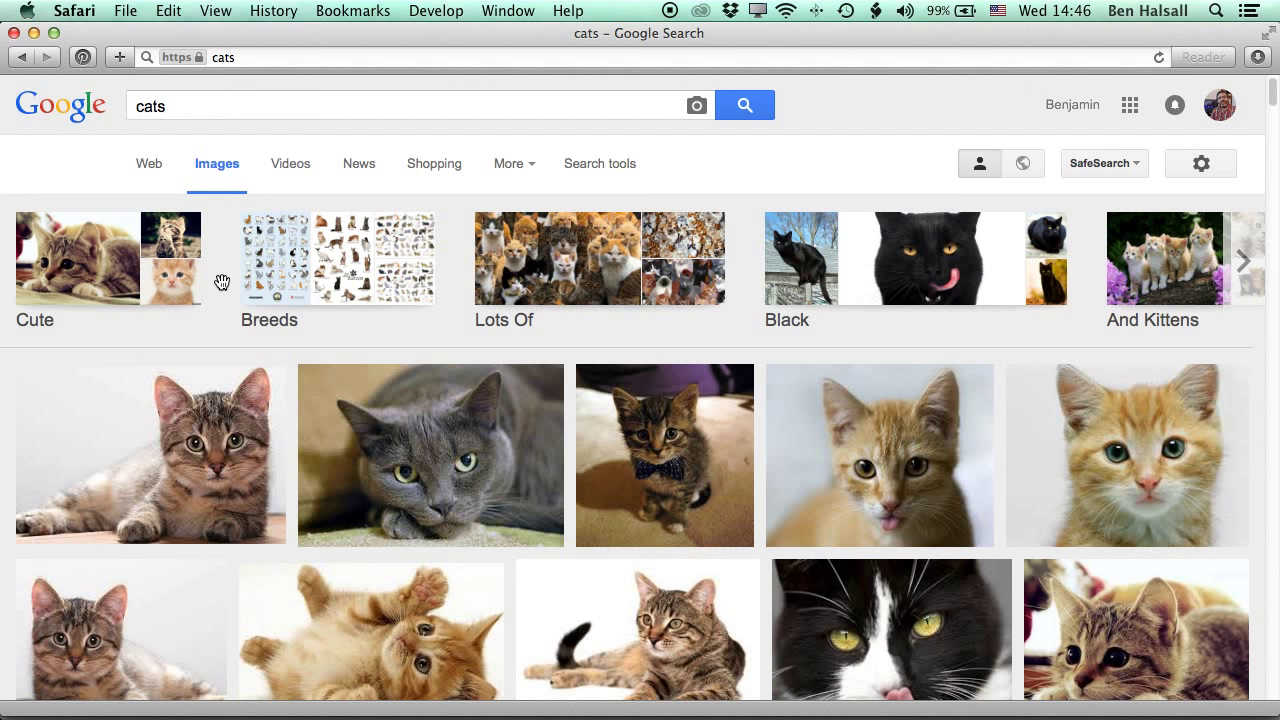
# Filter the cat results to images larger than 1024×768 and close the kitten preview
pyautogui.click(600, 164)
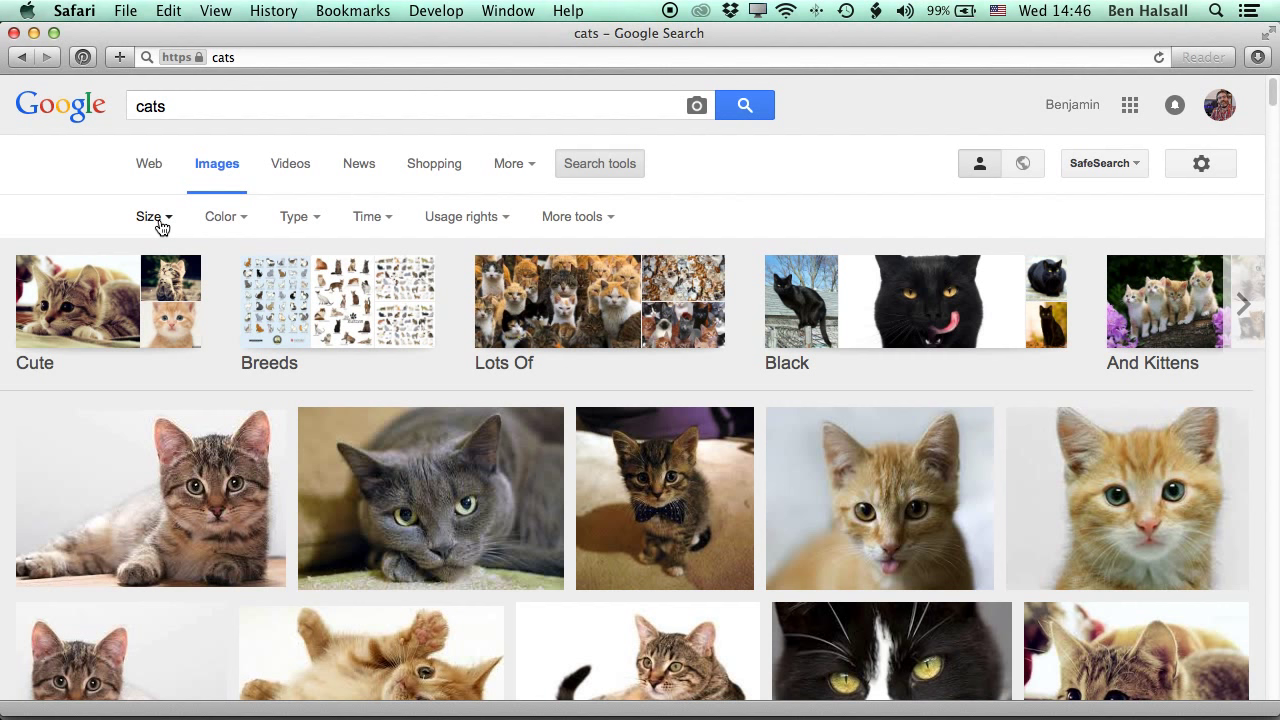
pyautogui.click(148, 216)
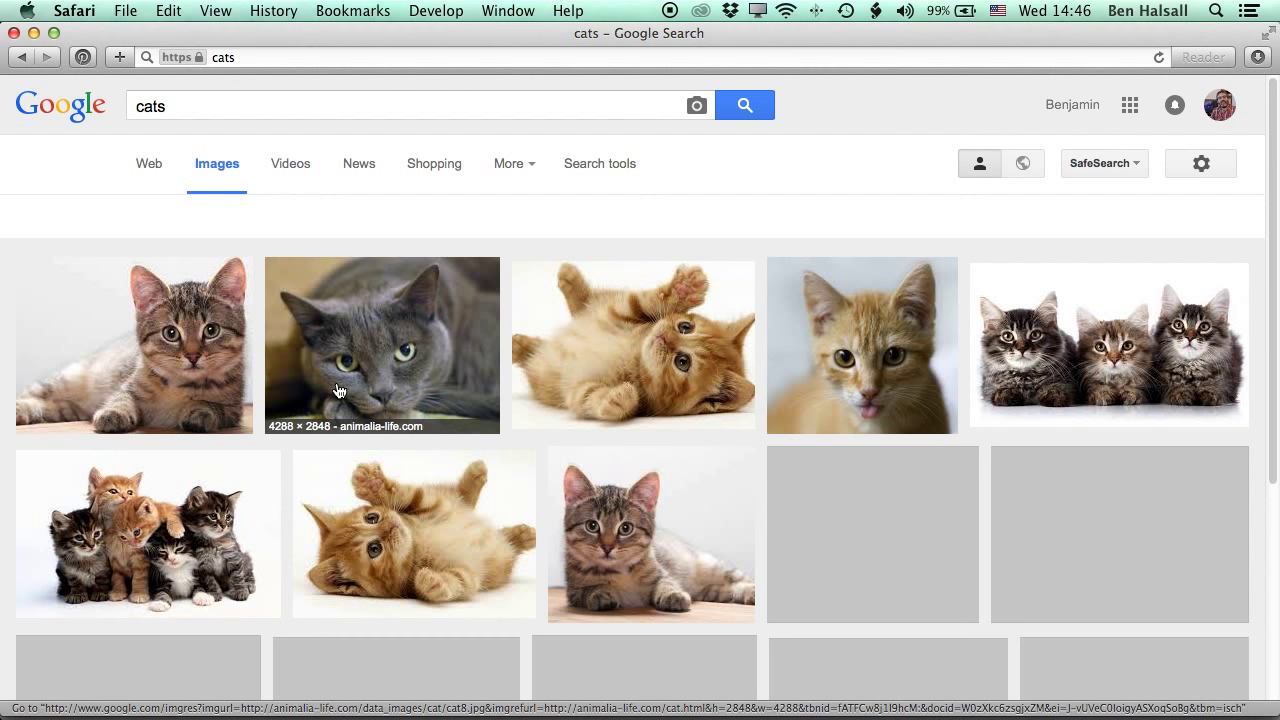
pyautogui.click(600, 164)
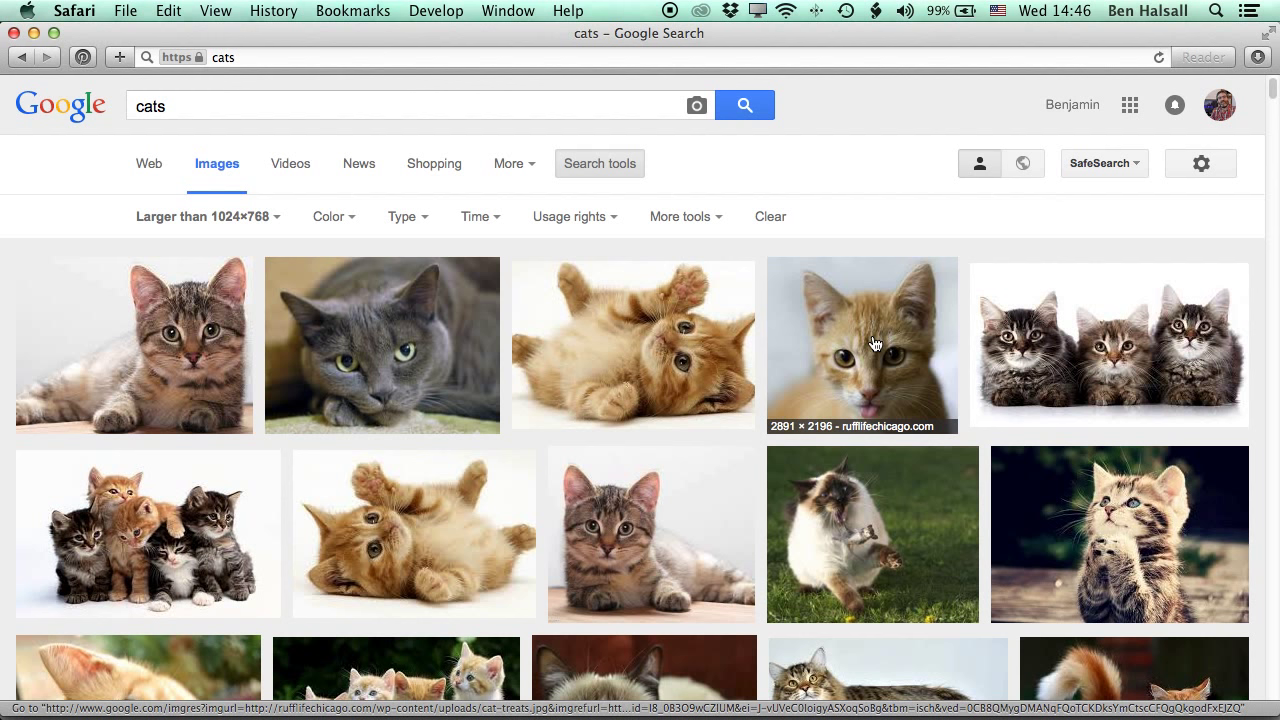
pyautogui.moveTo(640, 382)
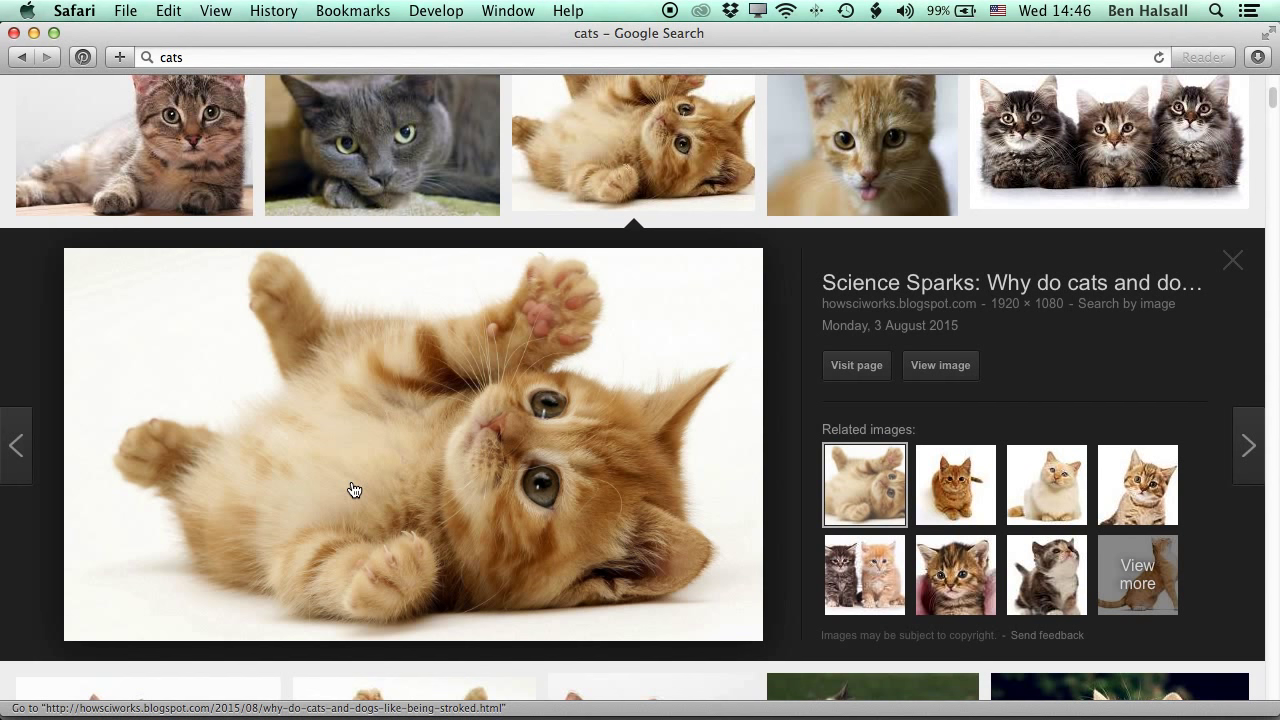
pyautogui.click(940, 364)
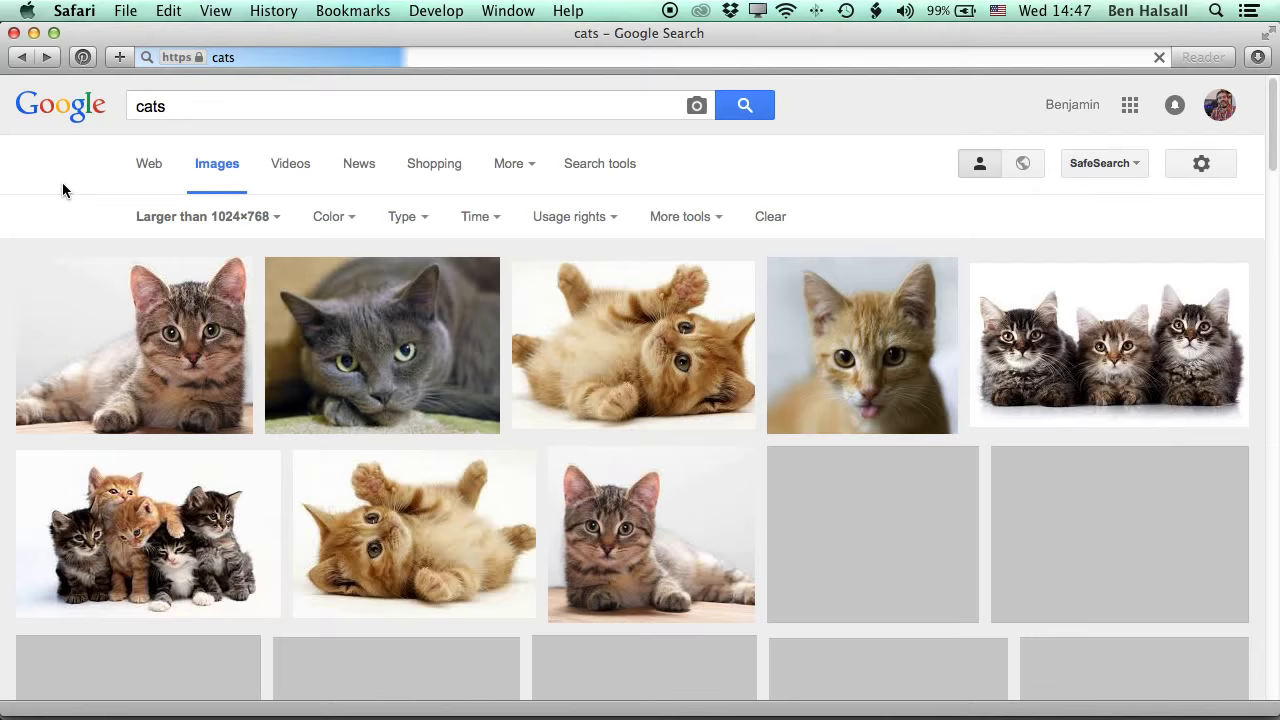
# Return to Final Cut Pro and select CNV00034 to view its 1840×1232 dimensions
pyautogui.scroll(-3)
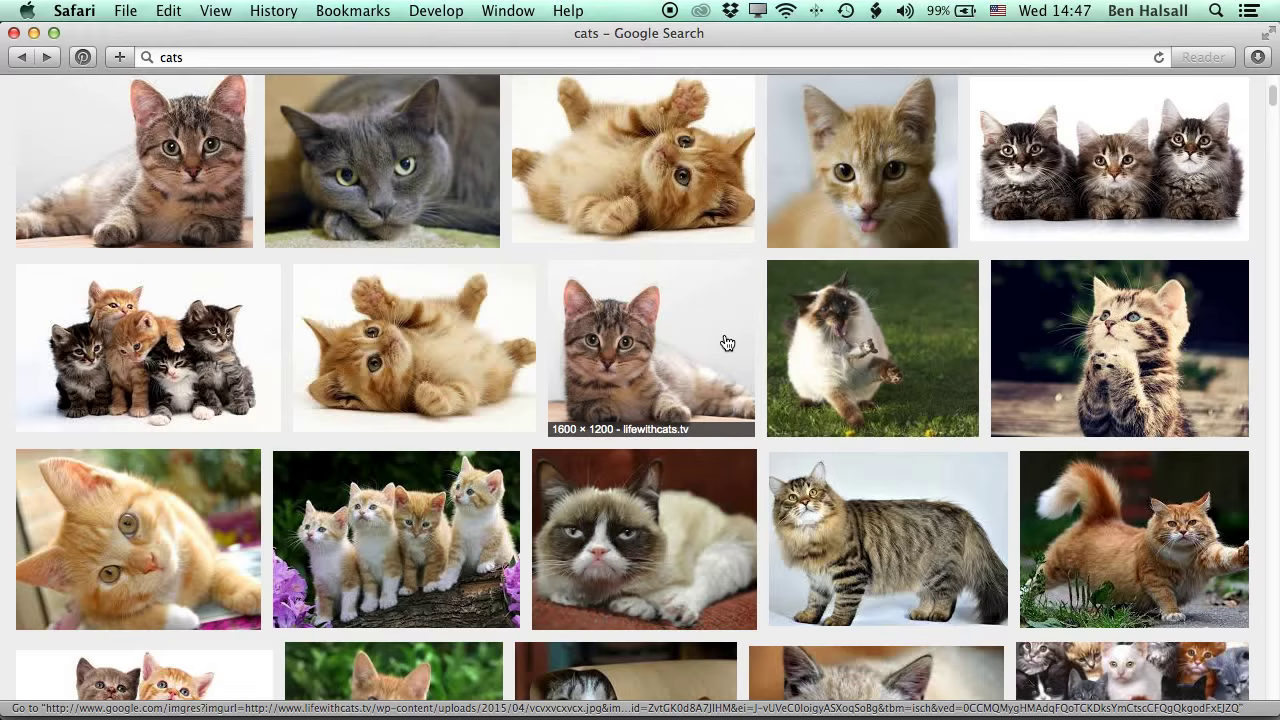
pyautogui.click(216, 360)
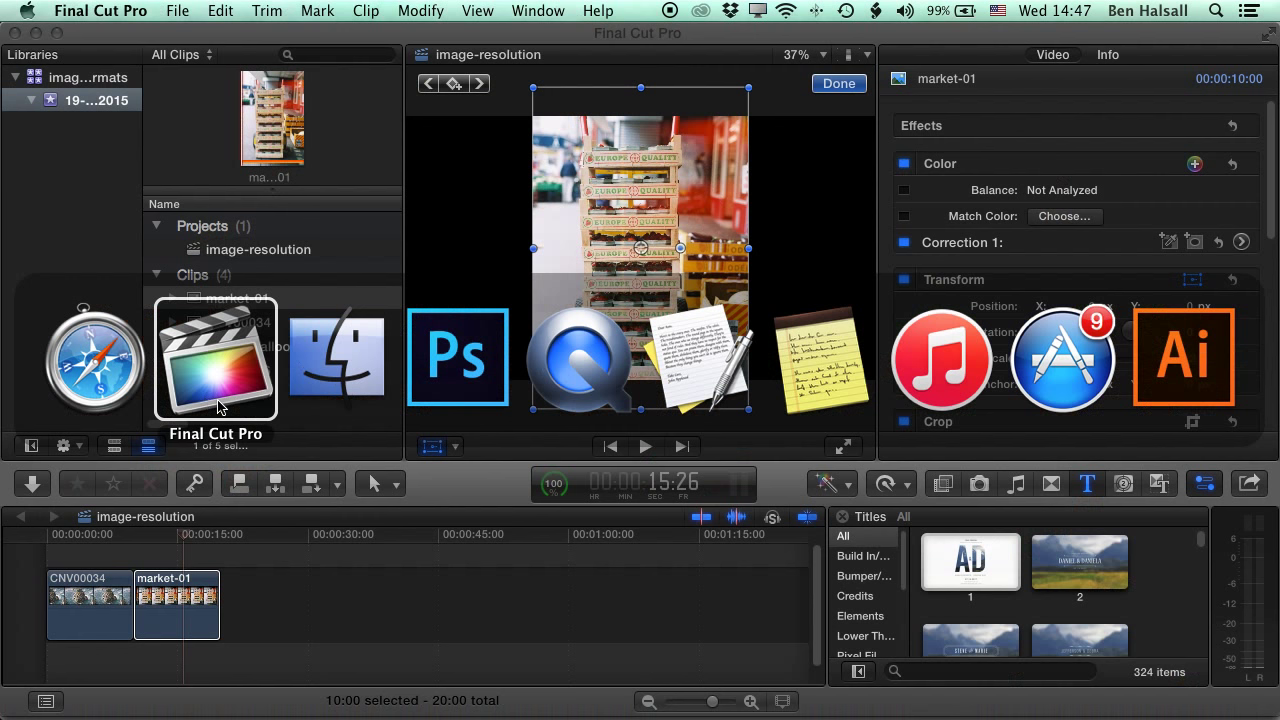
pyautogui.click(238, 320)
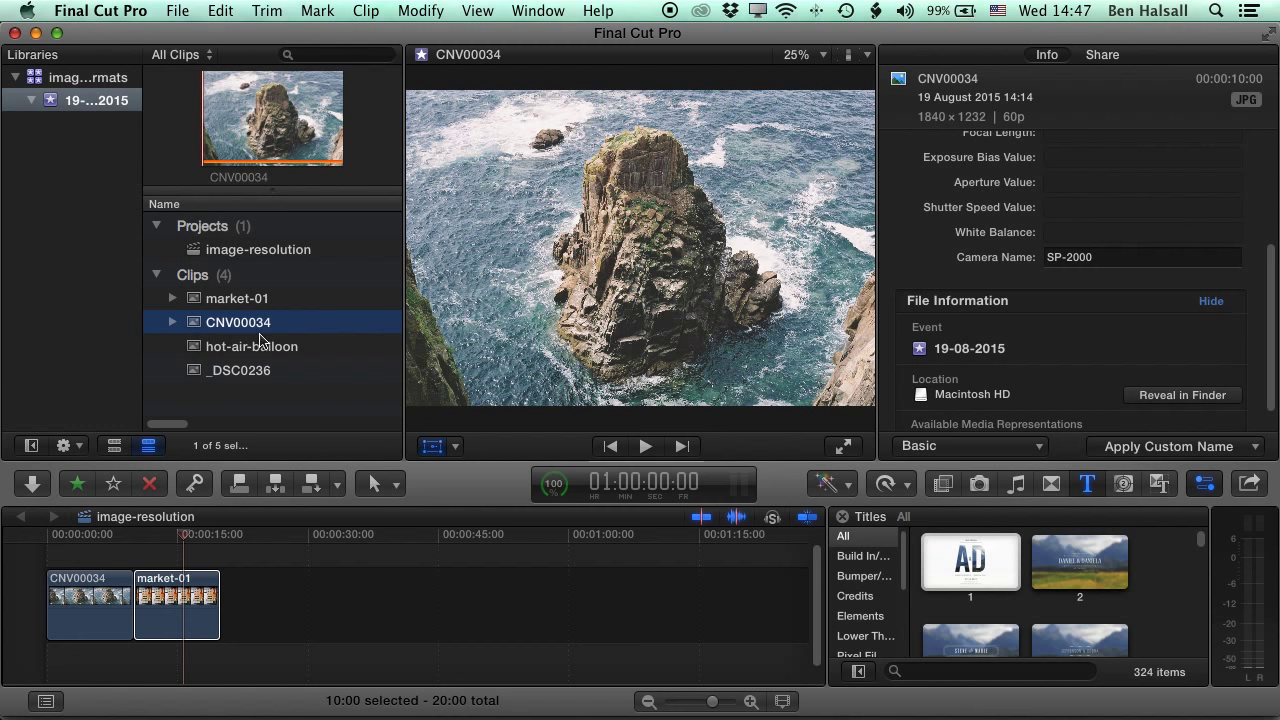